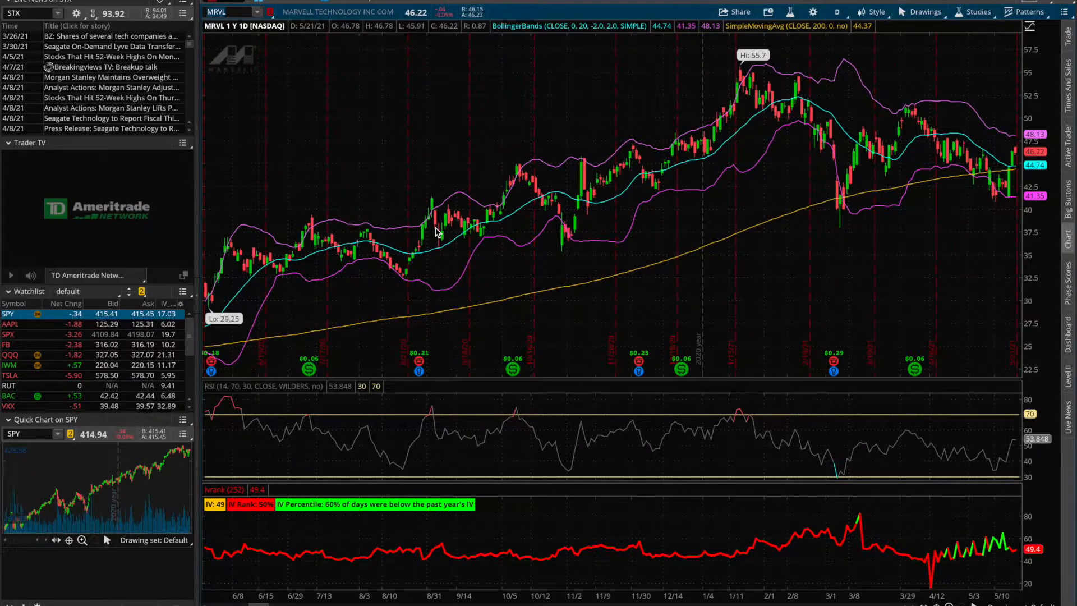
pyautogui.moveTo(349, 121)
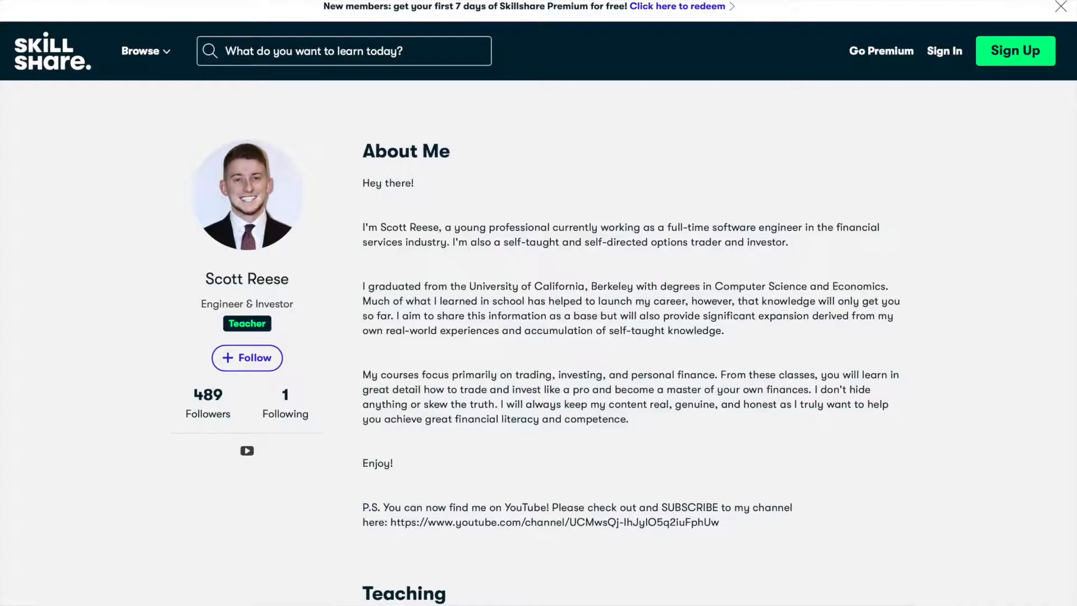
# Switch MRVL's chain from 18 JUN 21 to 16 JUL 21 and pick the 52.5 call.
pyautogui.scroll(-3)
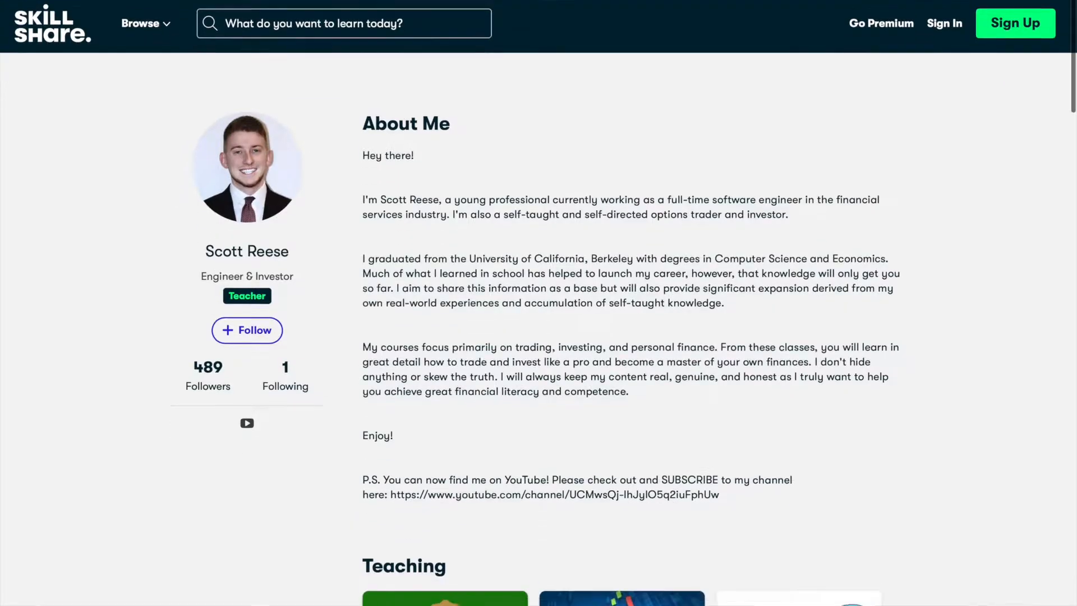
pyautogui.scroll(-3)
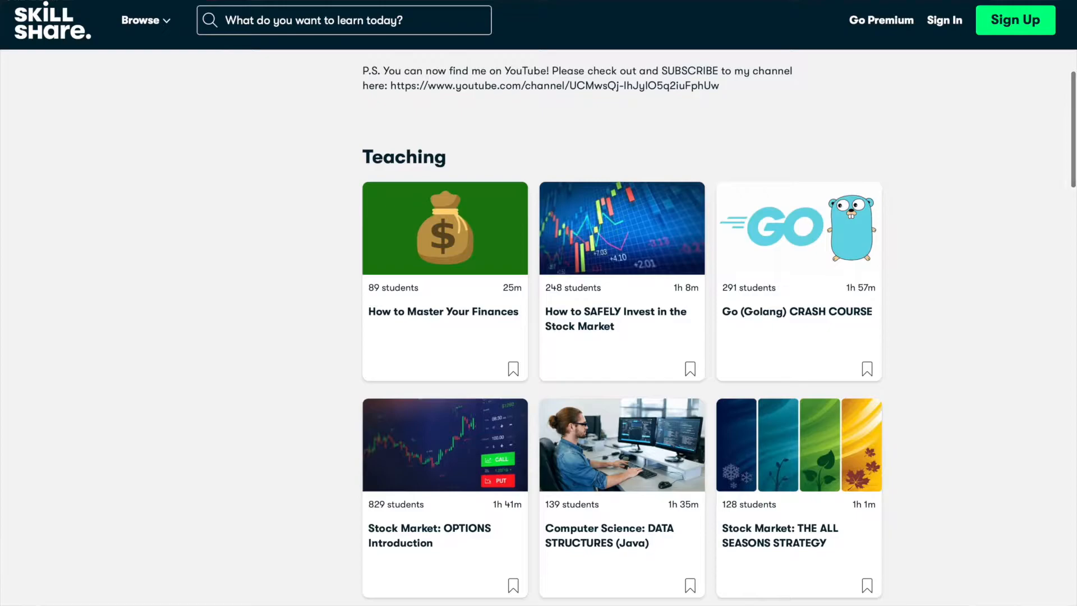
pyautogui.scroll(-3)
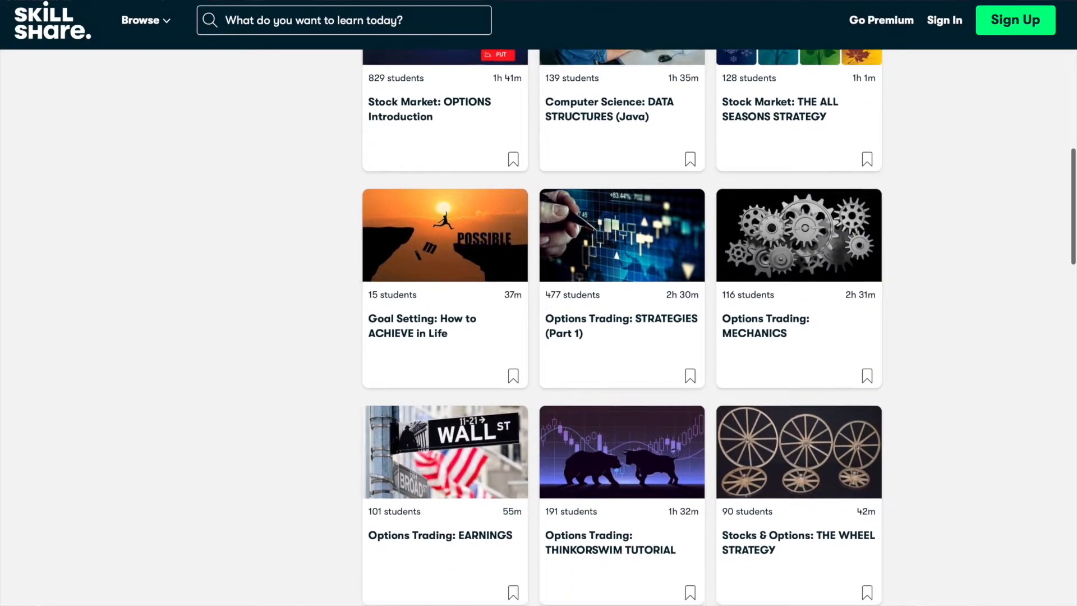
pyautogui.scroll(-3)
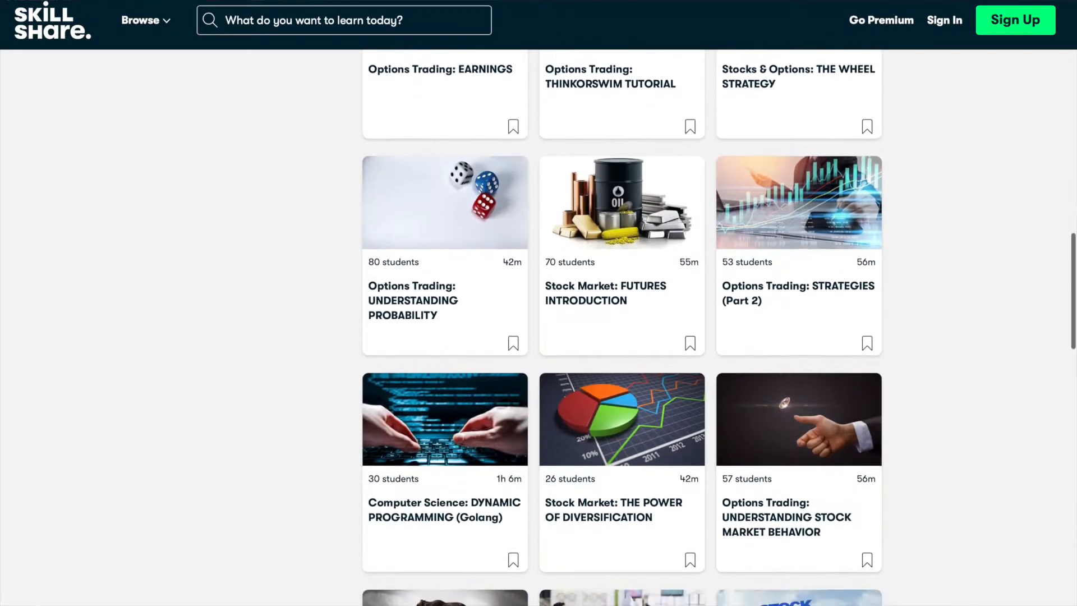
pyautogui.scroll(-3)
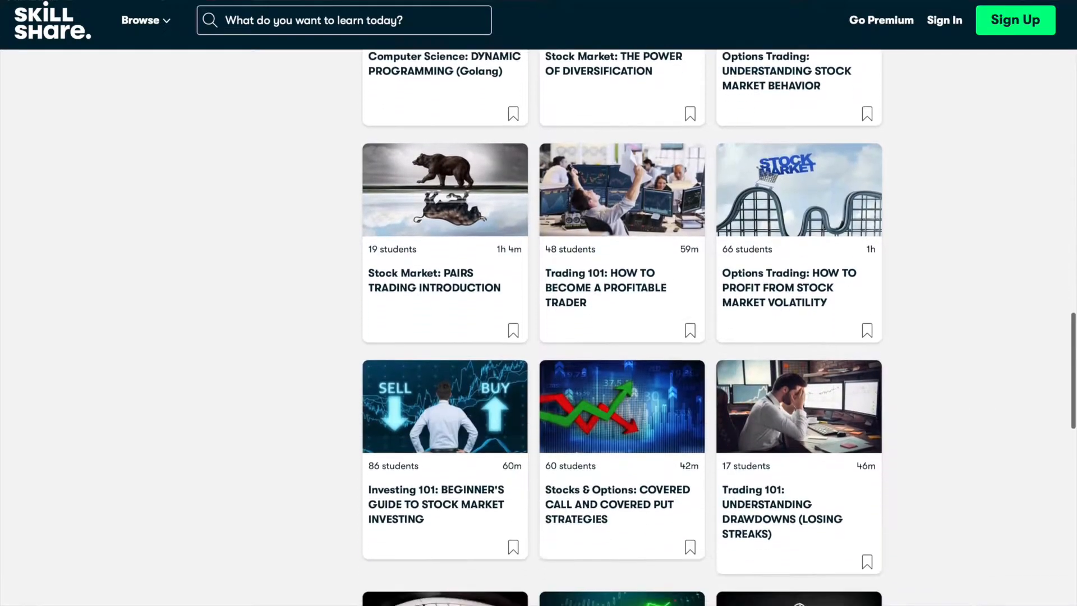
pyautogui.scroll(-3)
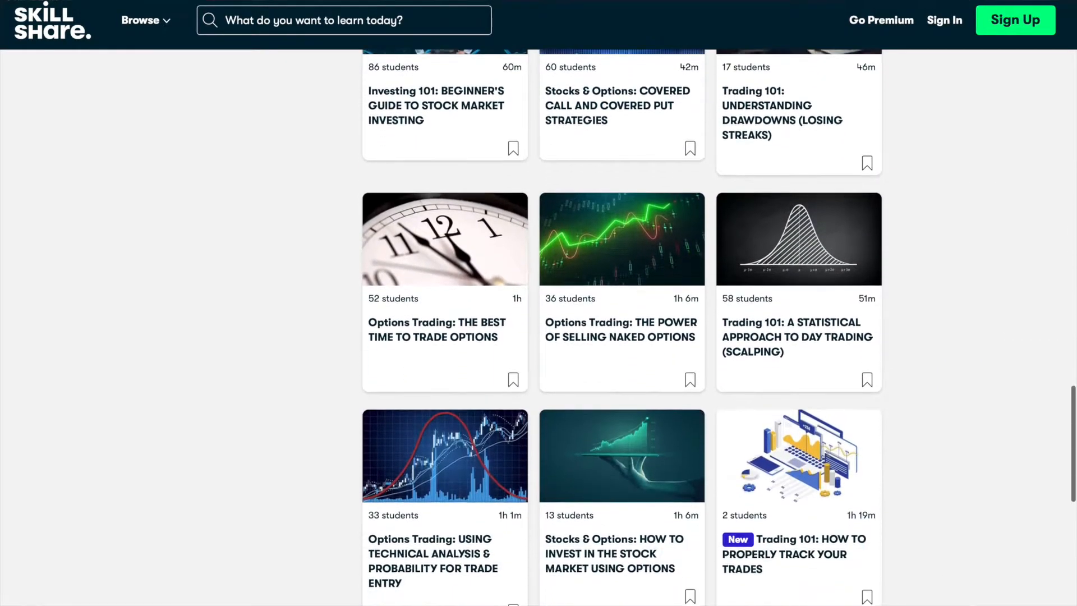
pyautogui.scroll(-3)
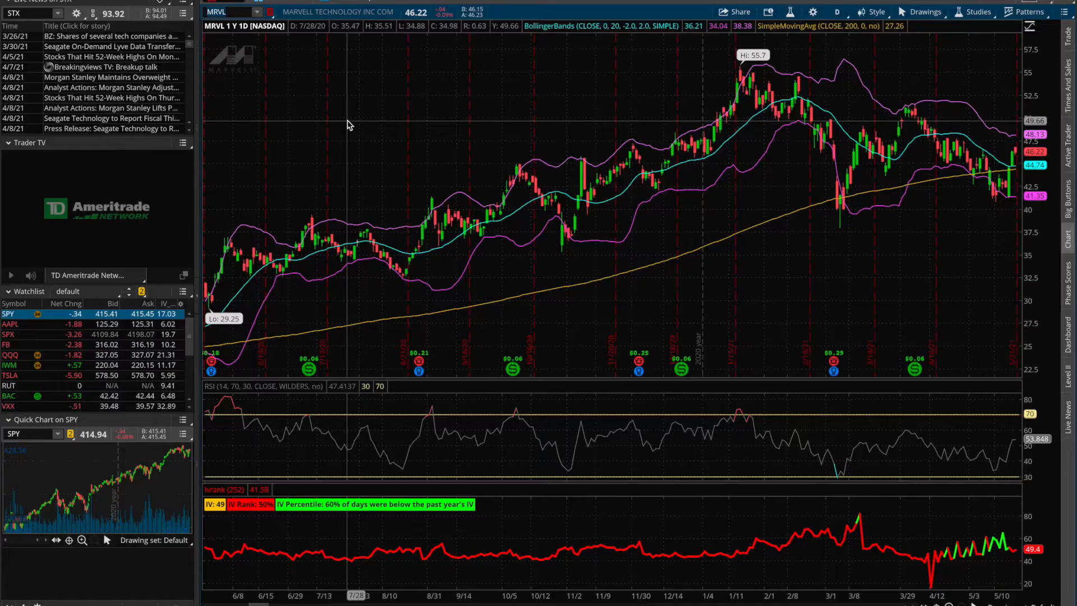
pyautogui.moveTo(511, 268)
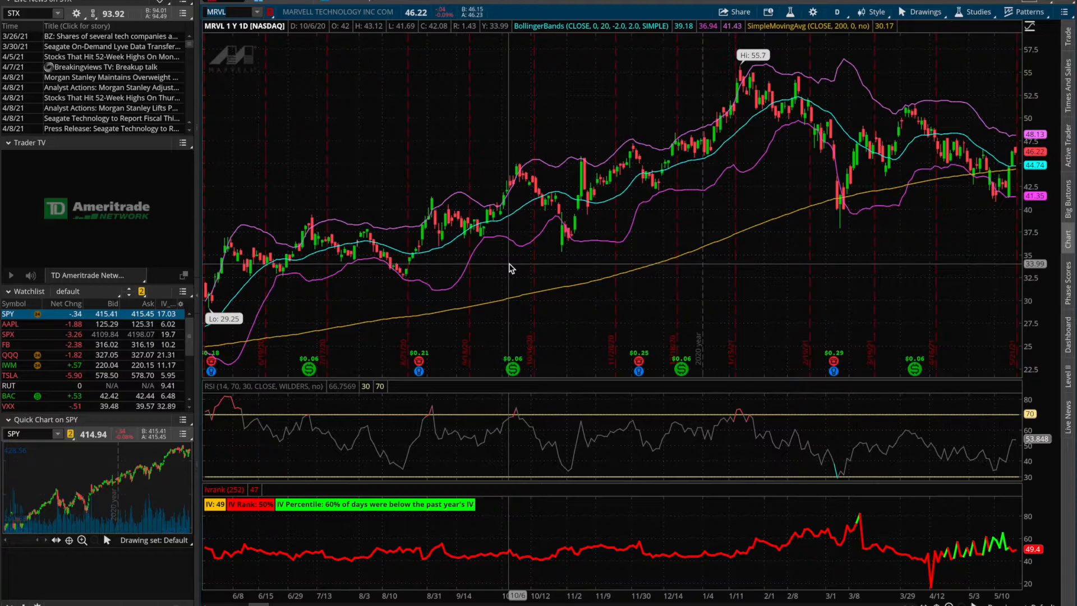
pyautogui.moveTo(973, 211)
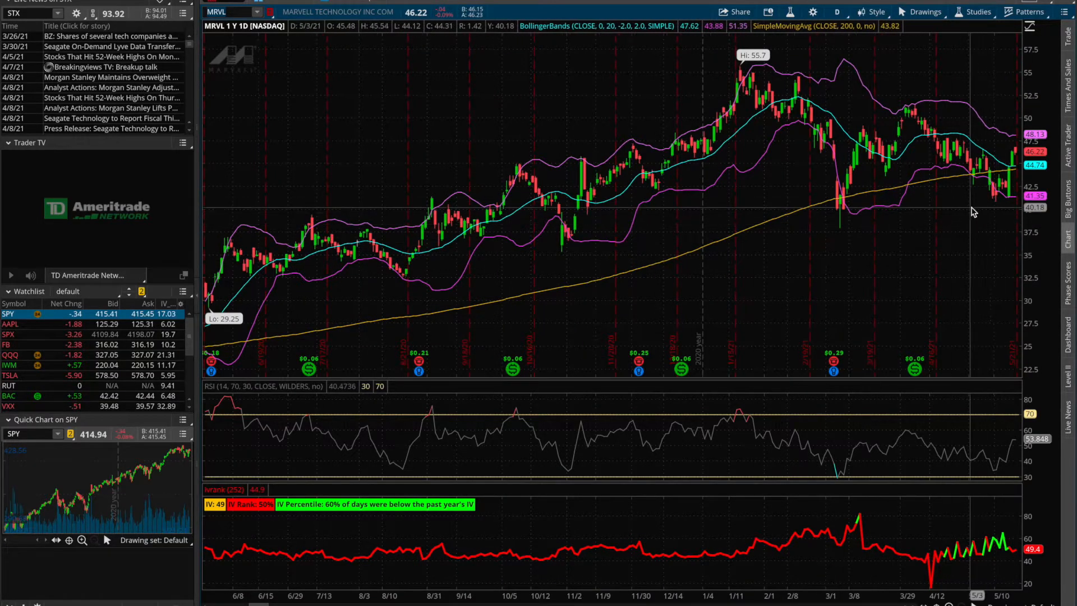
pyautogui.moveTo(989, 103)
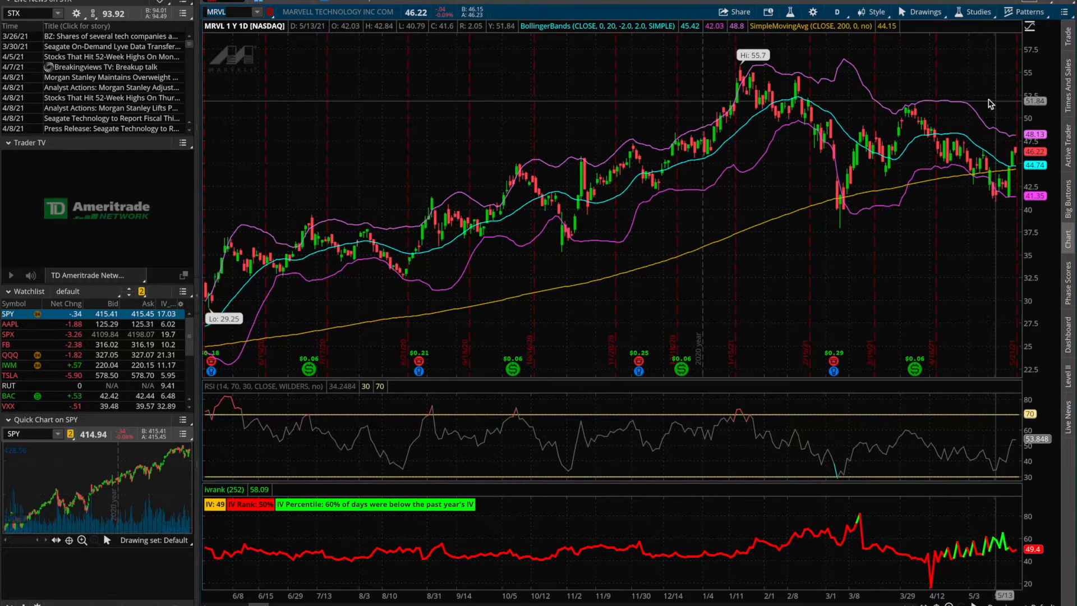
pyautogui.moveTo(991, 89)
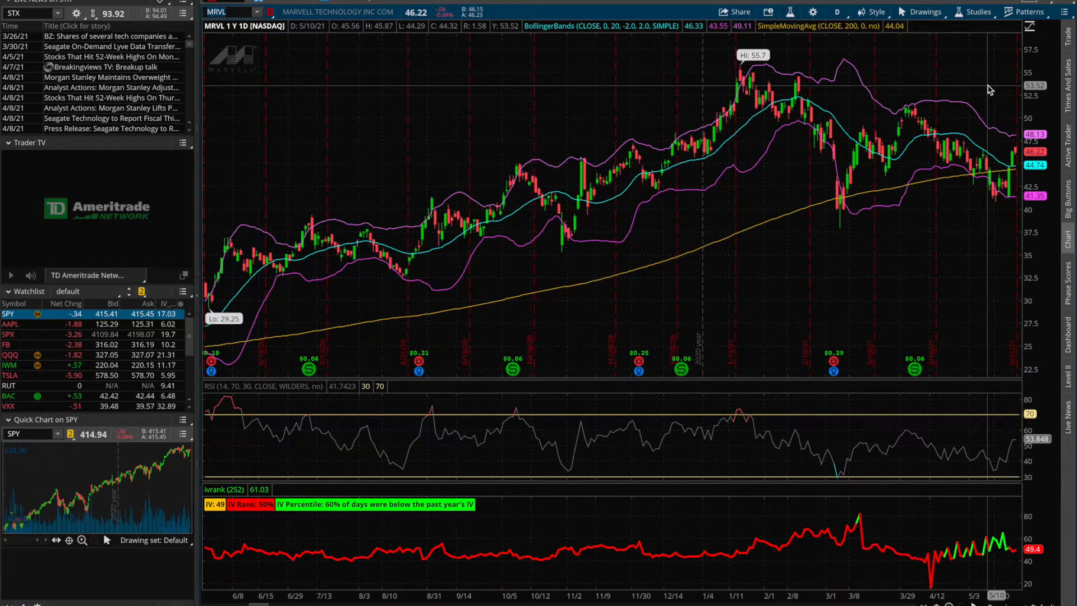
pyautogui.moveTo(902, 211)
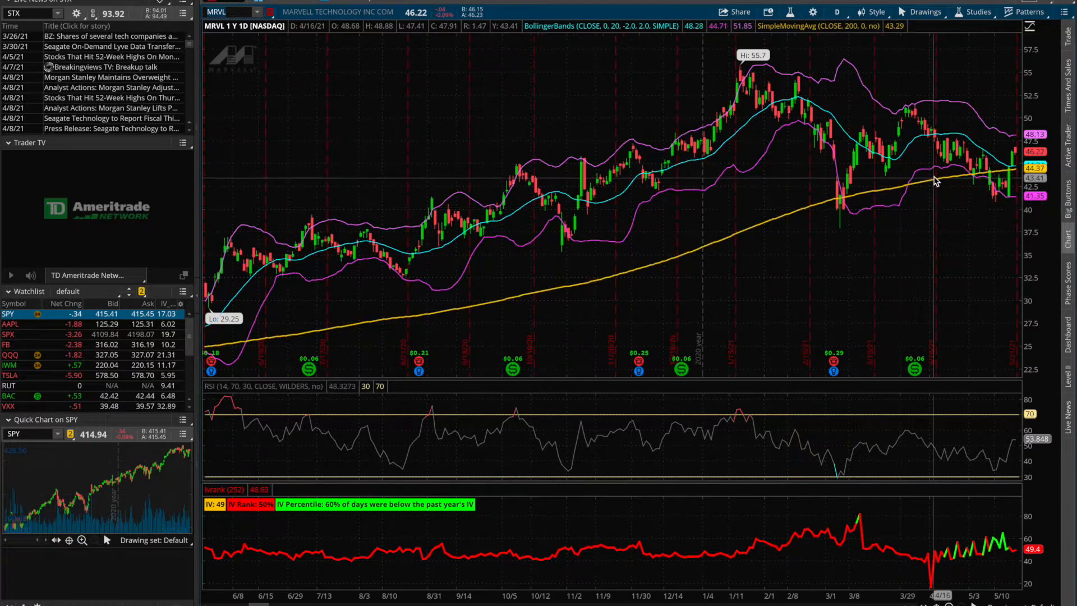
pyautogui.moveTo(938, 343)
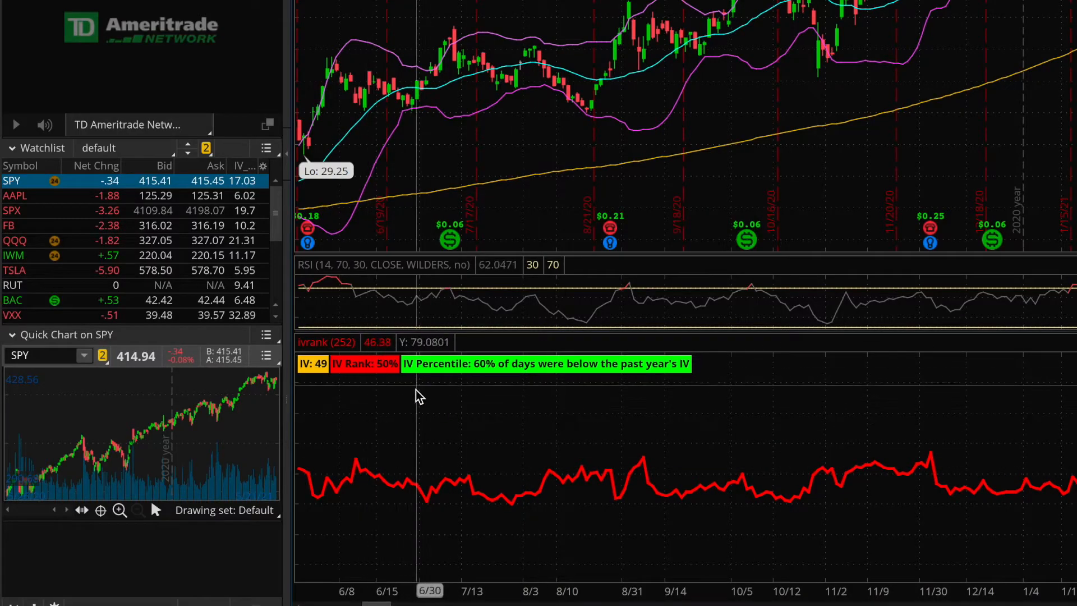
pyautogui.moveTo(478, 381)
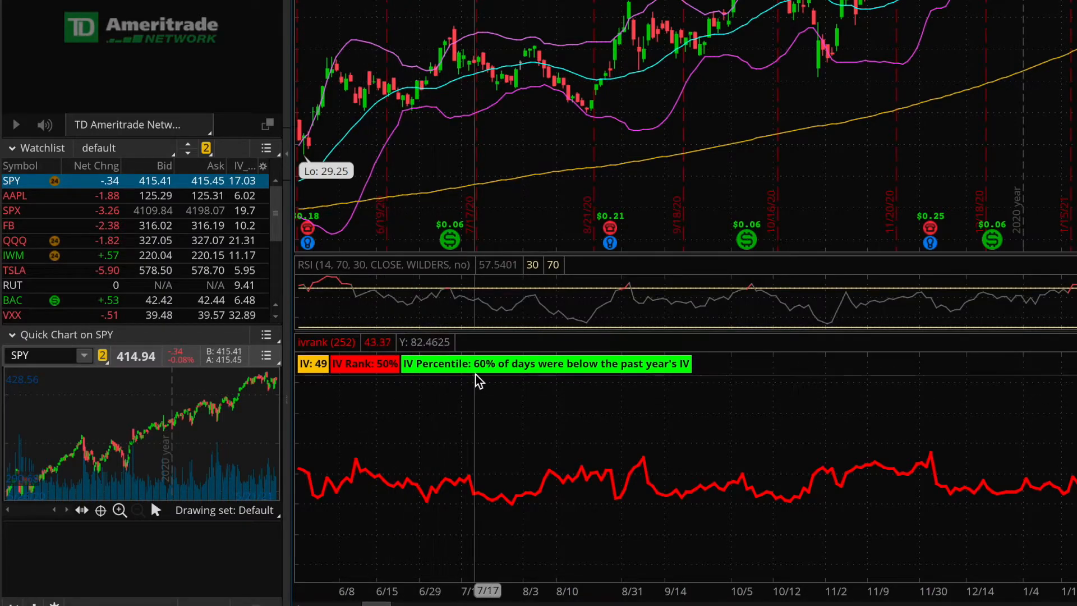
pyautogui.moveTo(493, 397)
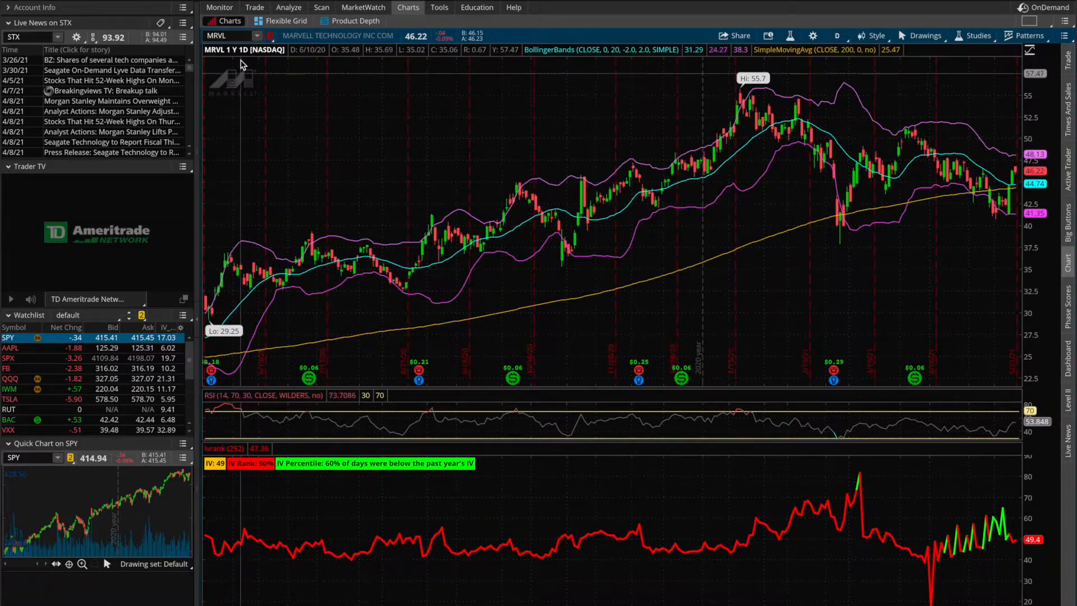
pyautogui.click(254, 7)
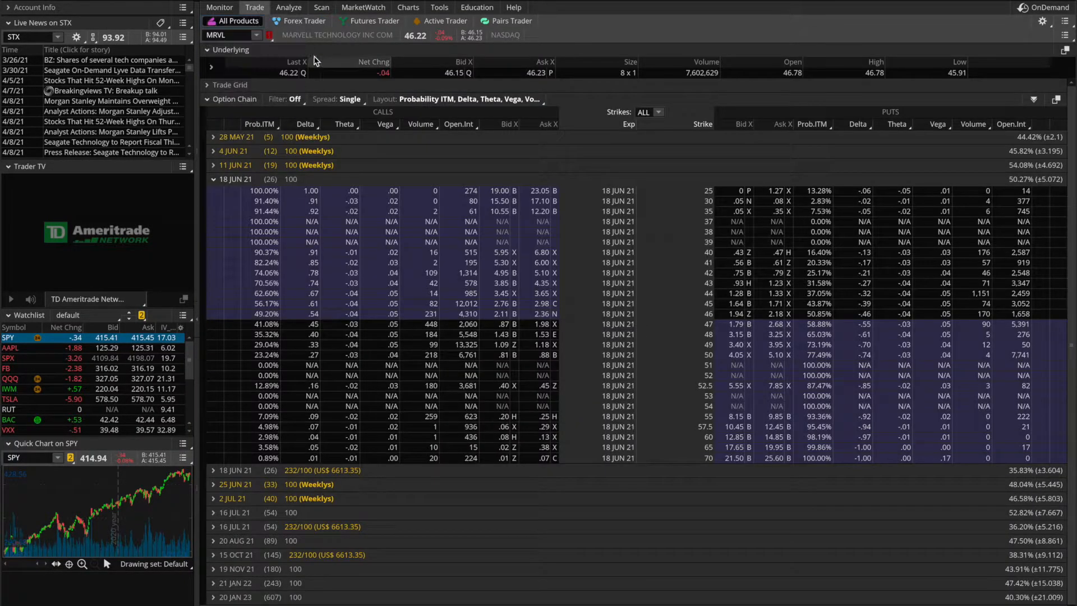
pyautogui.click(213, 179)
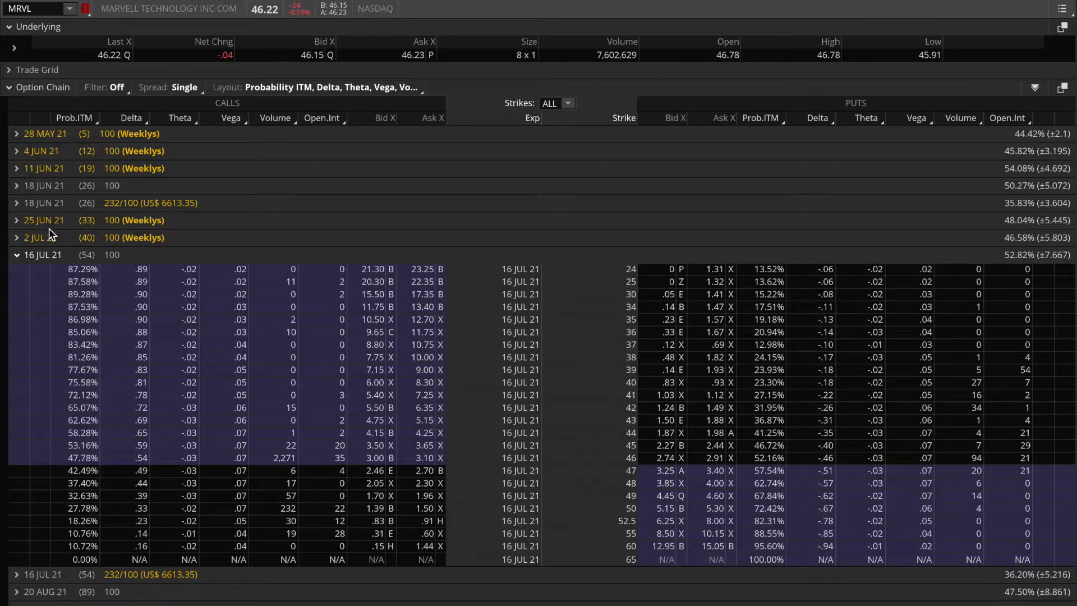
pyautogui.click(178, 520)
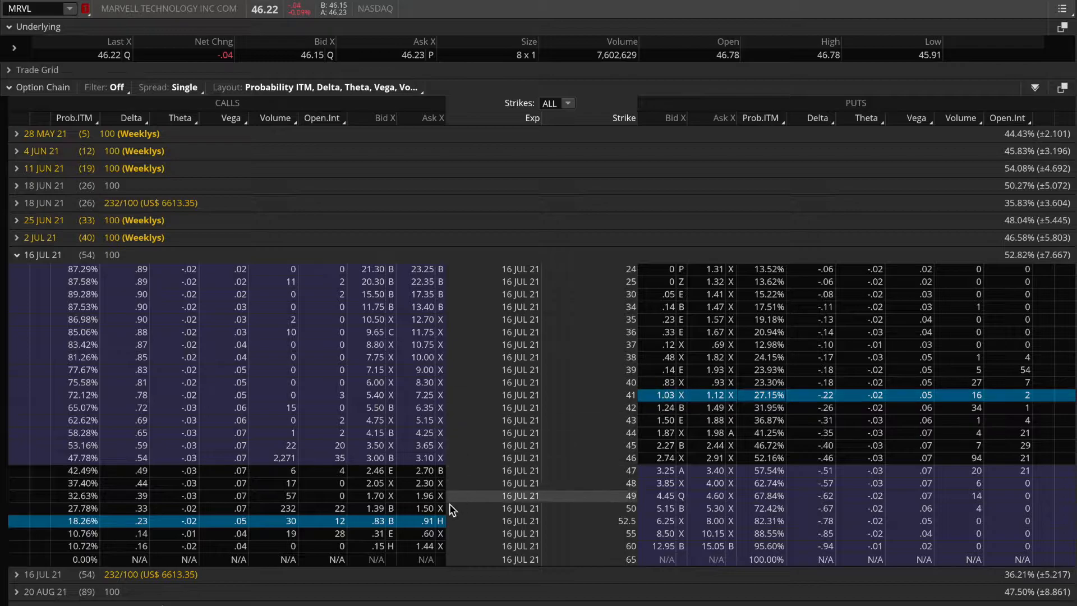
pyautogui.moveTo(692, 404)
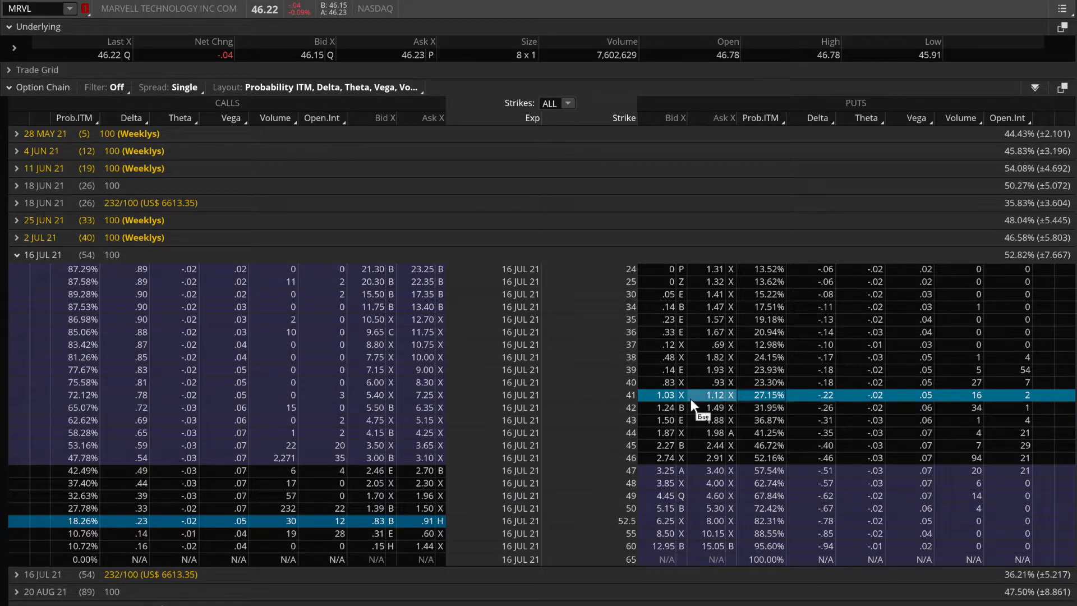
pyautogui.moveTo(112, 294)
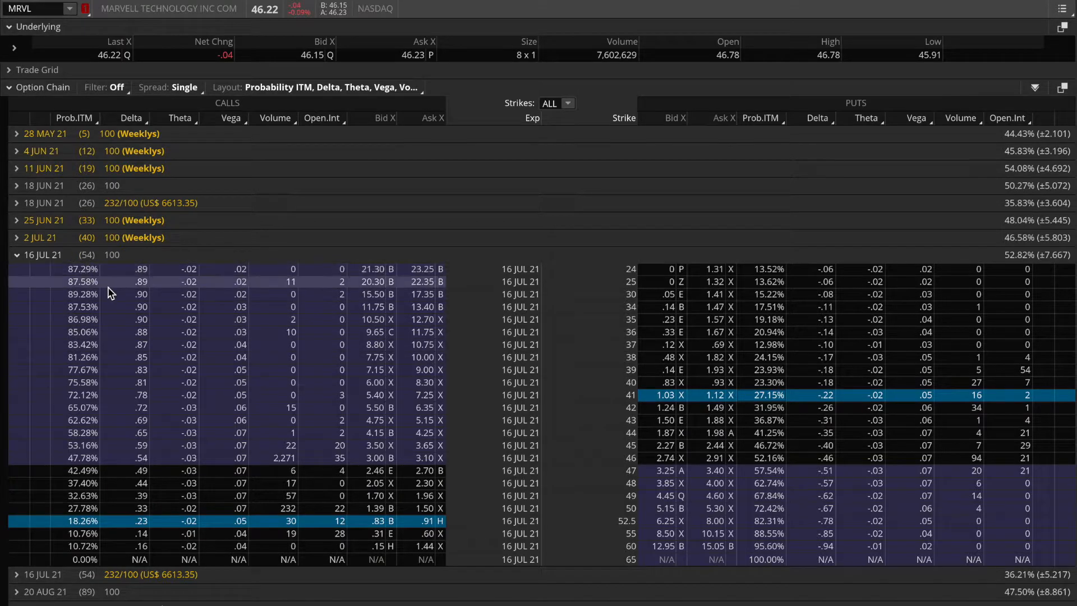
pyautogui.moveTo(614, 413)
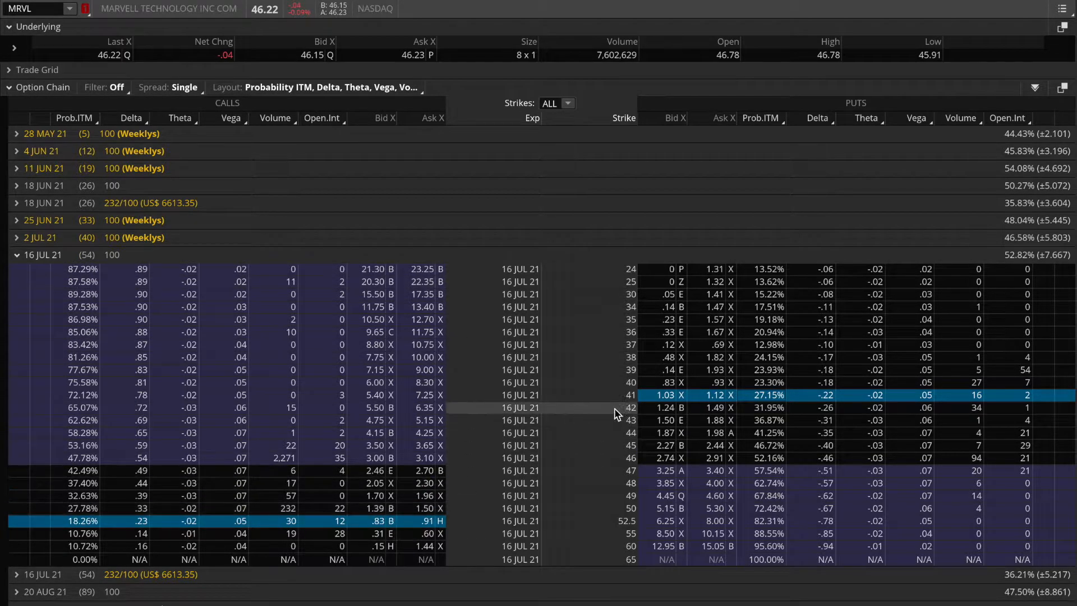
pyautogui.moveTo(612, 458)
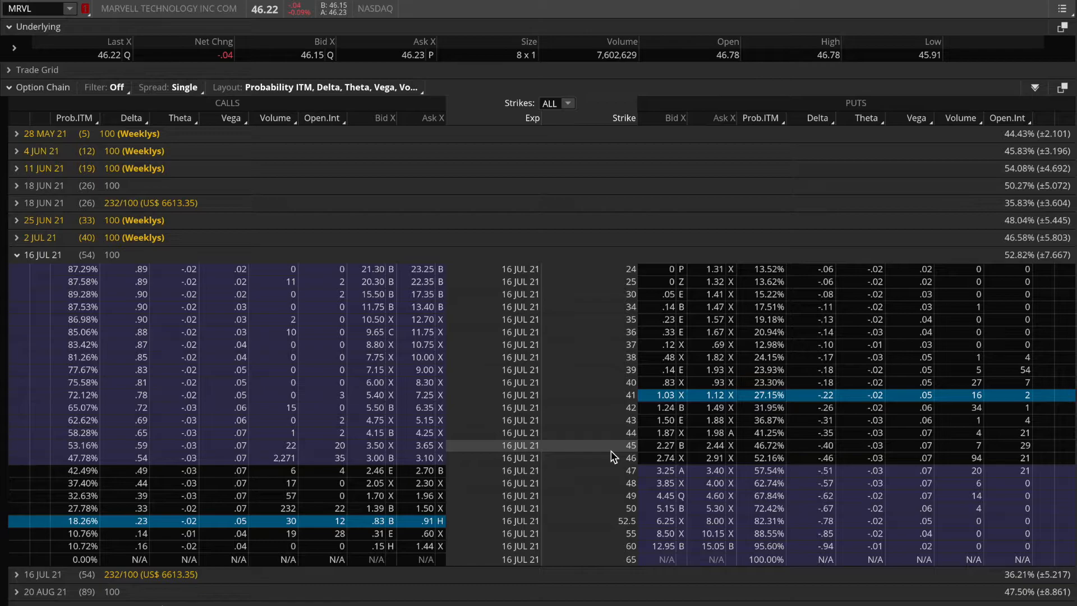
pyautogui.moveTo(630, 404)
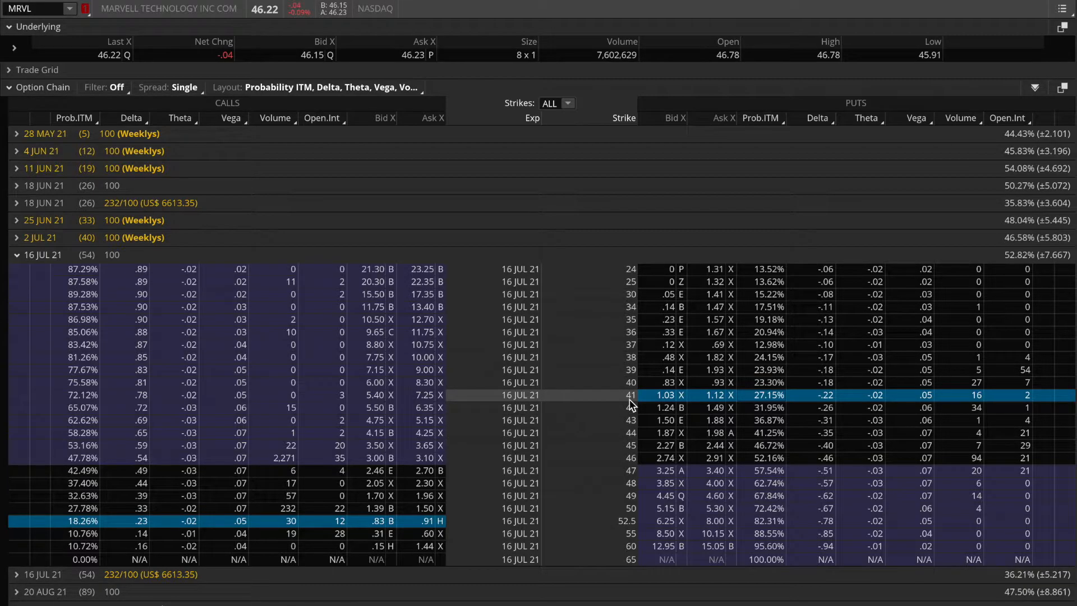
pyautogui.moveTo(597, 520)
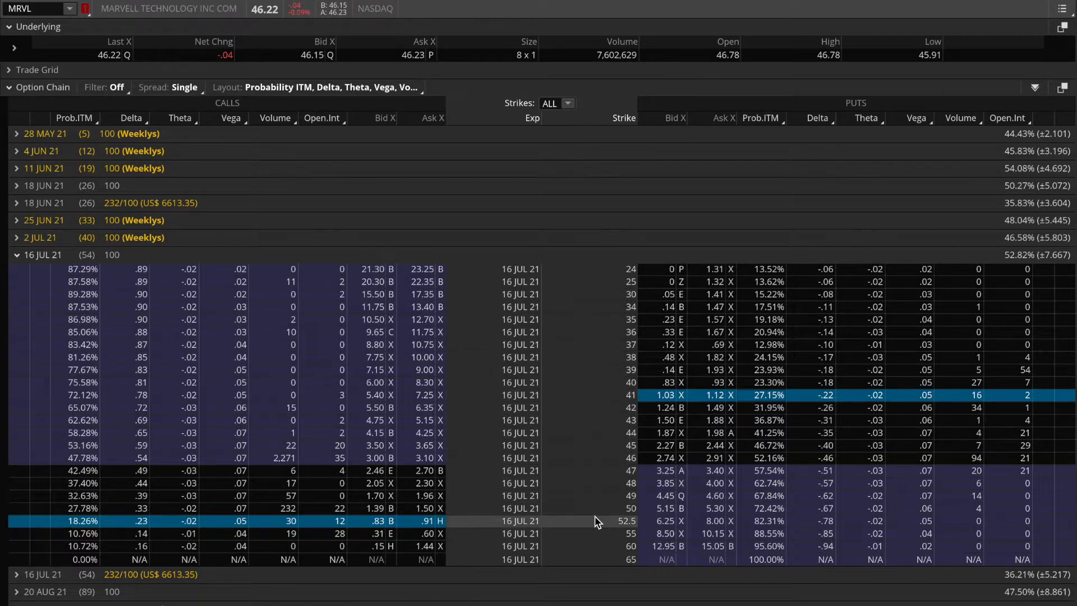
pyautogui.moveTo(624, 470)
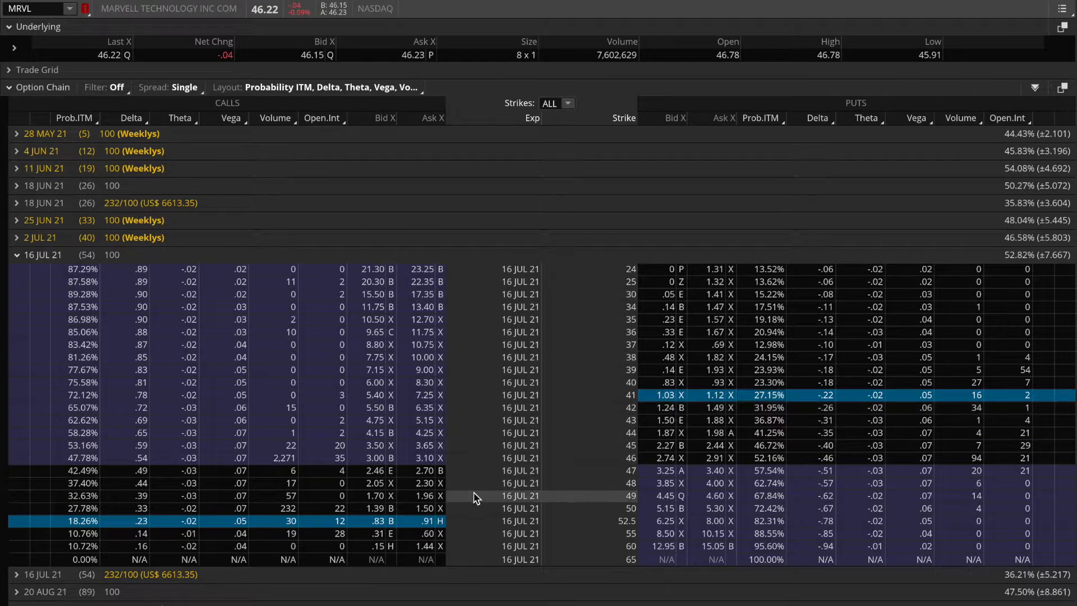
pyautogui.moveTo(550, 487)
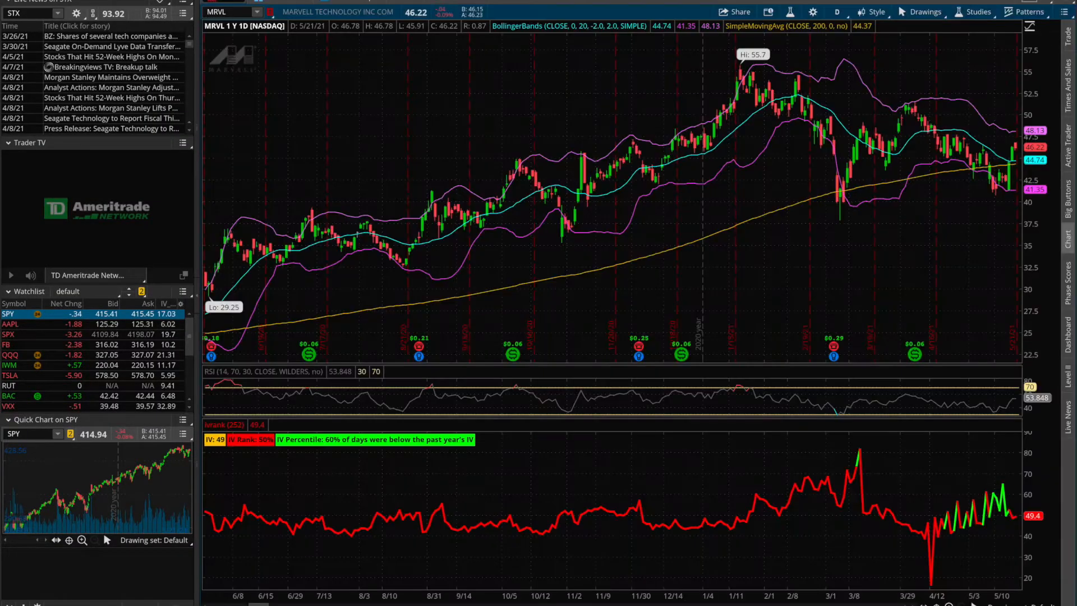
pyautogui.moveTo(1017, 518)
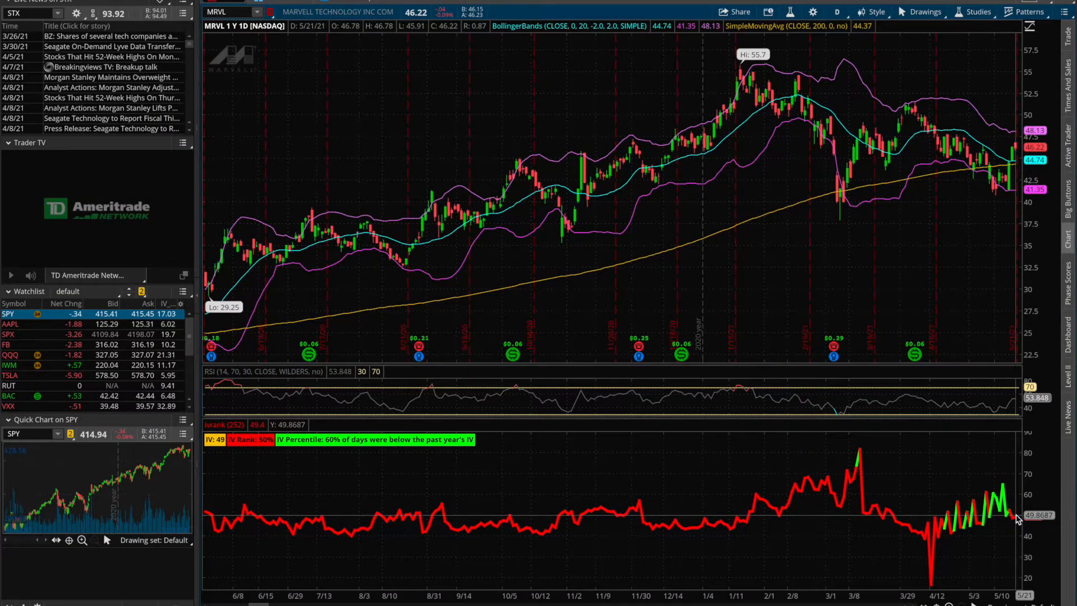
pyautogui.moveTo(793, 371)
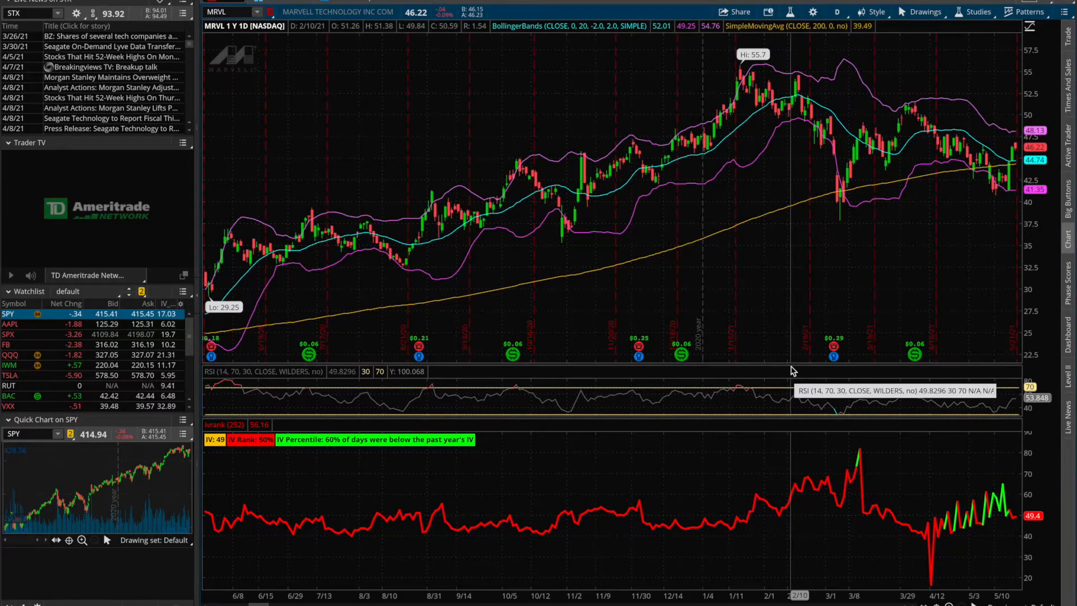
pyautogui.moveTo(786, 337)
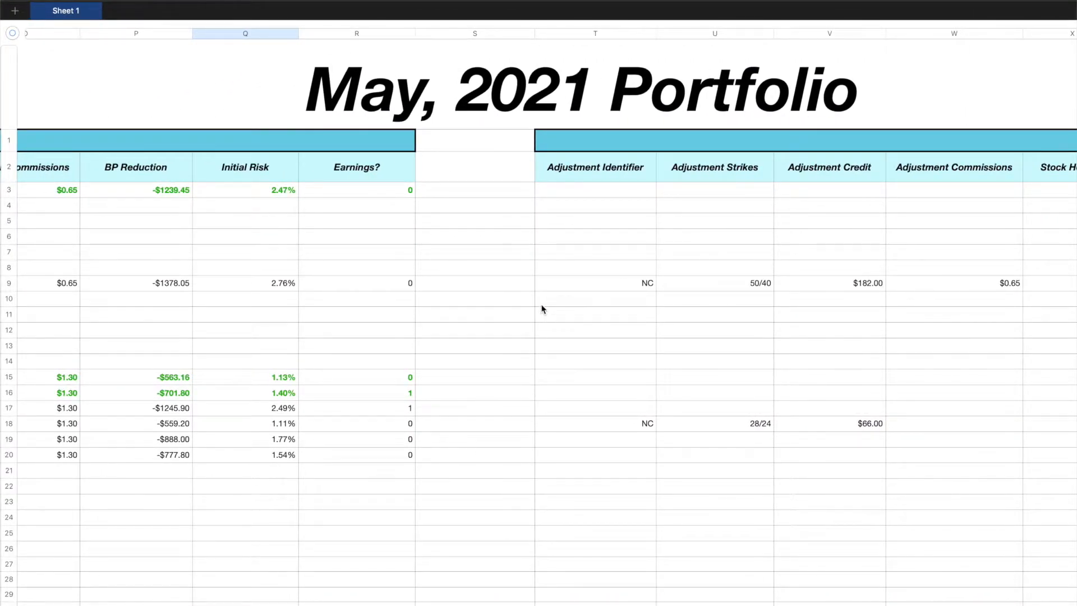
pyautogui.moveTo(436, 364)
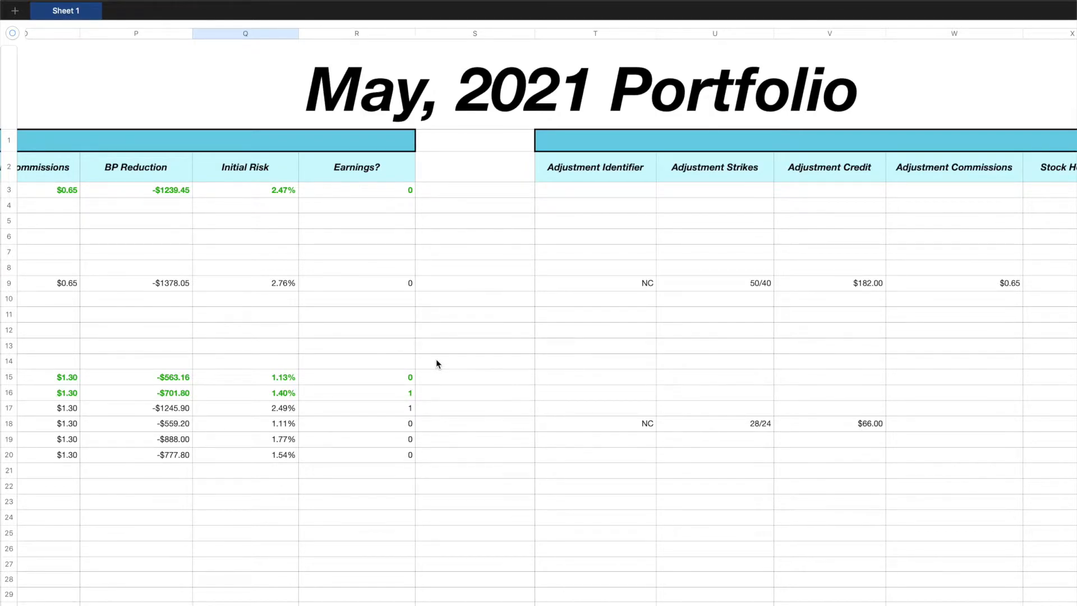
# Scroll the portfolio sheet left to show the Position Type and Position Identifier columns.
pyautogui.hscroll(-3)
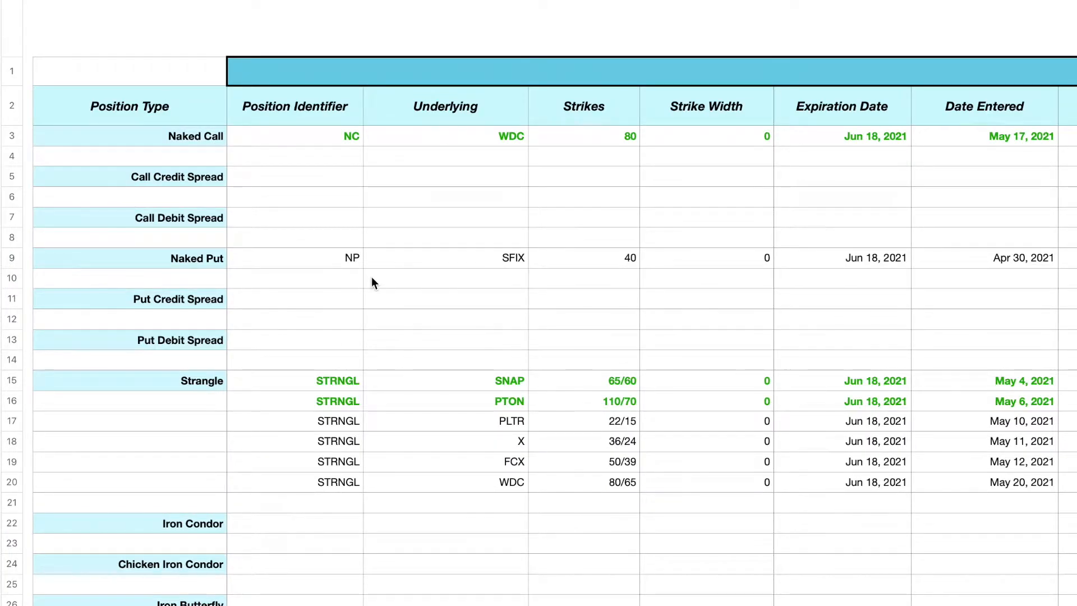
pyautogui.moveTo(255, 372)
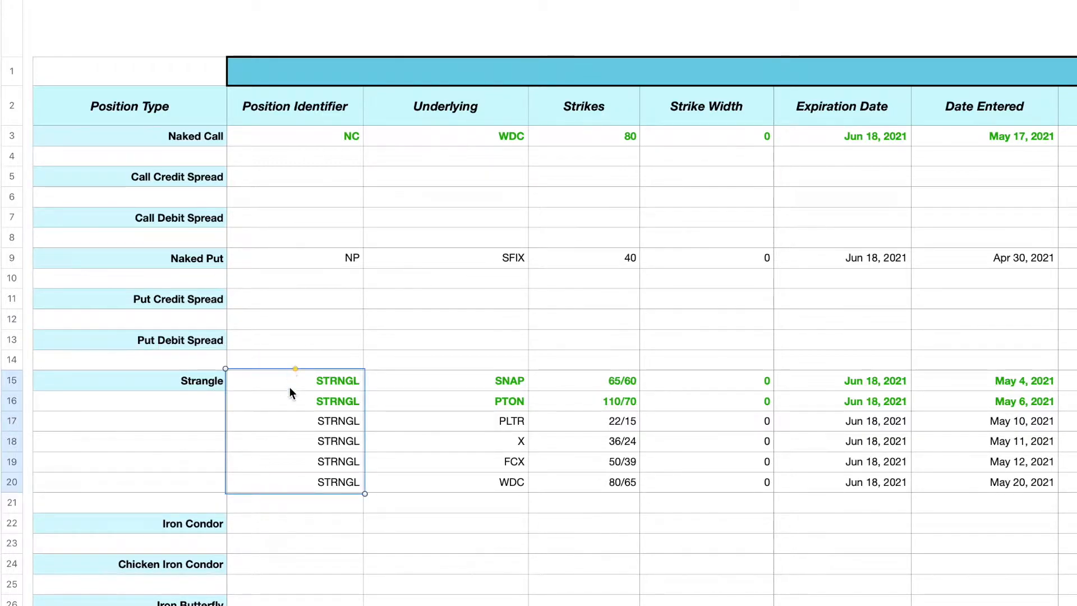
pyautogui.moveTo(287, 480)
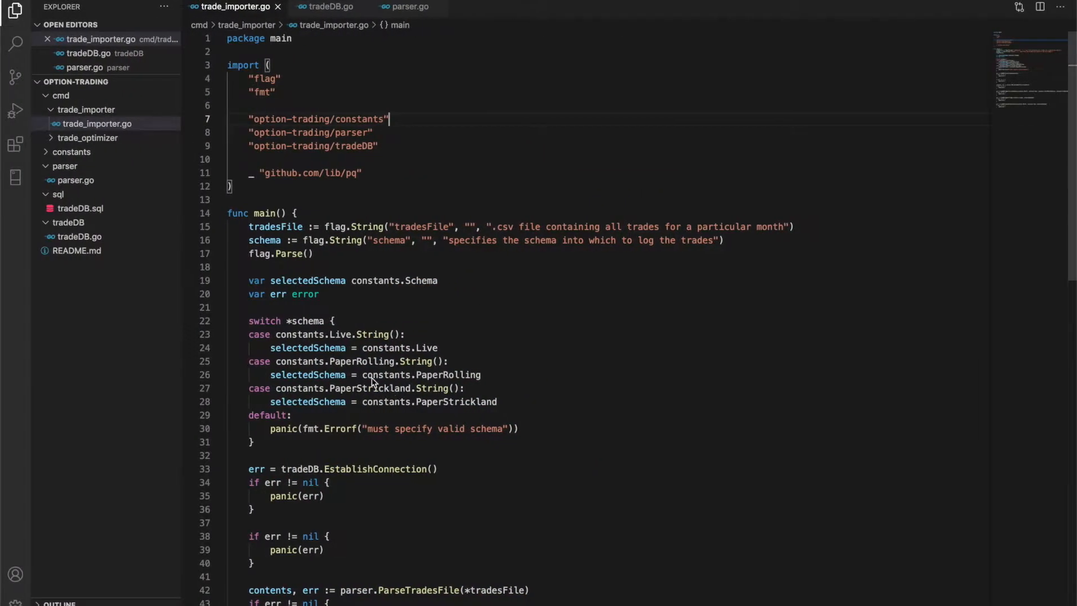
pyautogui.moveTo(395, 306)
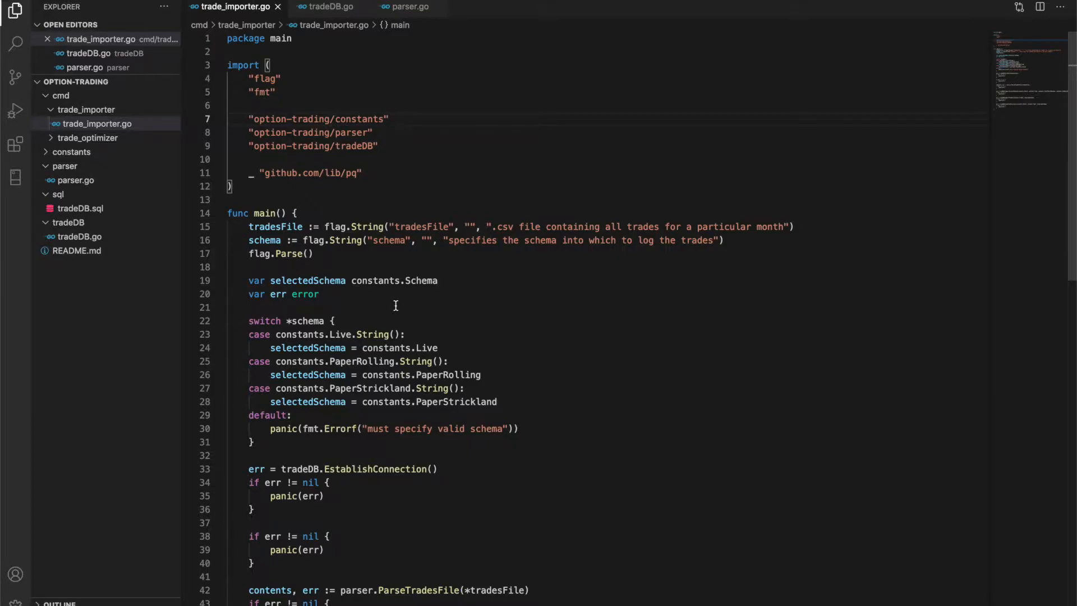
pyautogui.click(388, 119)
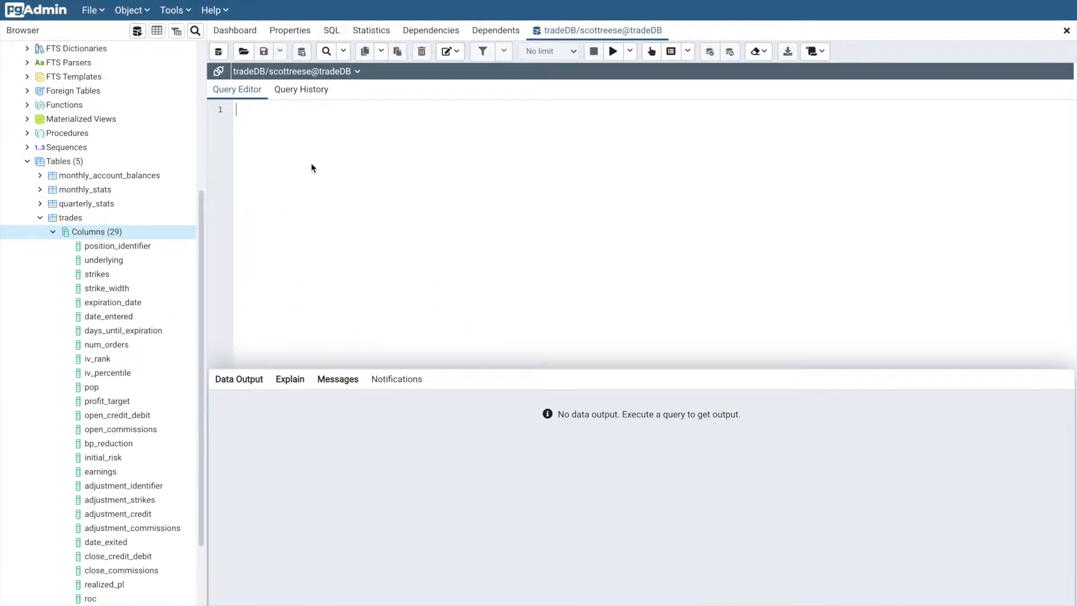
pyautogui.moveTo(317, 225)
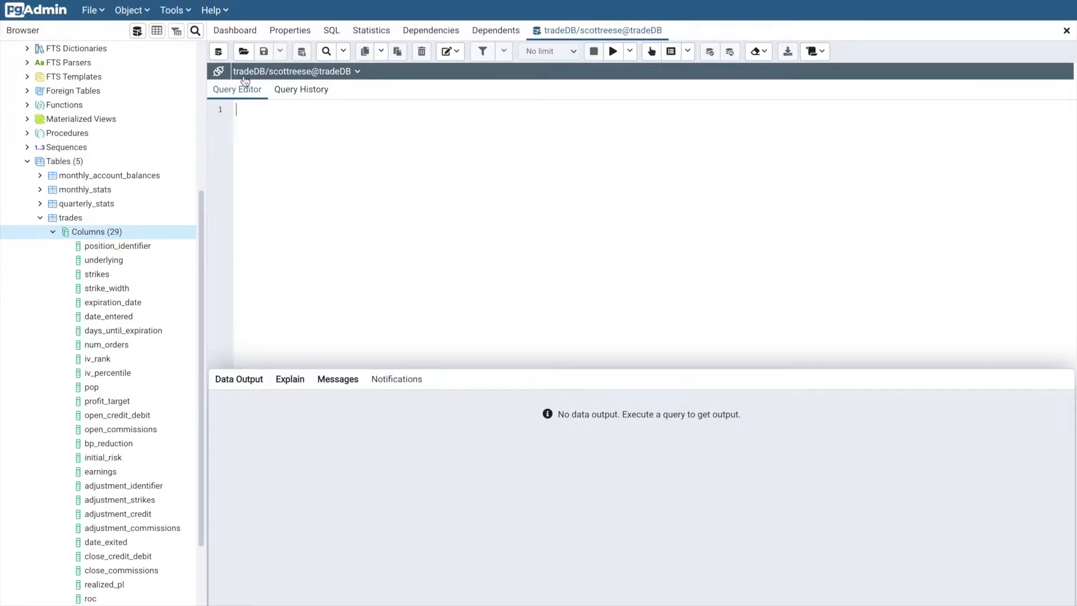
pyautogui.moveTo(297, 180)
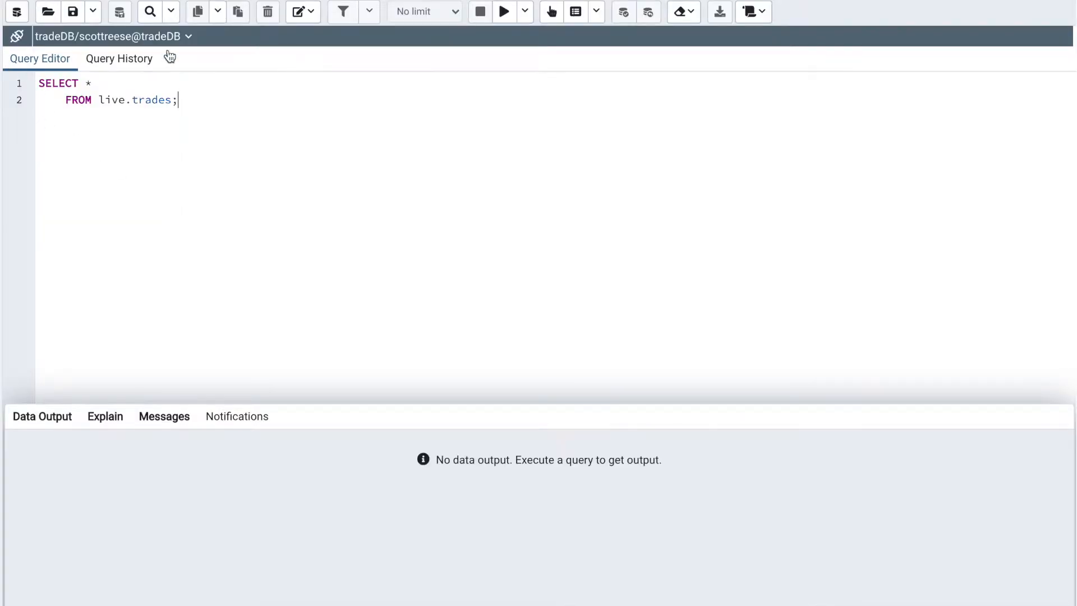
pyautogui.moveTo(98, 134)
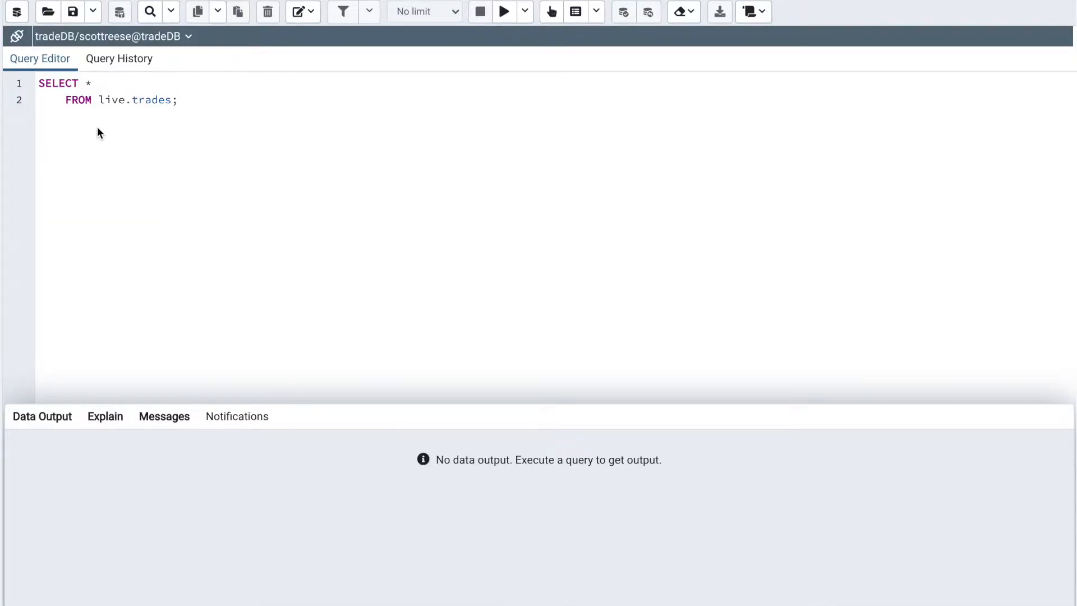
# Select the SELECT * FROM live.trades query text in the editor.
pyautogui.click(158, 100)
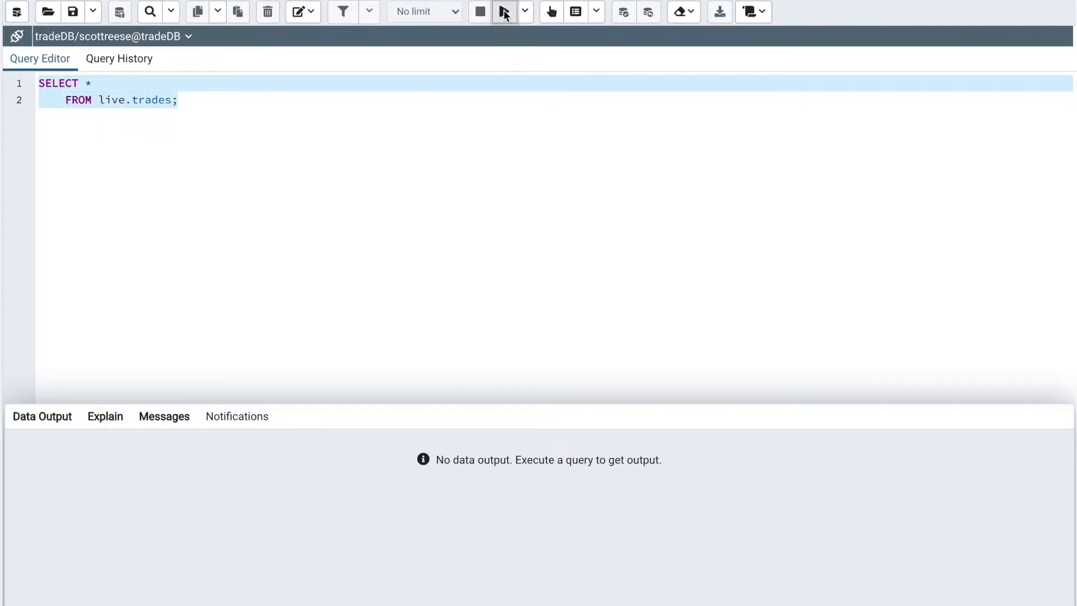
# Execute the SELECT * FROM live.trades query to list all trades.
pyautogui.click(502, 12)
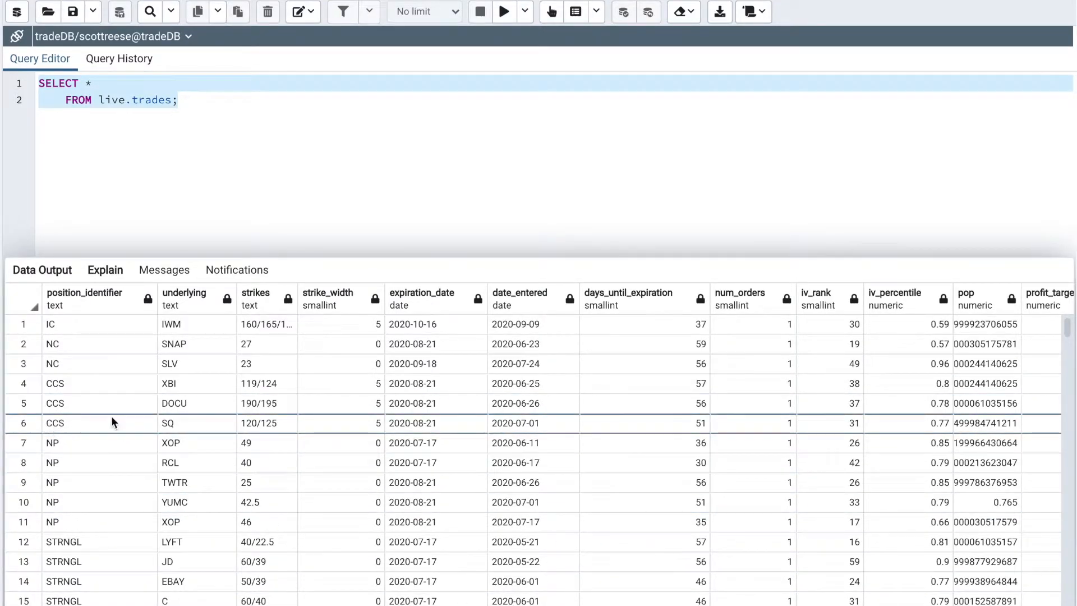
pyautogui.moveTo(470, 398)
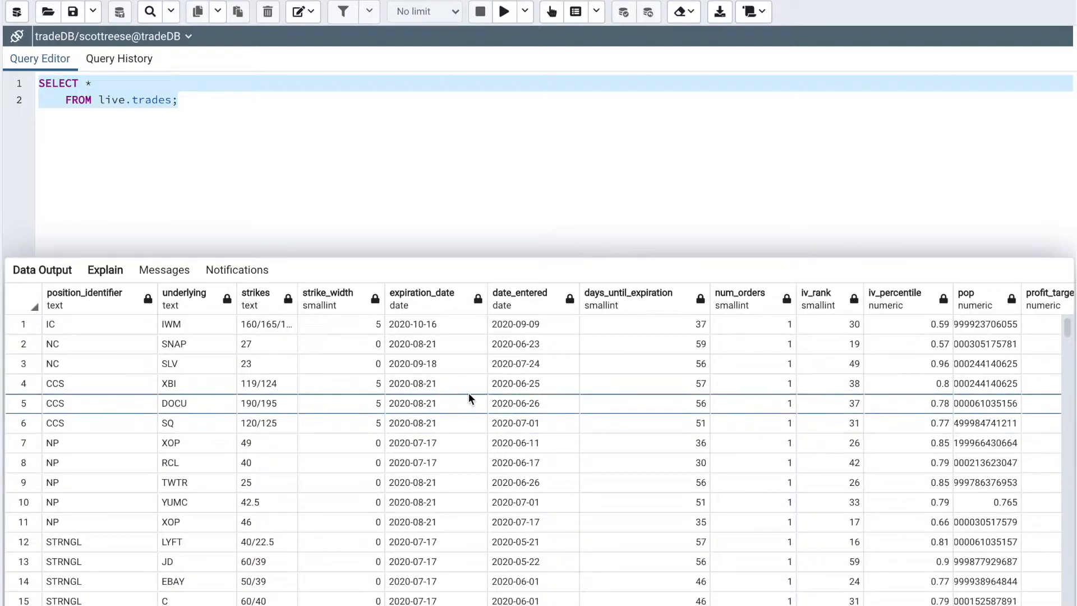
pyautogui.moveTo(292, 397)
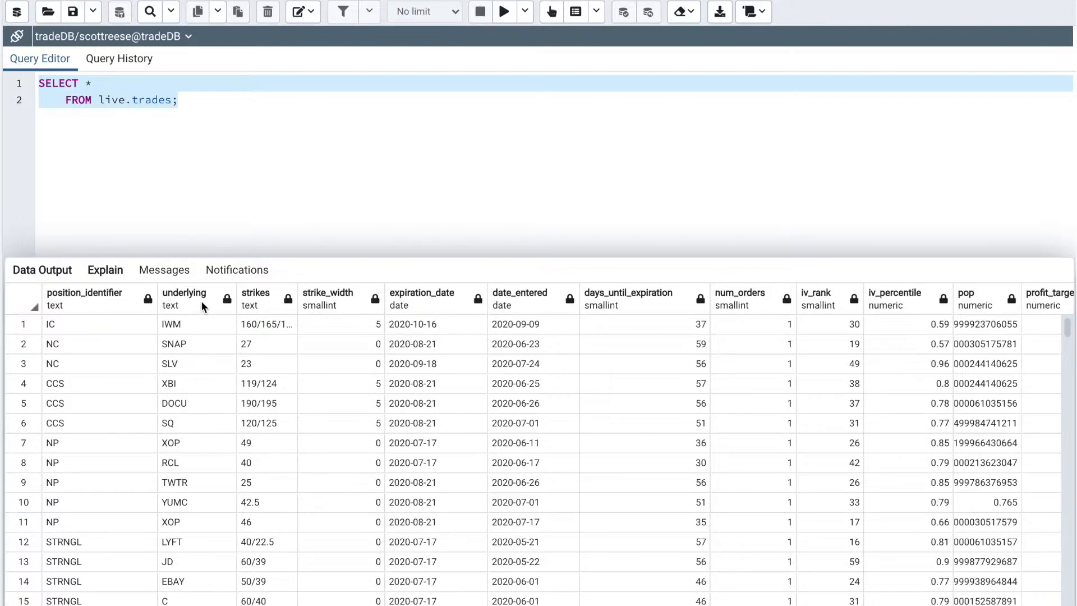
pyautogui.moveTo(345, 307)
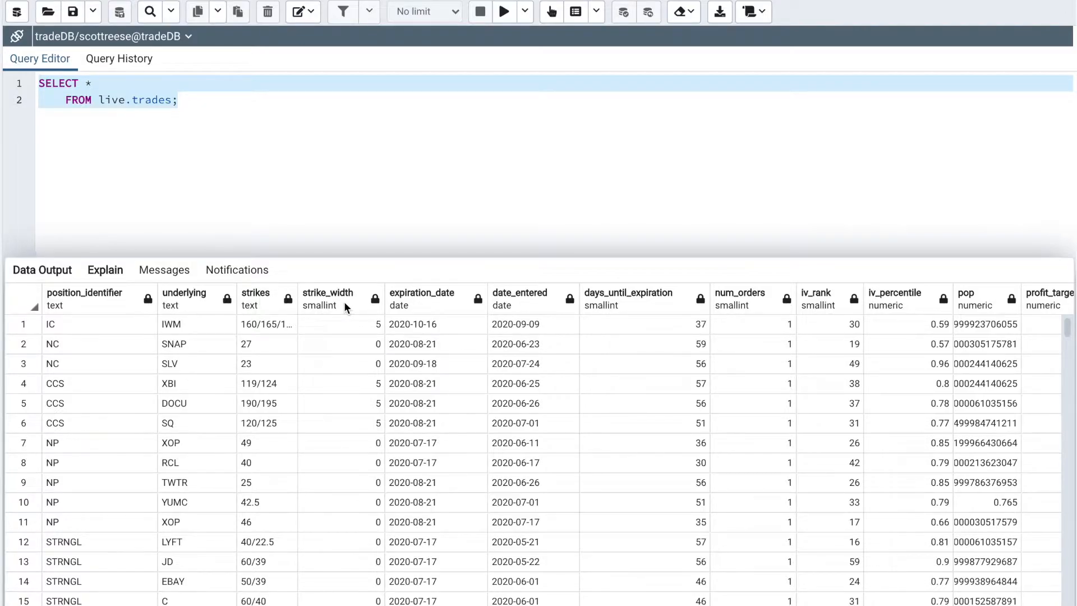
pyautogui.moveTo(700, 305)
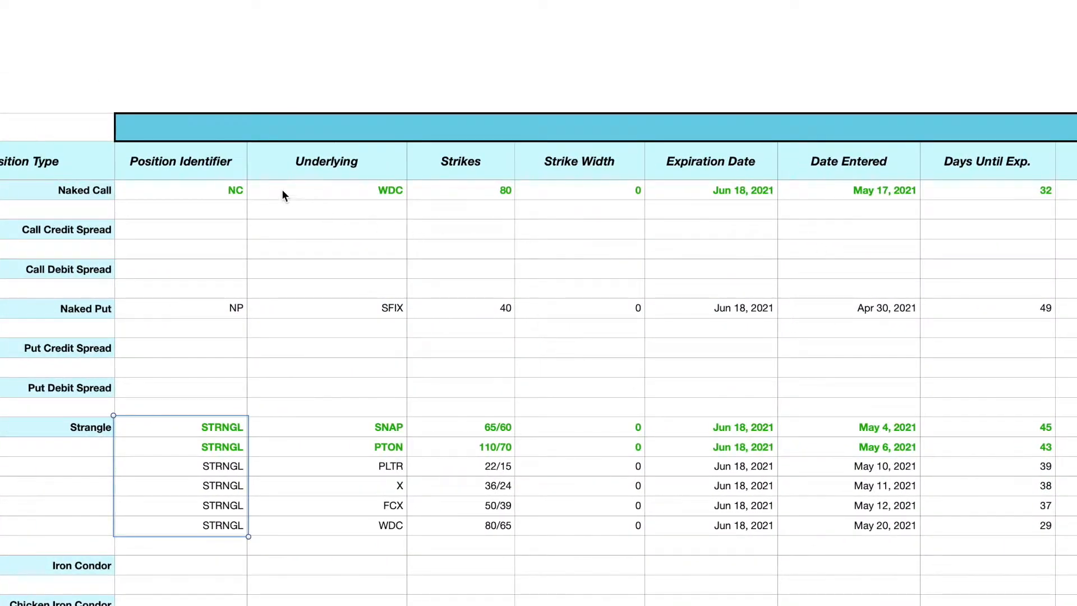
pyautogui.moveTo(487, 169)
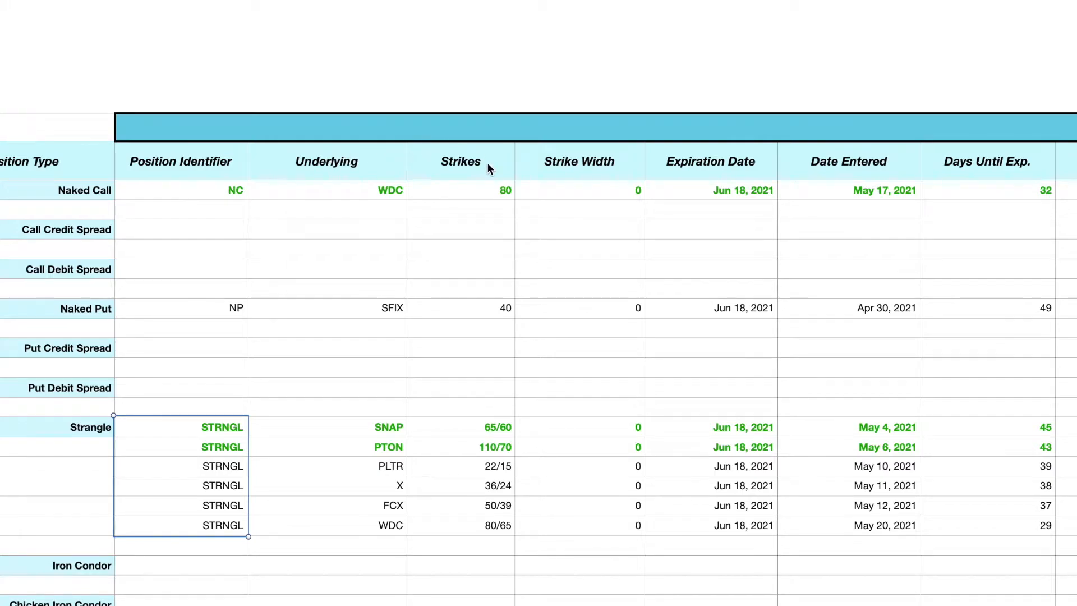
pyautogui.moveTo(967, 184)
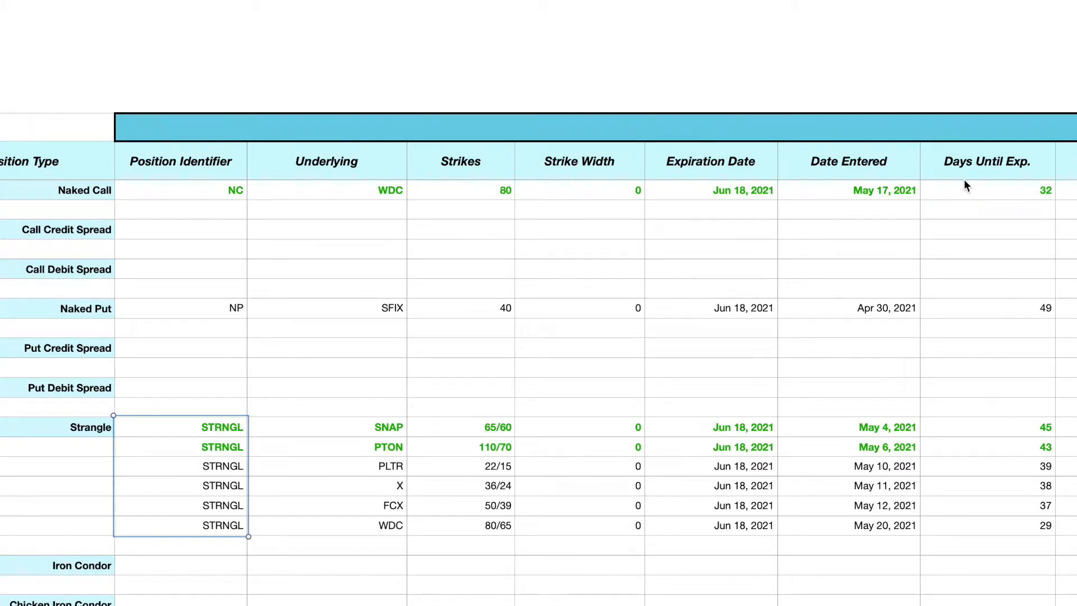
pyautogui.moveTo(785, 273)
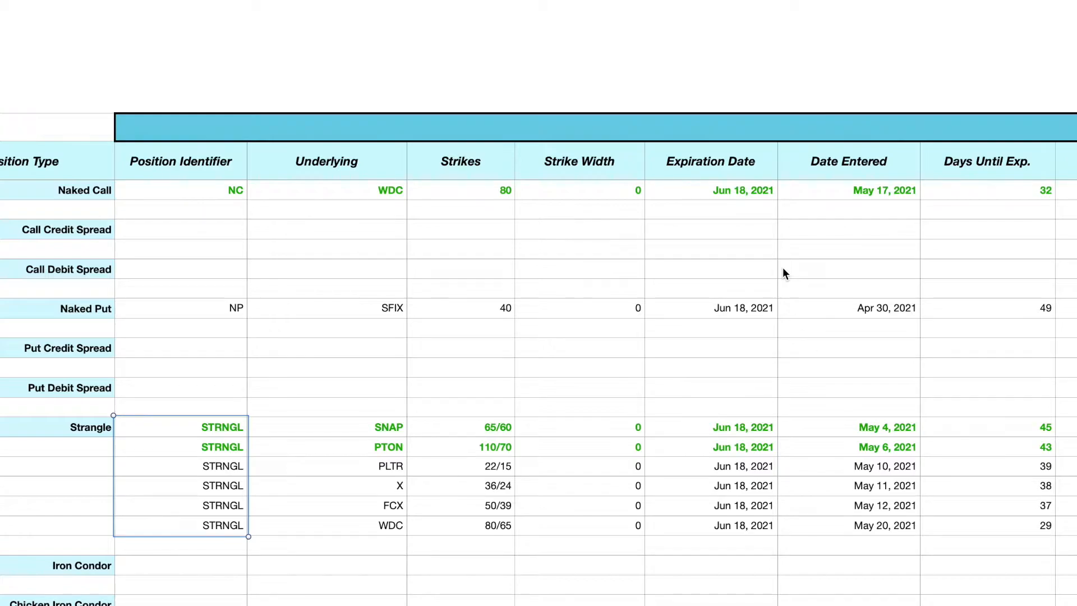
pyautogui.moveTo(837, 228)
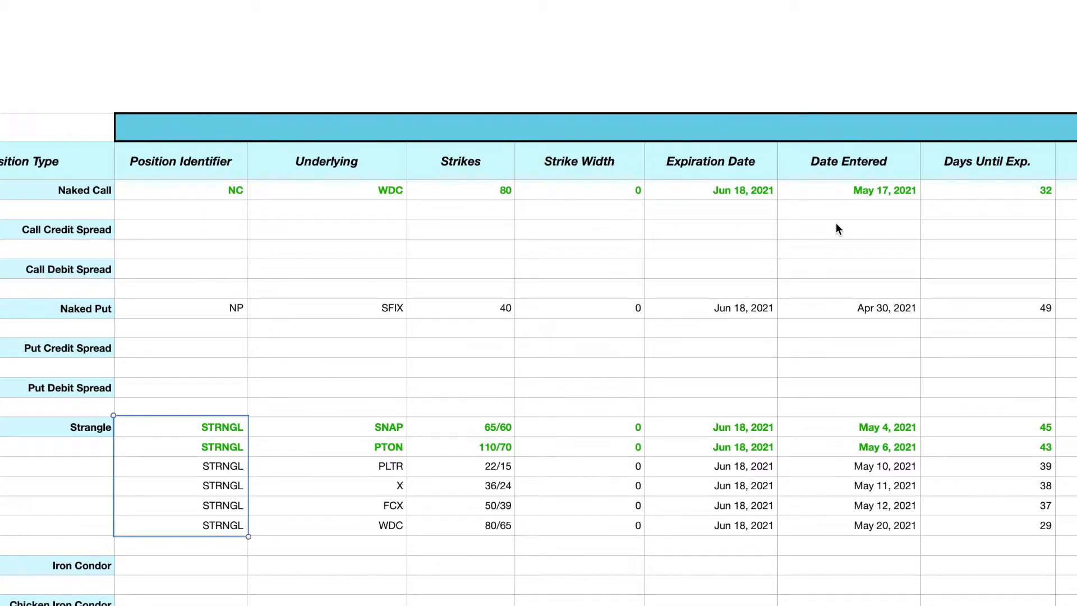
pyautogui.moveTo(706, 439)
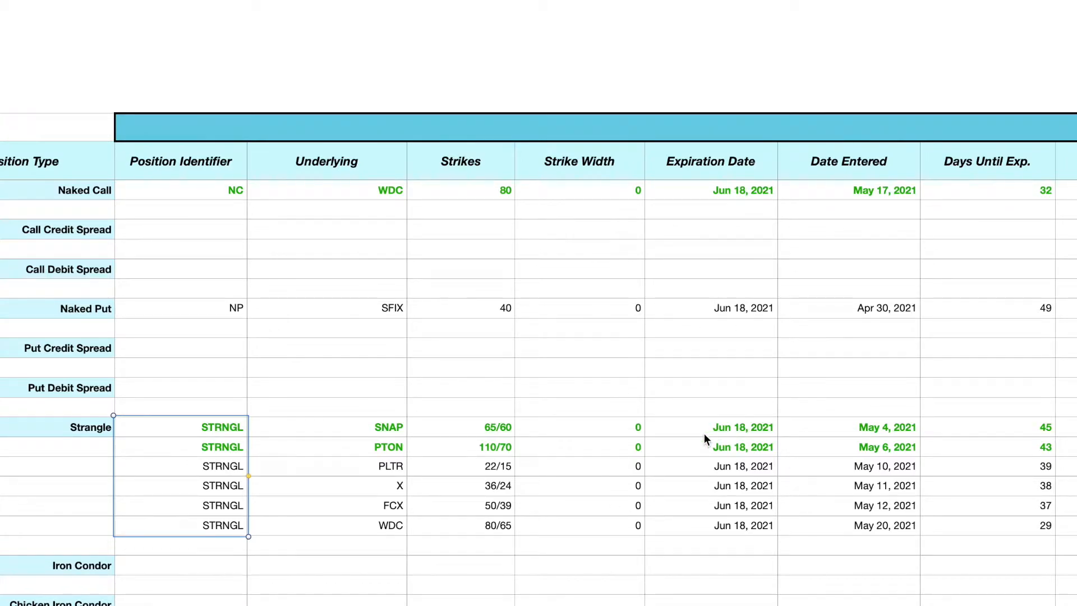
pyautogui.moveTo(712, 413)
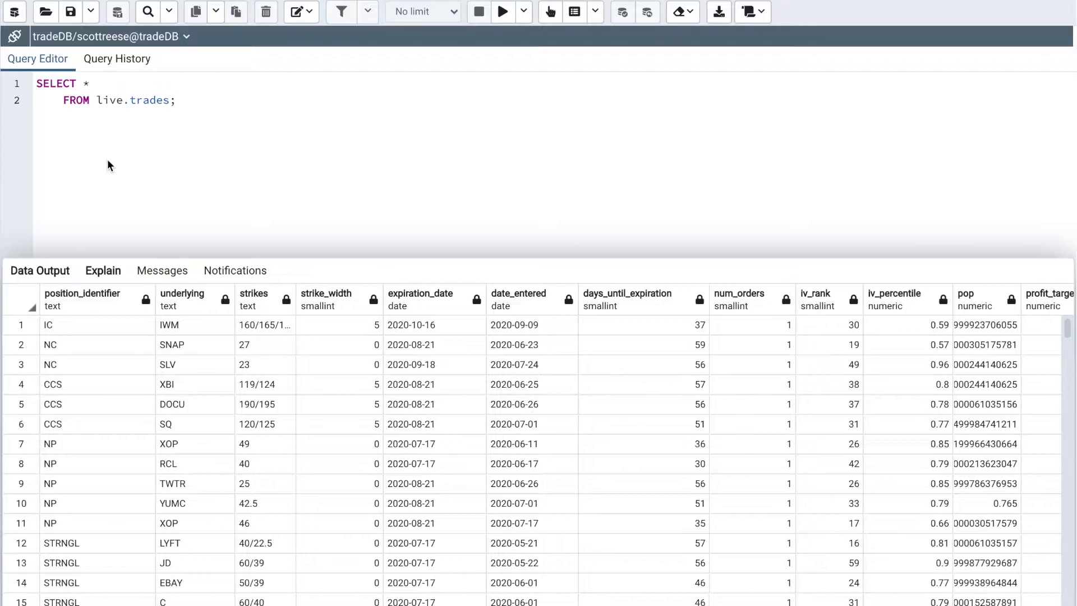
# Type SELECT COUNT(*) to begin the STRNGL count query for trades since July 1, 2020.
pyautogui.write('SELECT COUNT(*)')
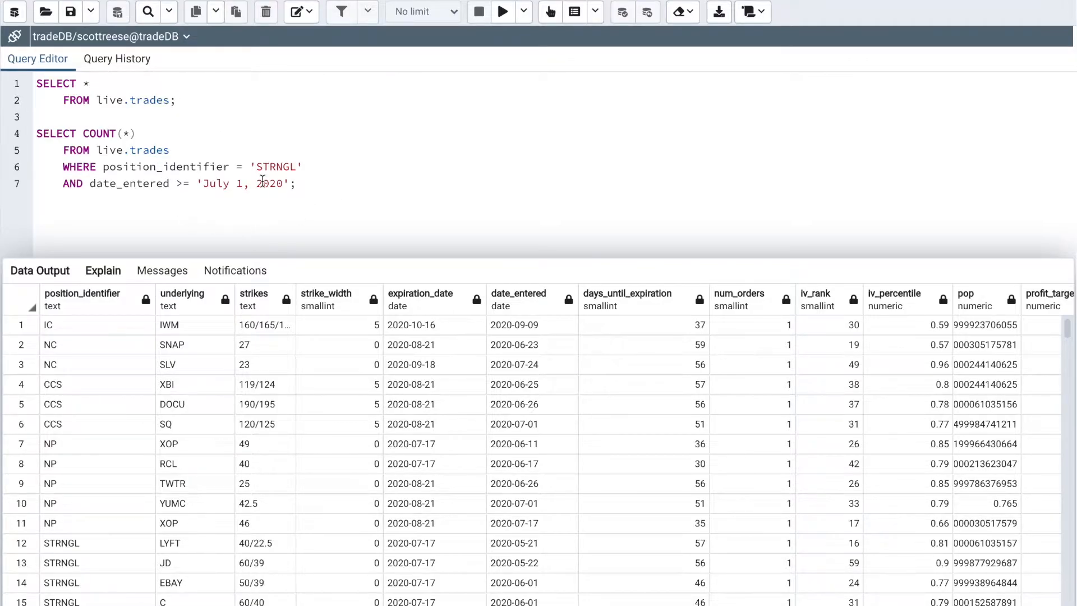
pyautogui.moveTo(177, 205)
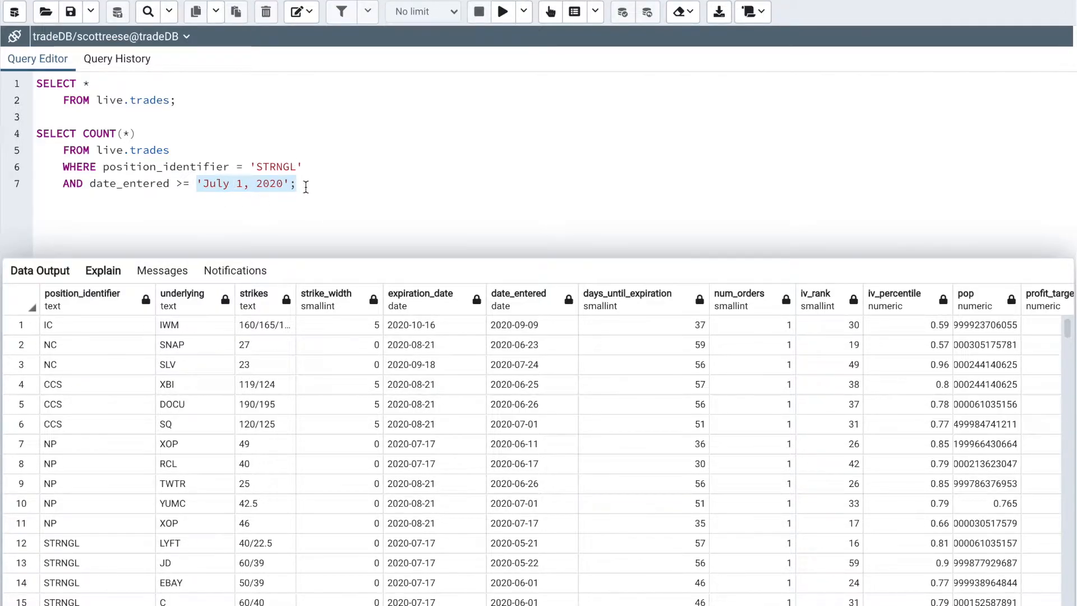
pyautogui.moveTo(318, 186)
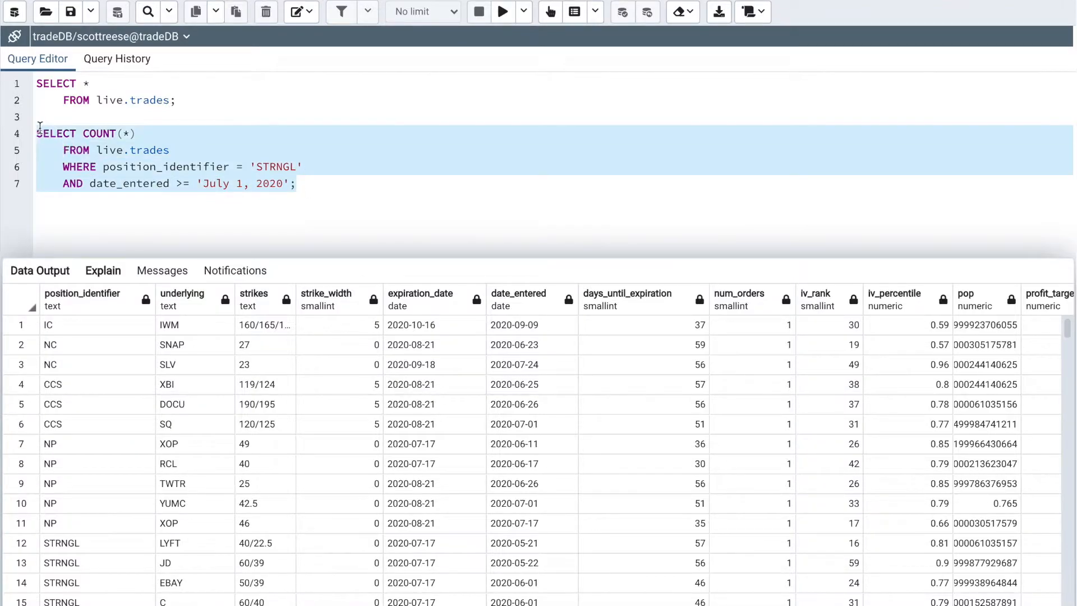
# Execute the STRNGL count query, returning 167 trades.
pyautogui.click(504, 11)
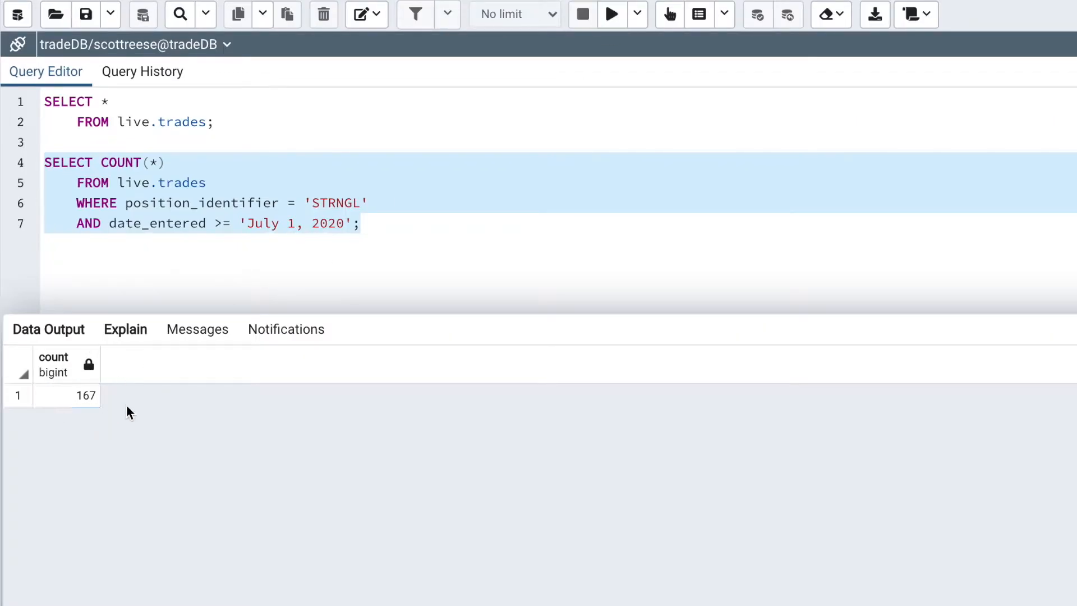
pyautogui.moveTo(104, 424)
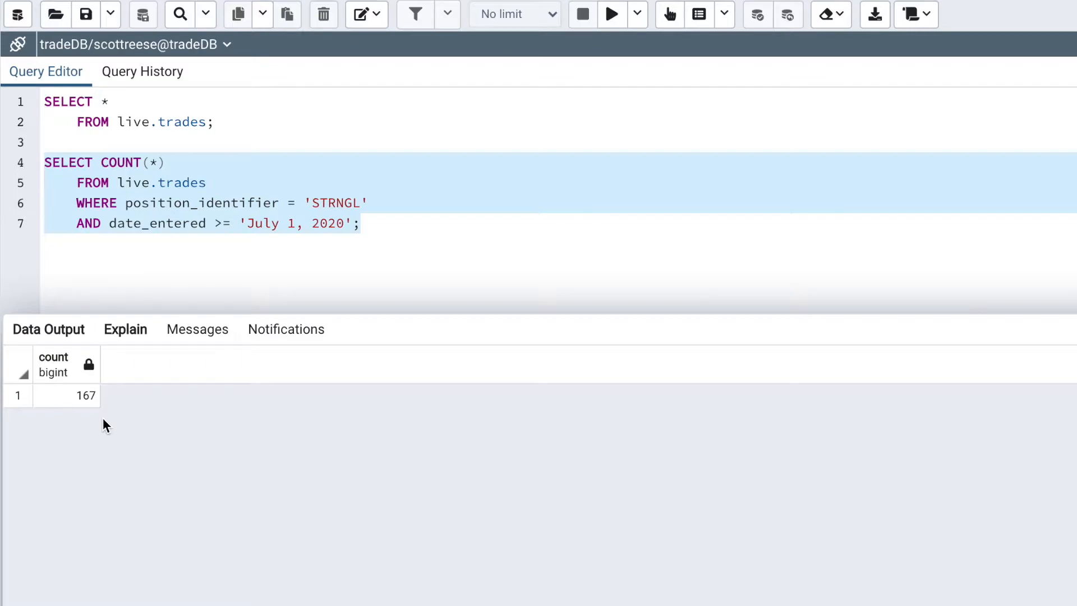
pyautogui.moveTo(76, 435)
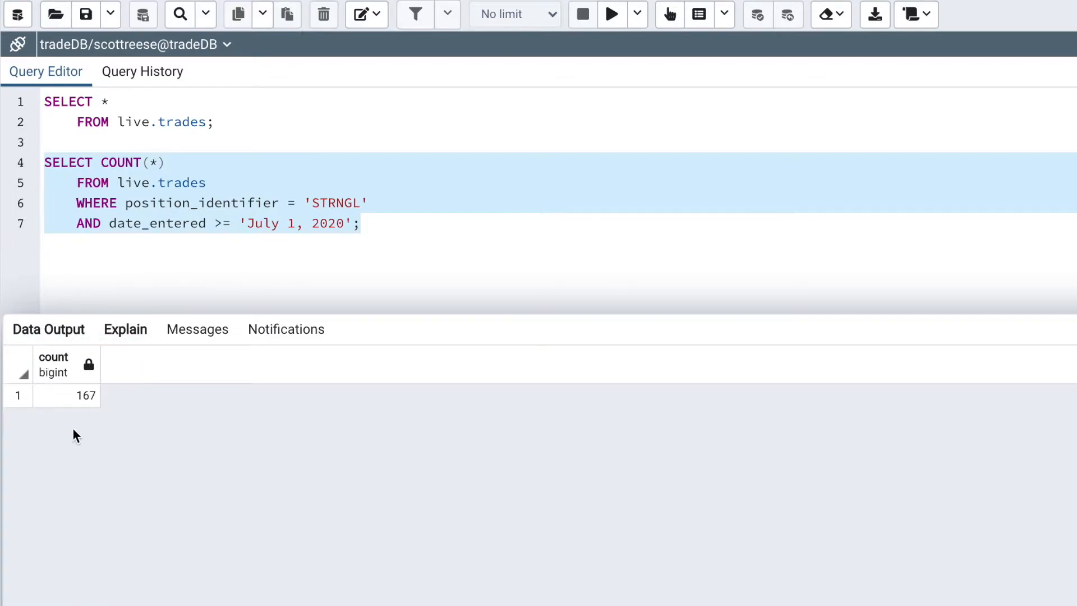
pyautogui.moveTo(95, 443)
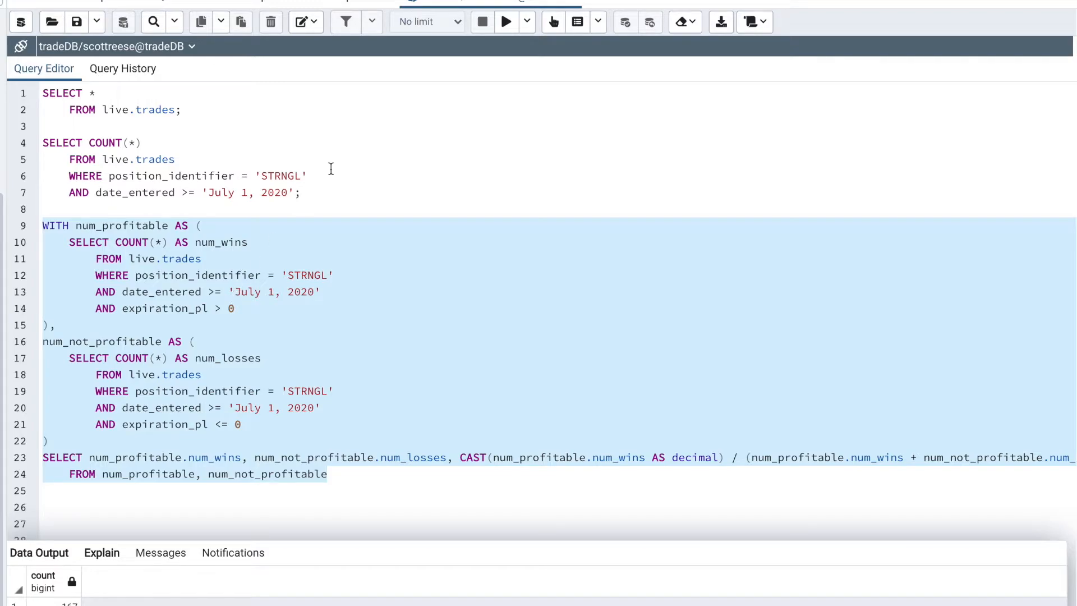
# Execute the win-rate query, showing 146 wins, 21 losses and a 0.874 win rate.
pyautogui.click(505, 21)
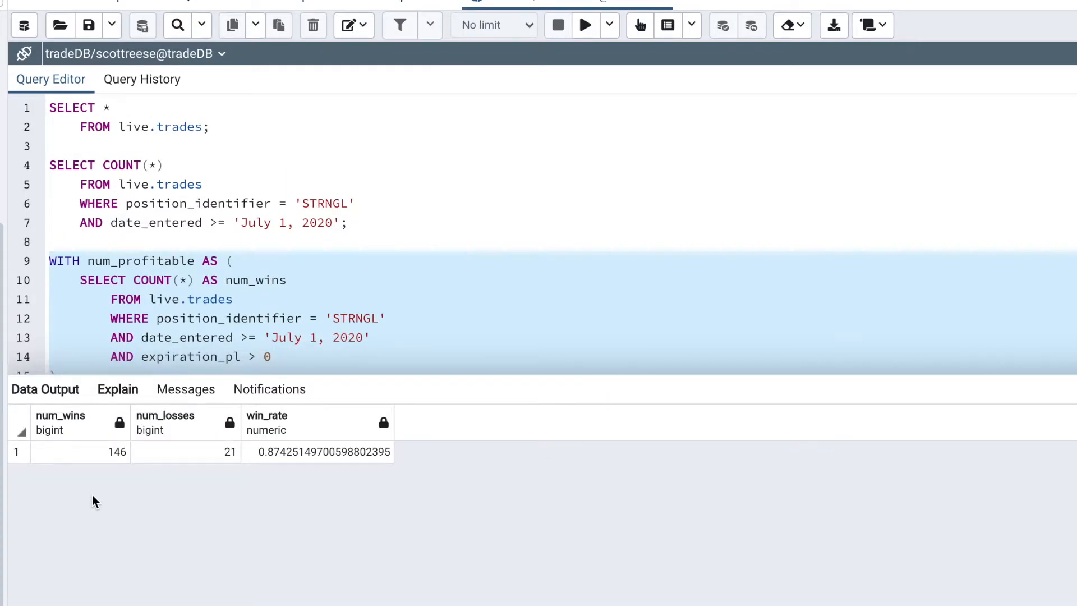
pyautogui.moveTo(300, 343)
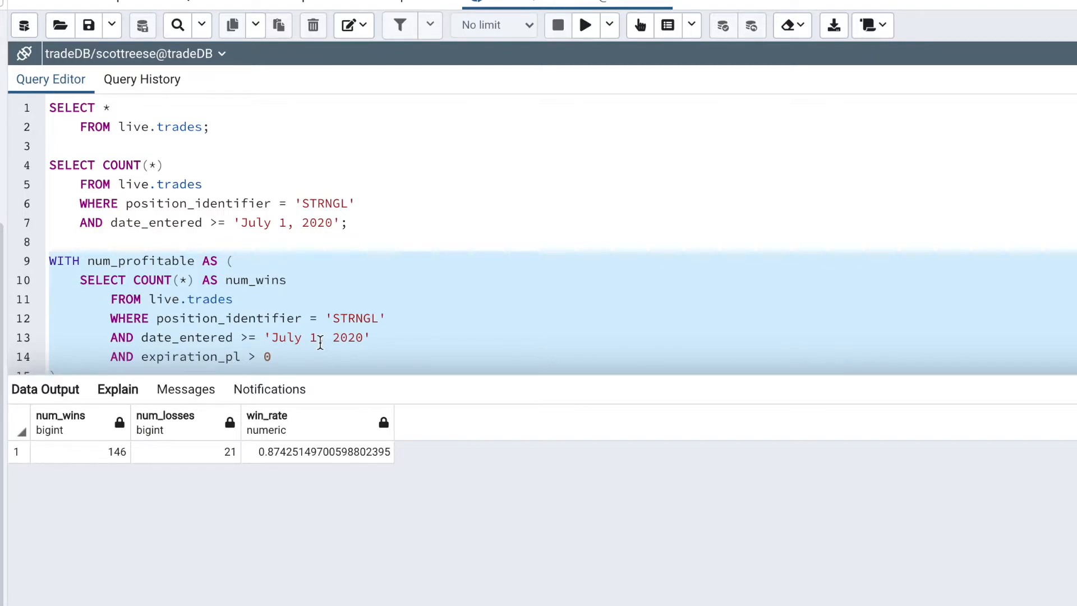
pyautogui.moveTo(223, 458)
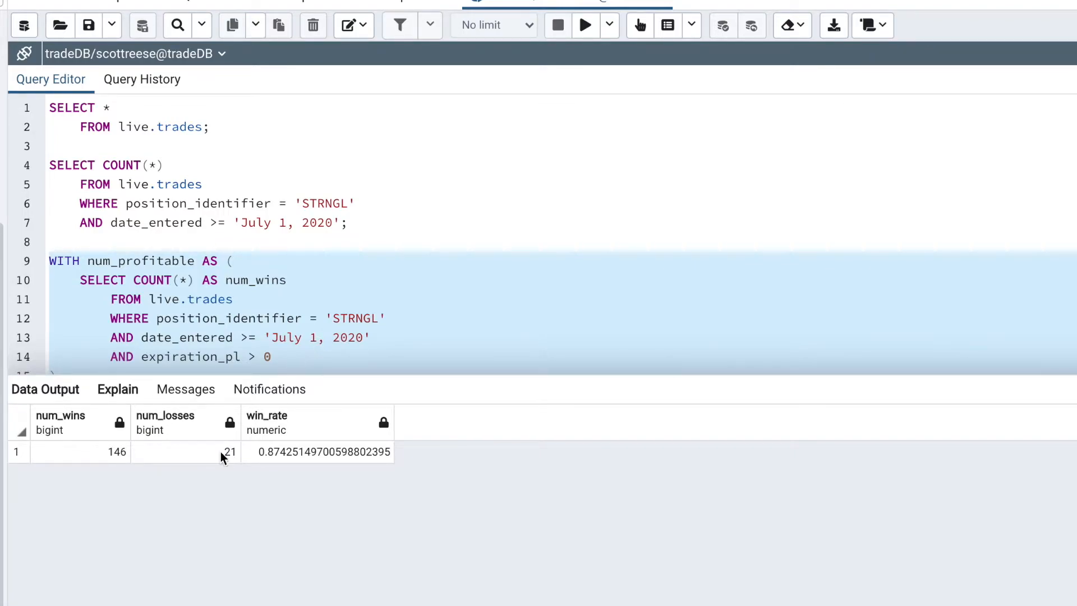
pyautogui.moveTo(123, 468)
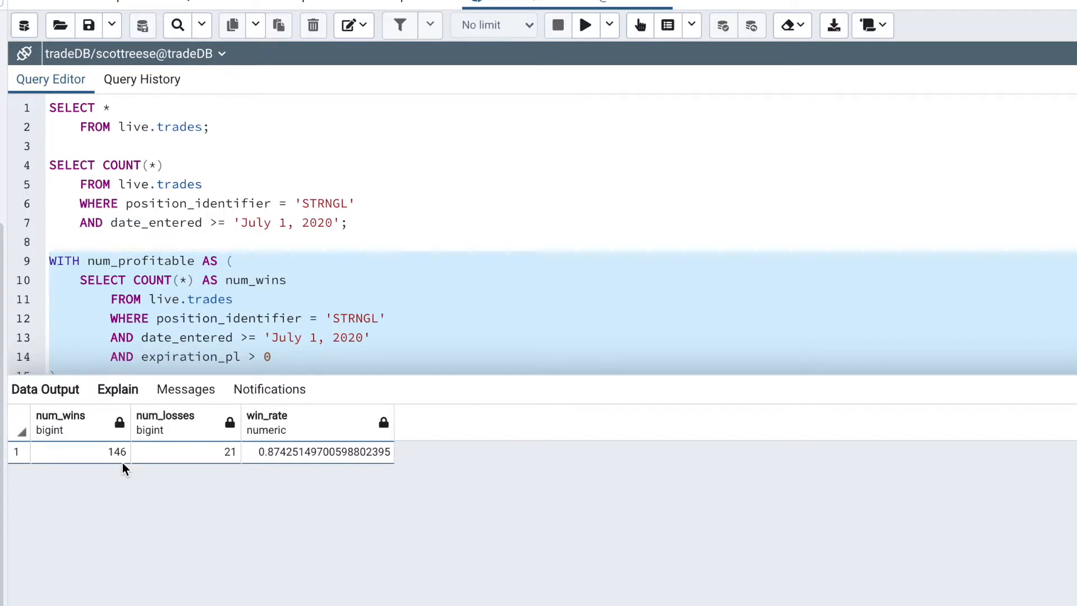
pyautogui.moveTo(229, 469)
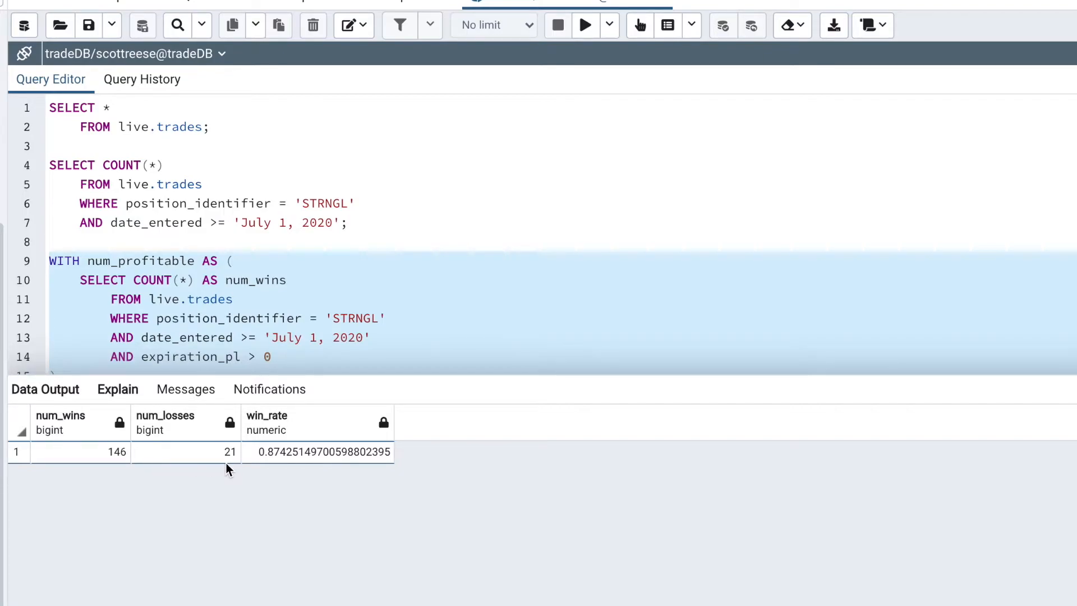
pyautogui.moveTo(292, 413)
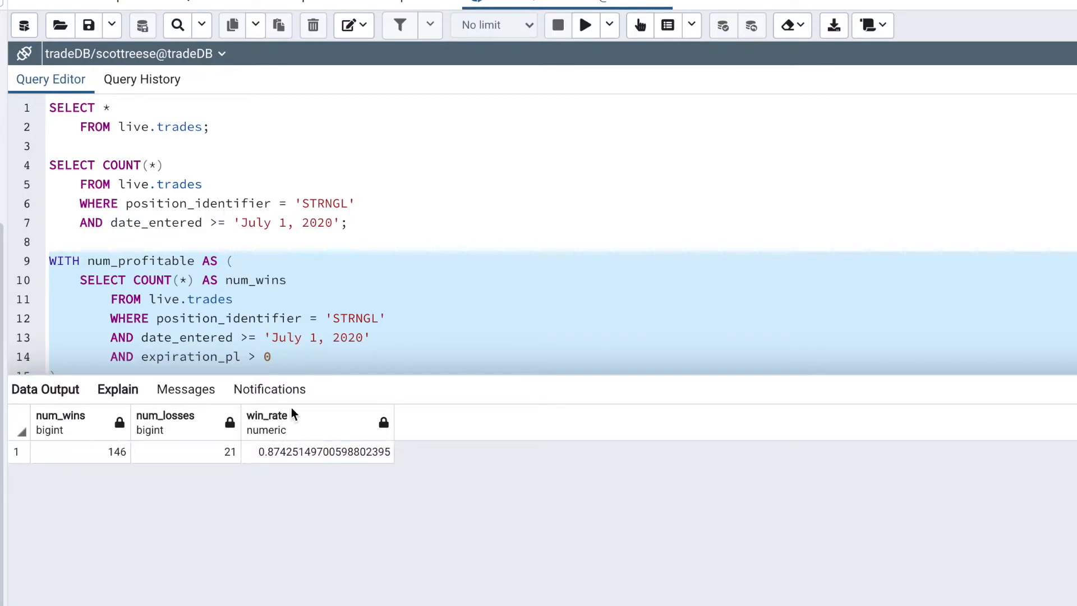
pyautogui.moveTo(267, 470)
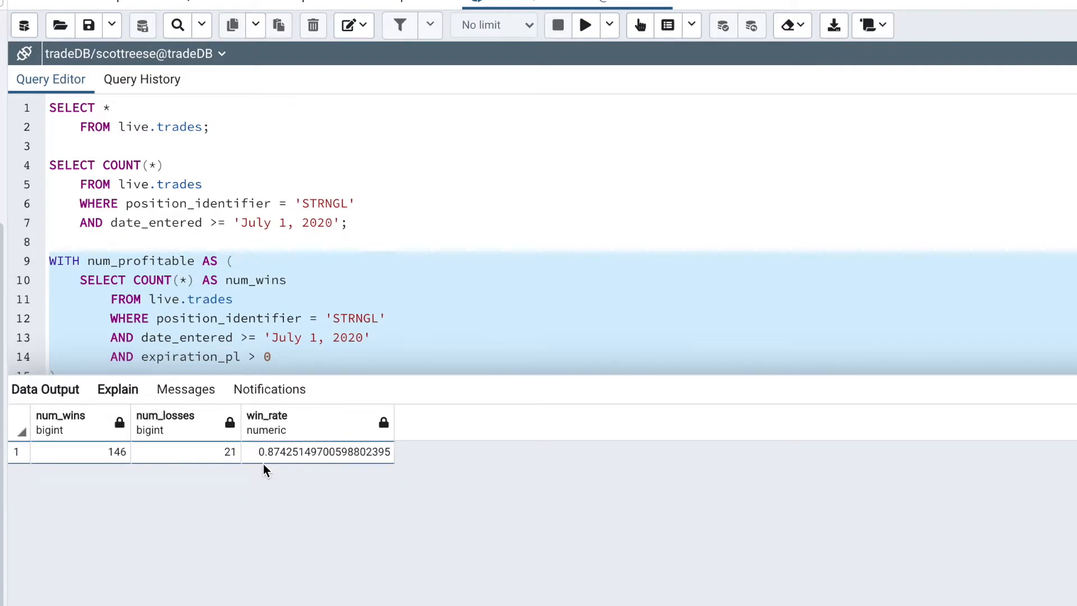
pyautogui.moveTo(285, 469)
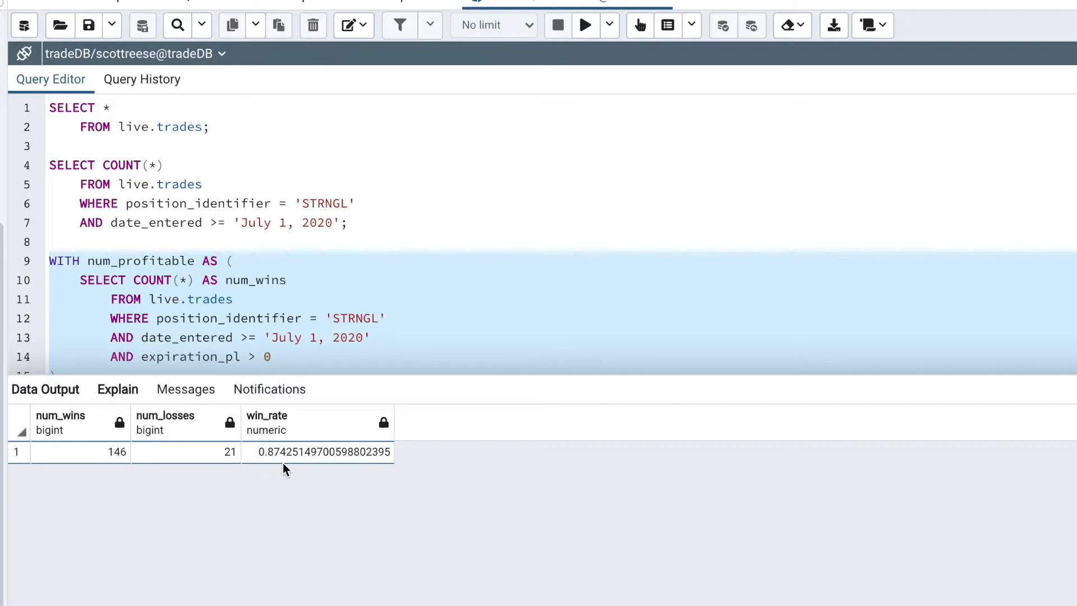
pyautogui.moveTo(291, 468)
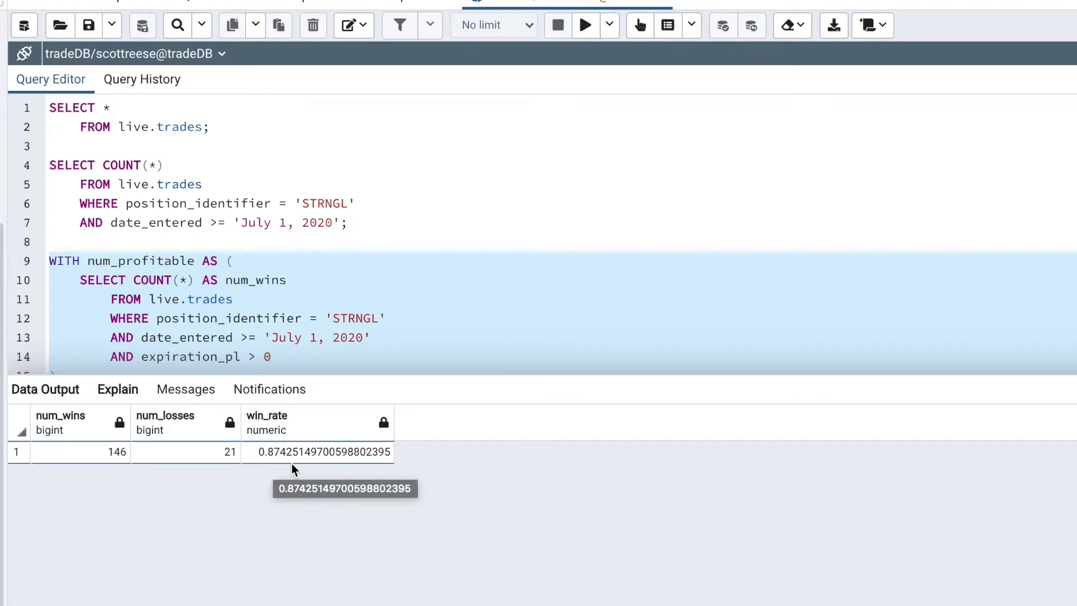
pyautogui.moveTo(268, 477)
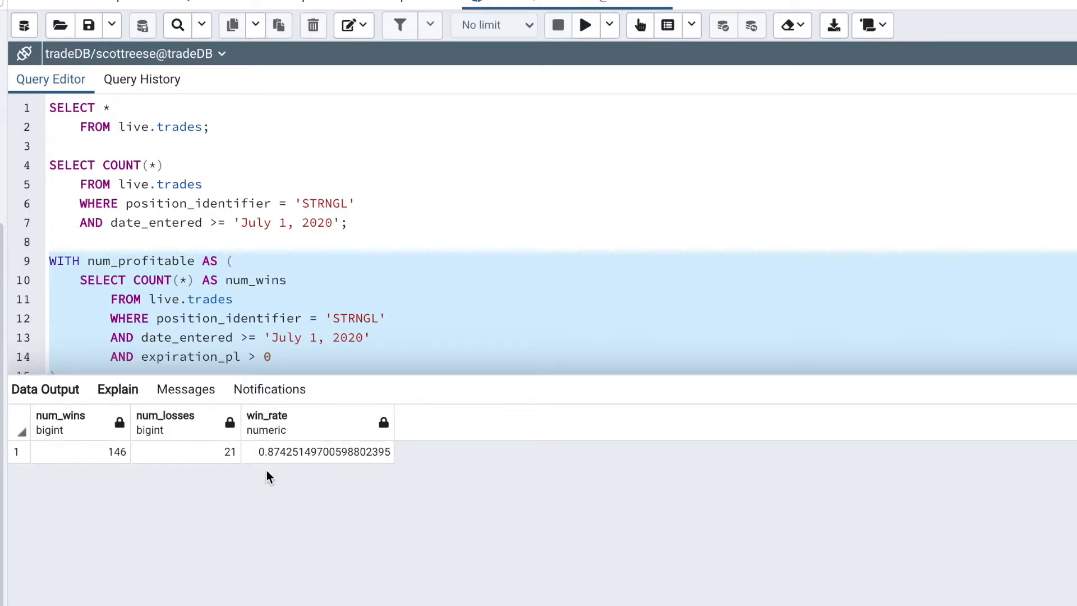
pyautogui.moveTo(285, 484)
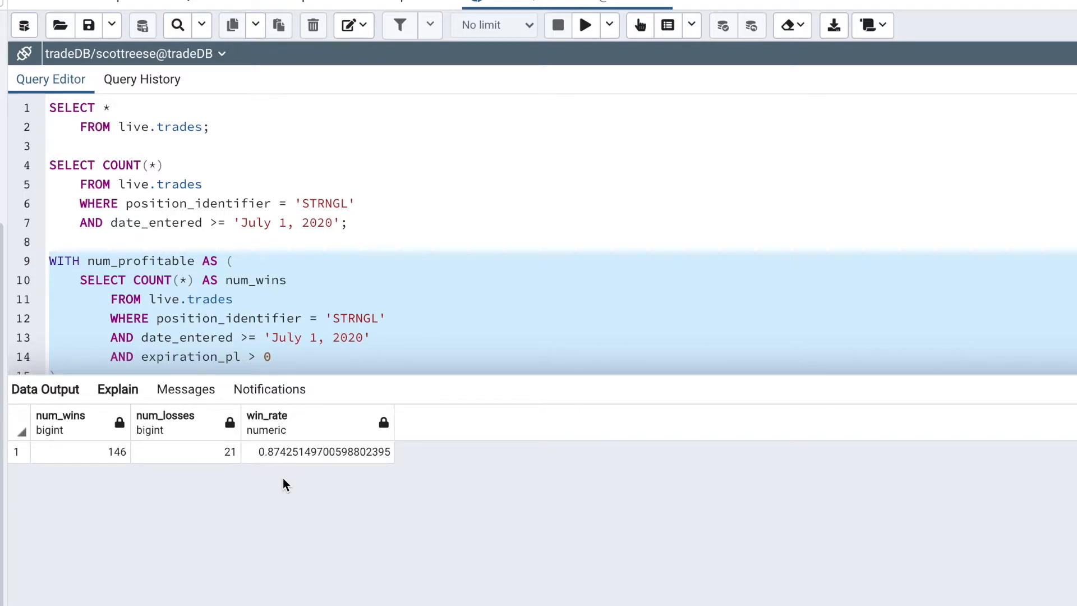
pyautogui.moveTo(269, 484)
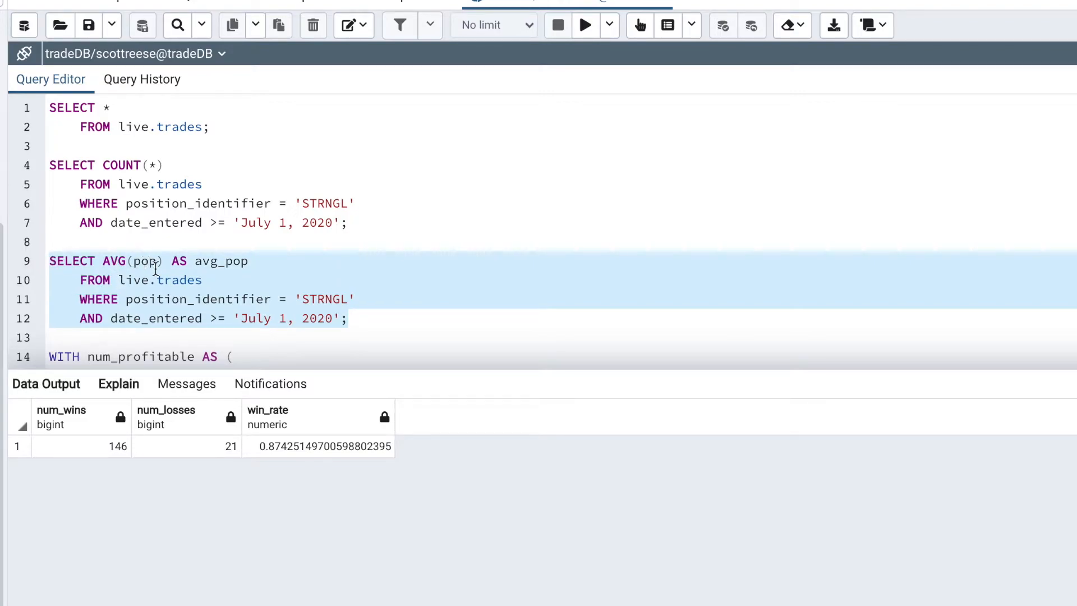
pyautogui.moveTo(310, 323)
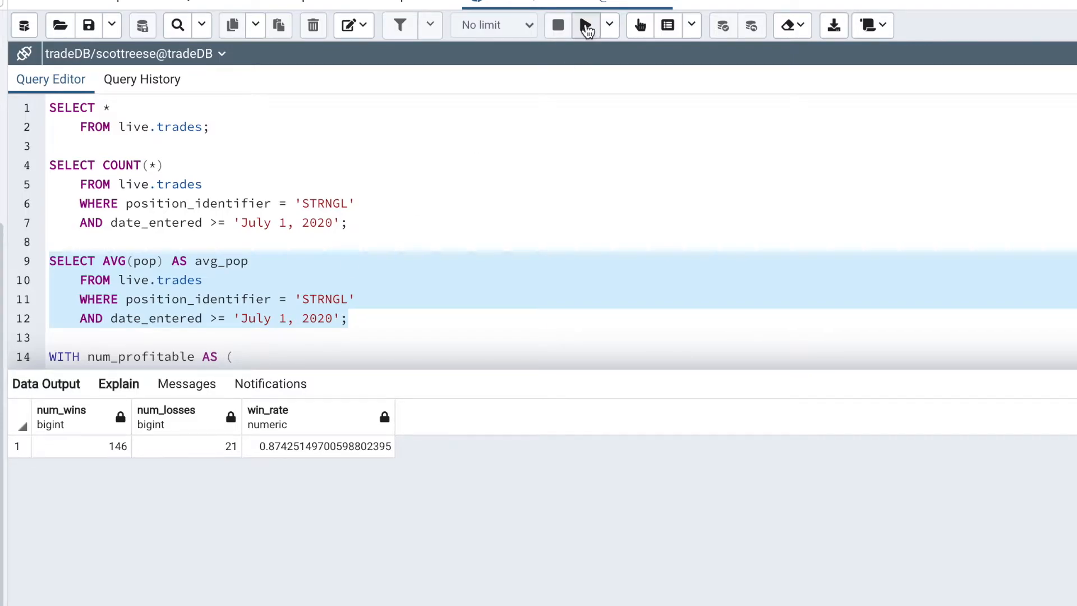
# Execute the AVG(pop) AS avg_pop query, returning about 0.732.
pyautogui.click(584, 25)
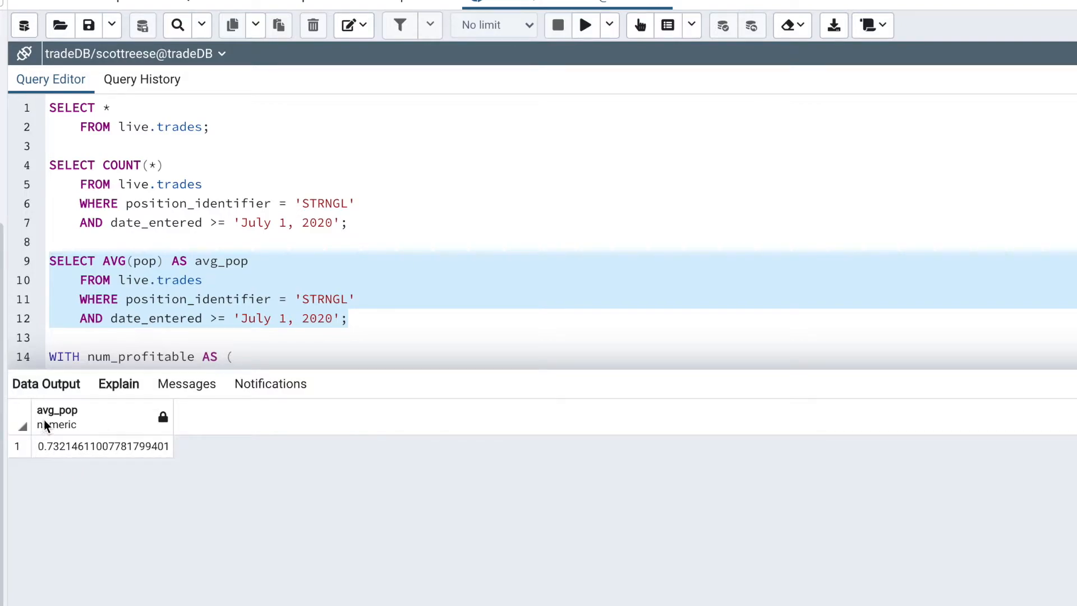
pyautogui.moveTo(57, 471)
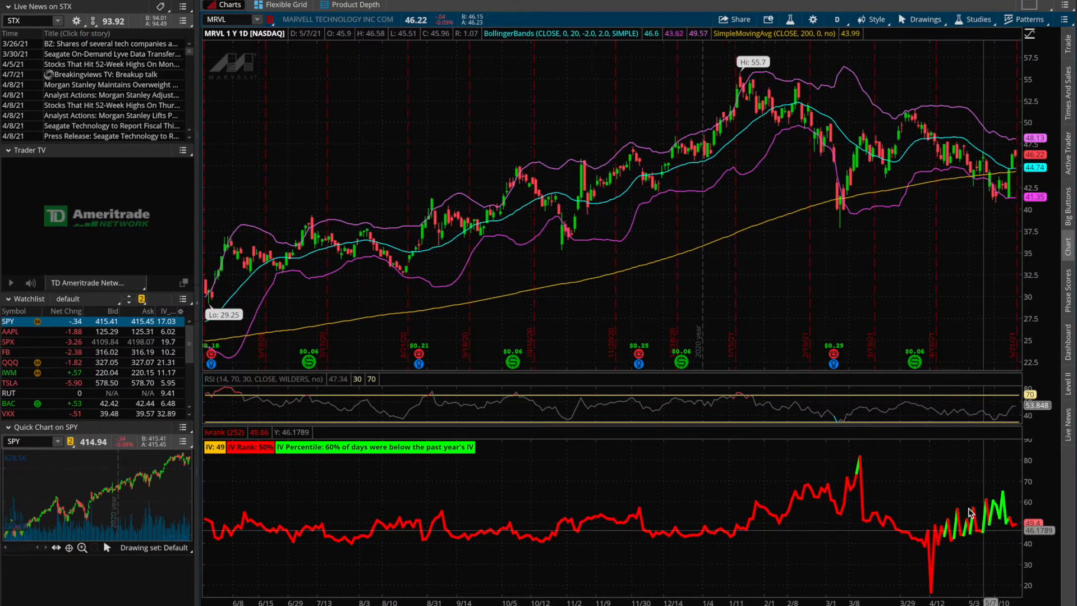
pyautogui.moveTo(999, 544)
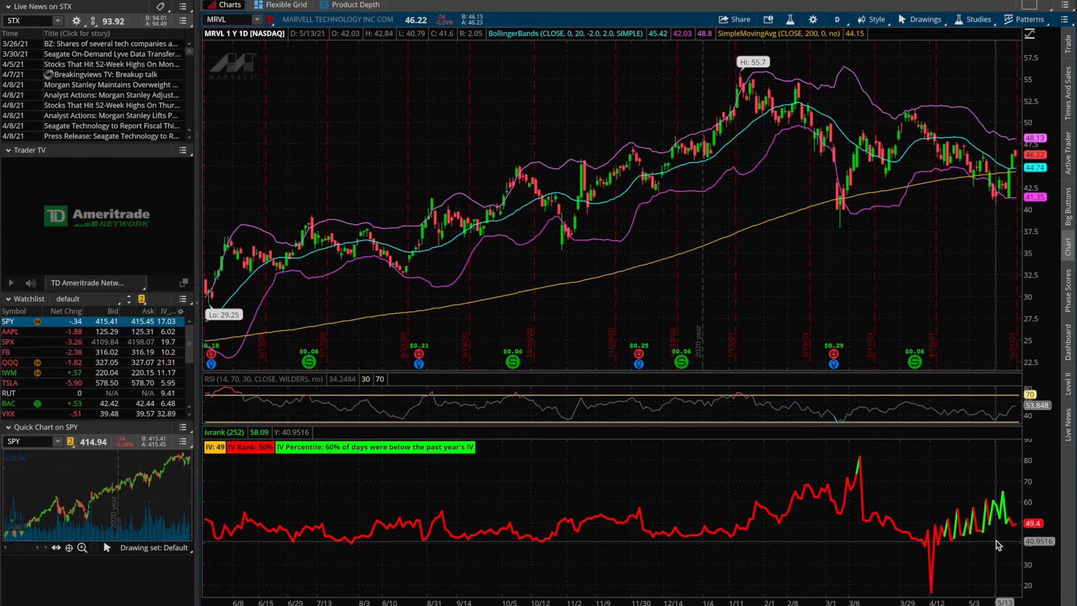
pyautogui.moveTo(999, 526)
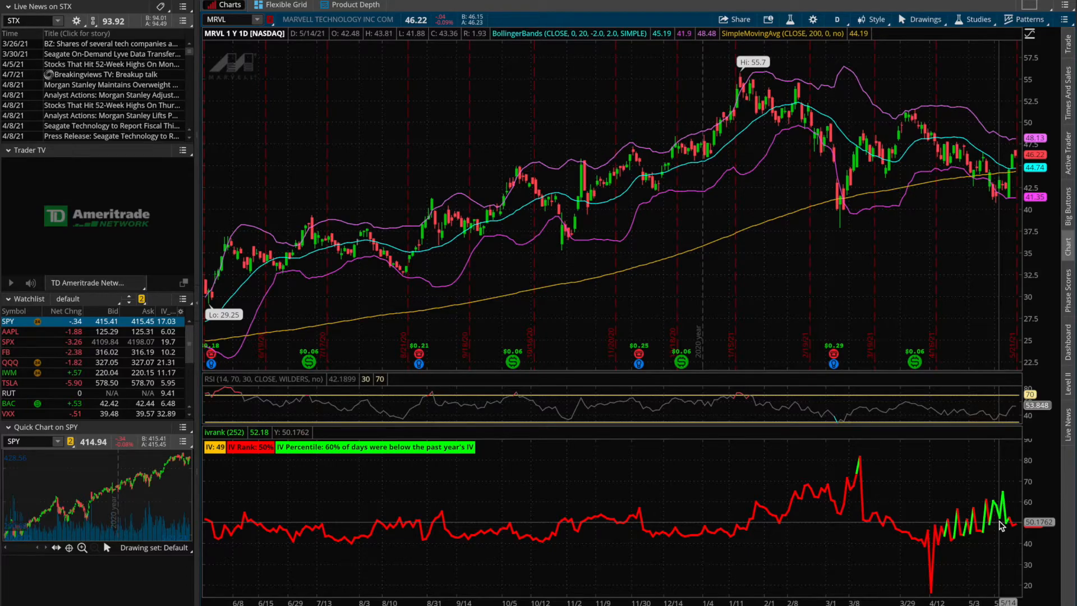
pyautogui.moveTo(1000, 472)
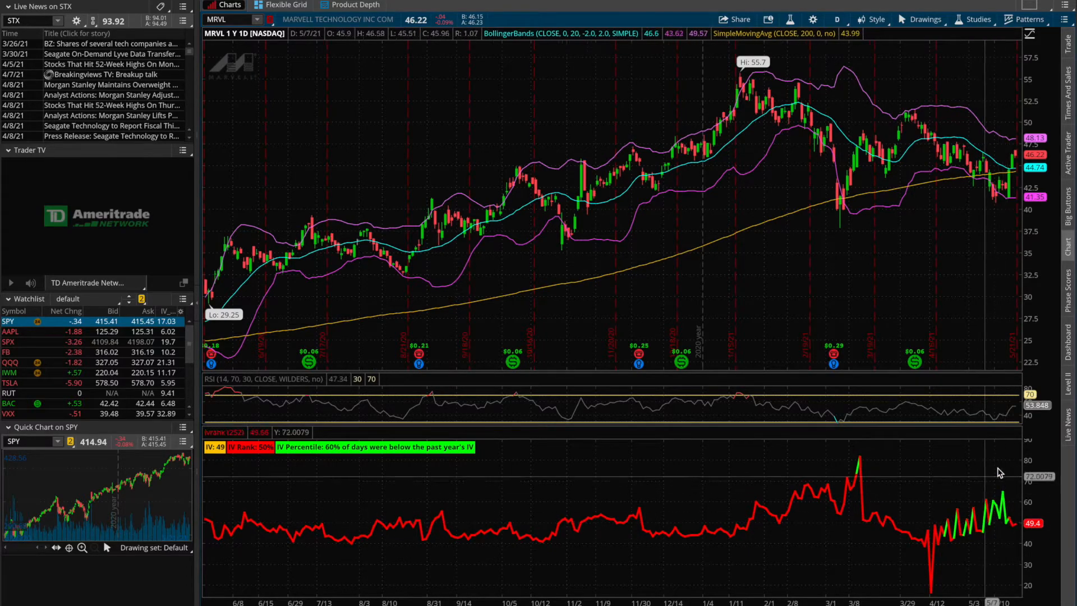
pyautogui.moveTo(999, 522)
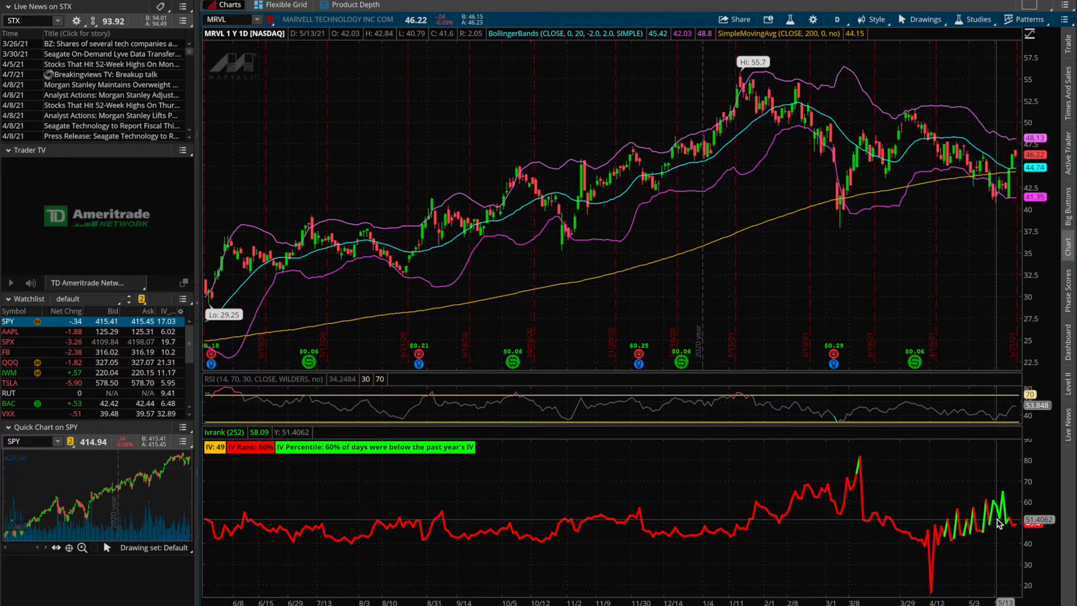
pyautogui.moveTo(1003, 523)
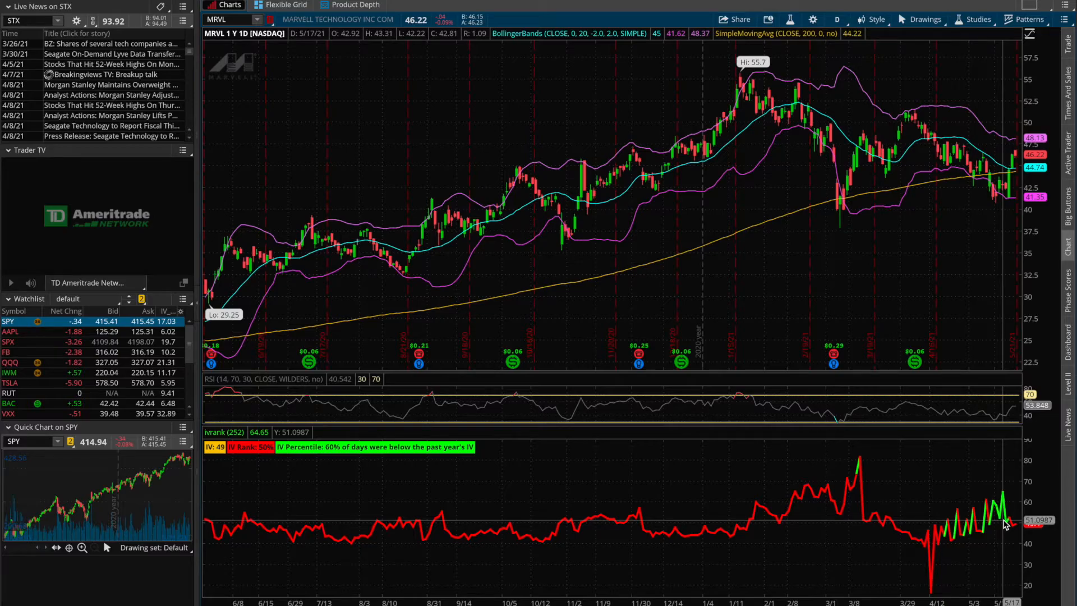
pyautogui.moveTo(975, 486)
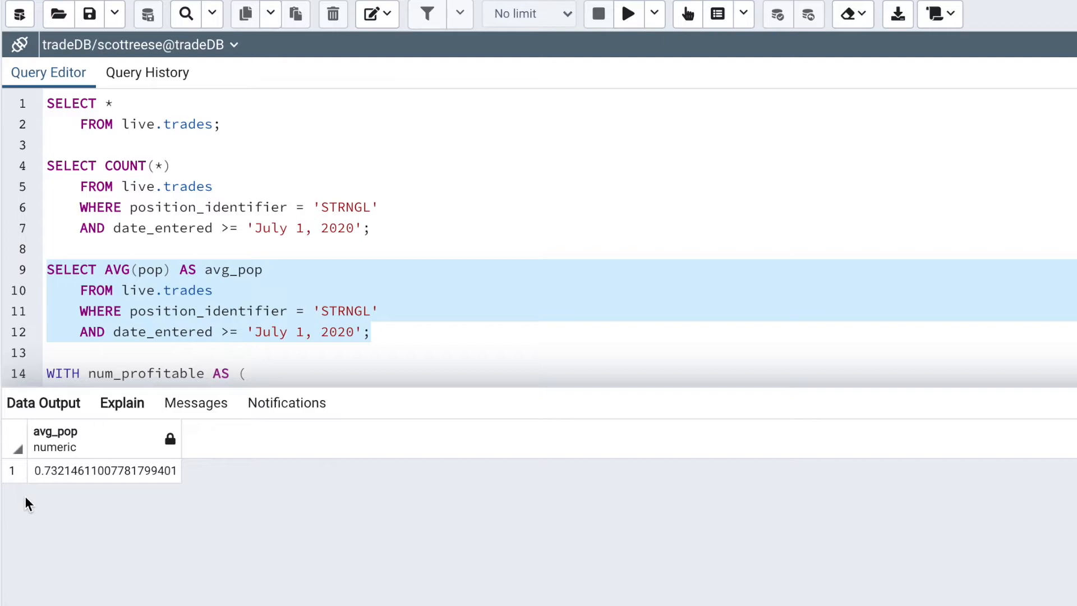
pyautogui.moveTo(93, 458)
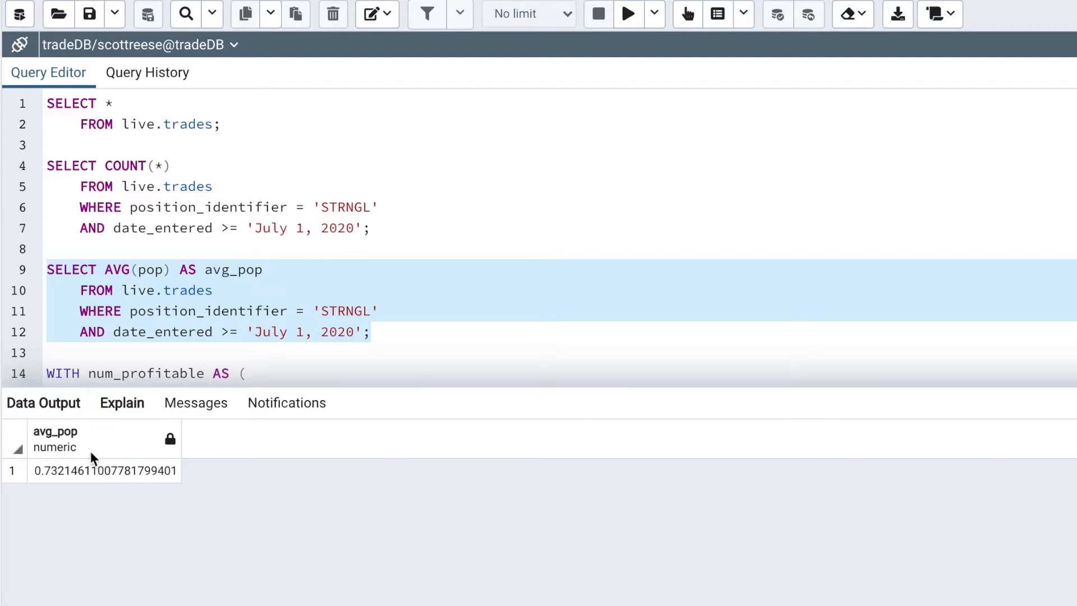
pyautogui.moveTo(56, 497)
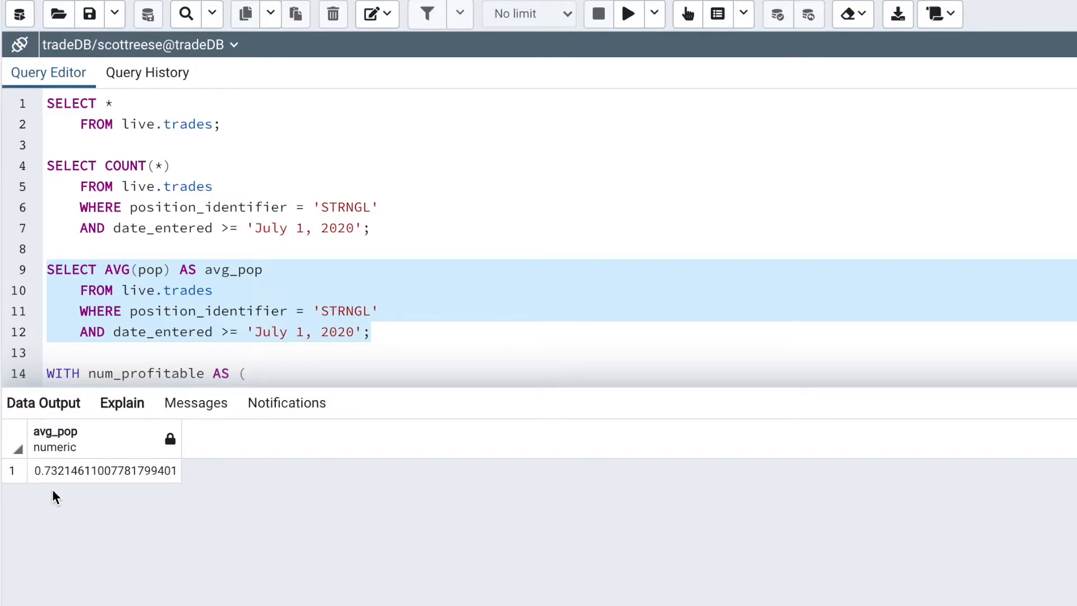
pyautogui.moveTo(35, 515)
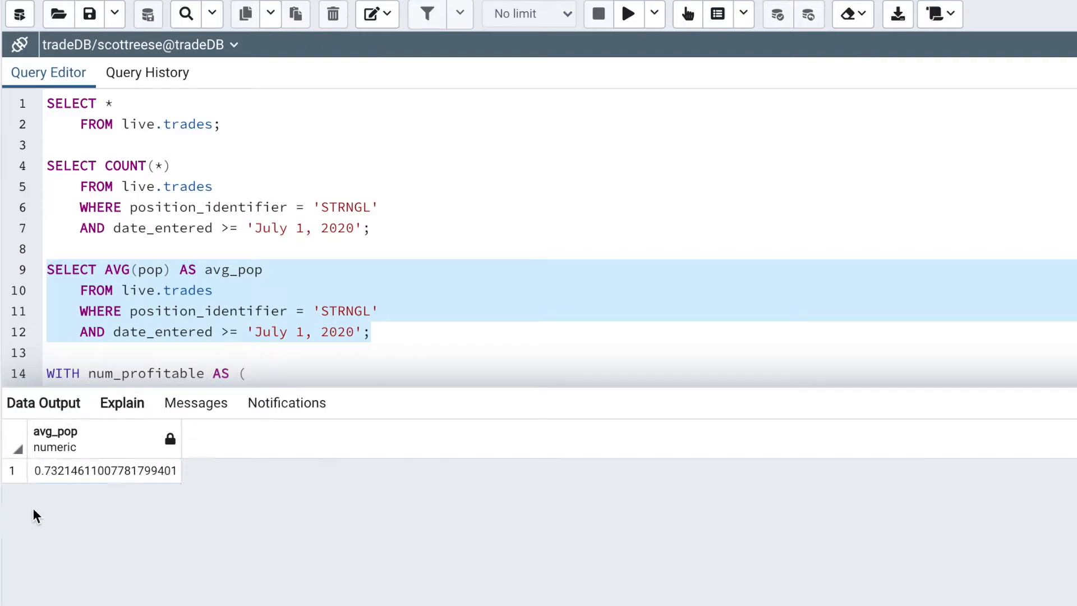
pyautogui.moveTo(63, 499)
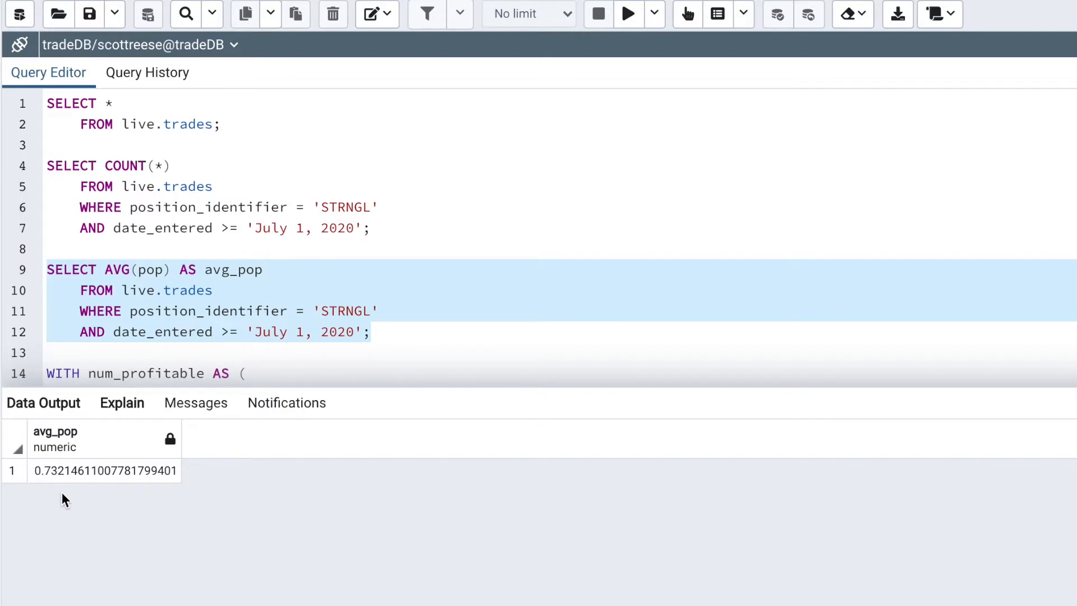
pyautogui.moveTo(64, 508)
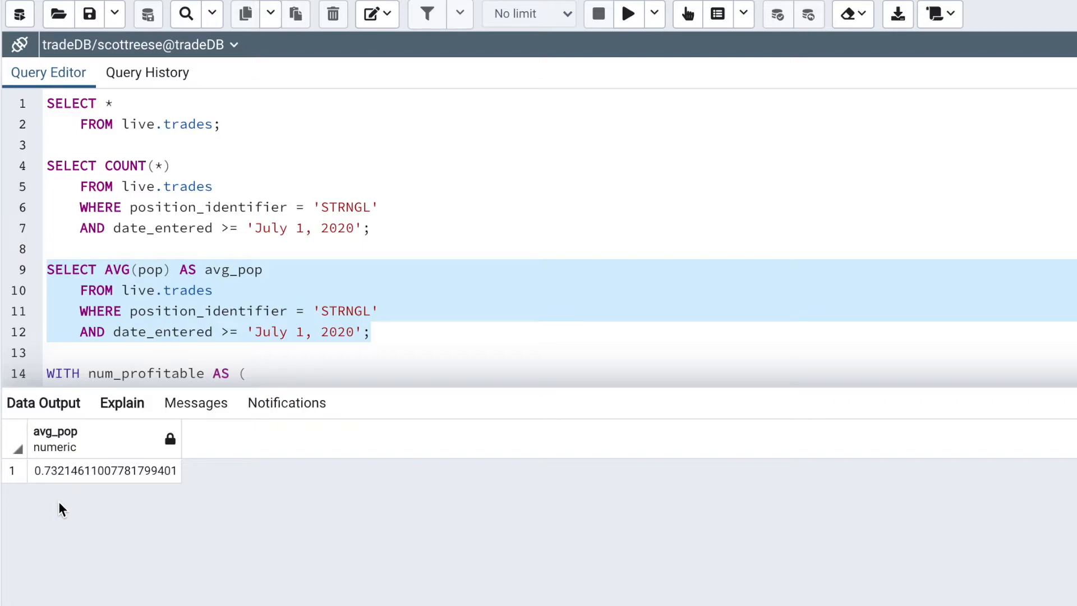
pyautogui.moveTo(55, 507)
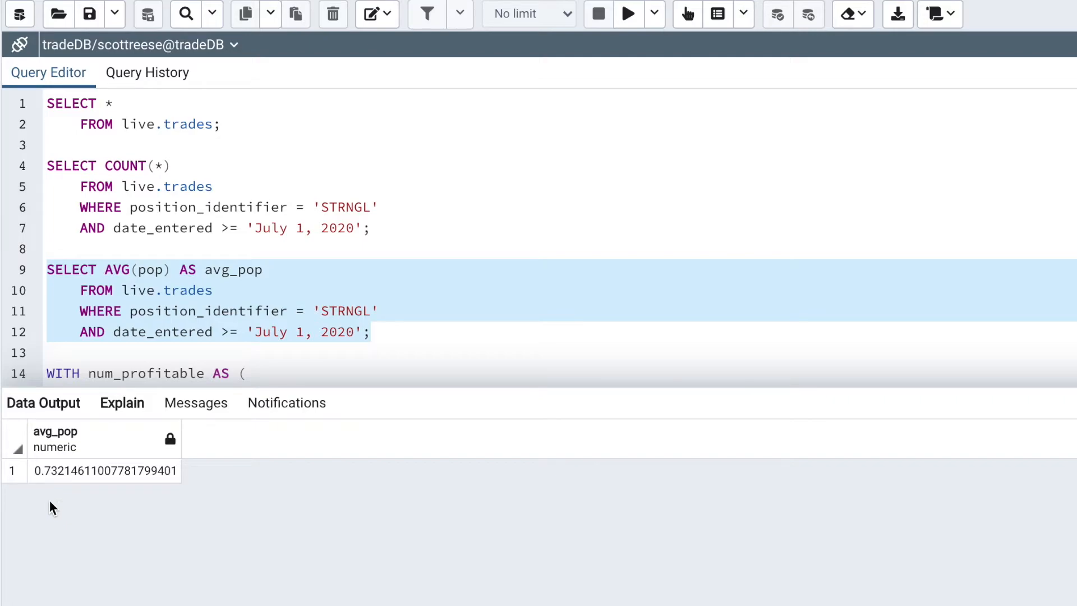
pyautogui.moveTo(56, 515)
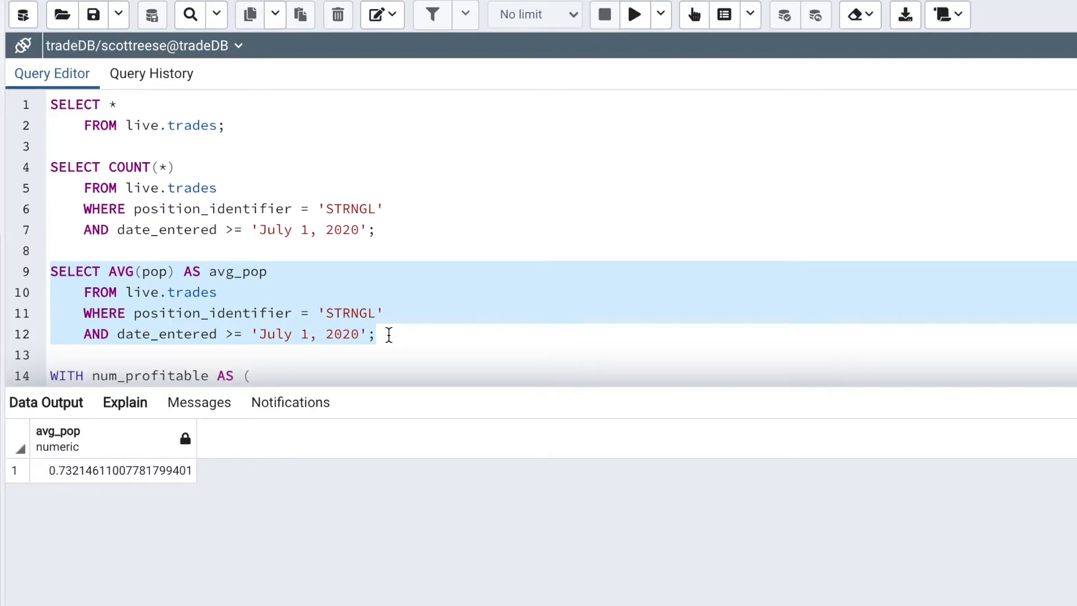
# Add and execute the SUM(expiration_pl) strangle query, returning about 7,131.
pyautogui.click(388, 230)
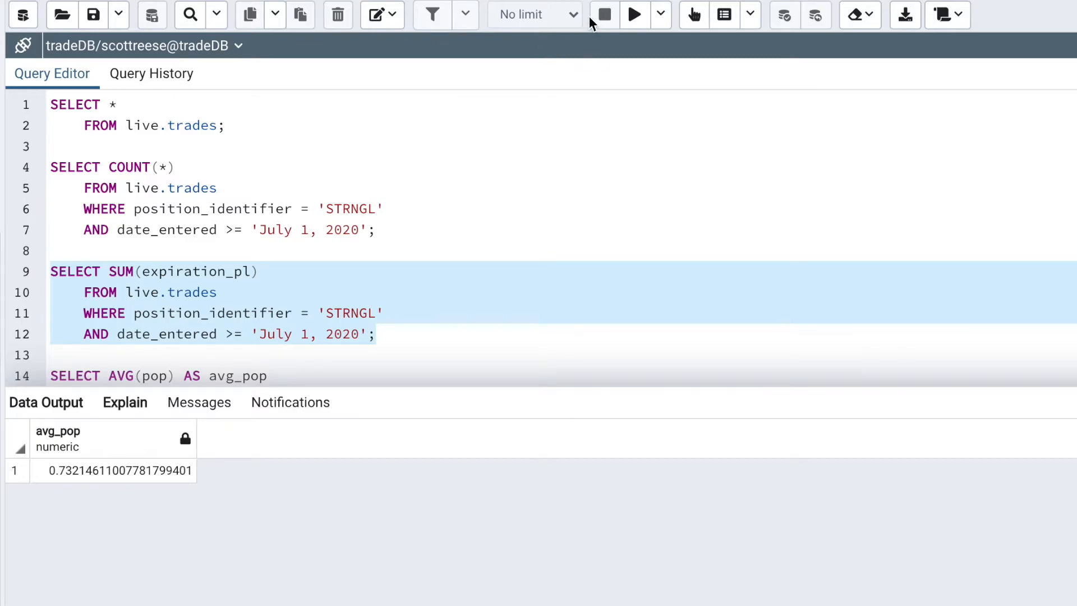
pyautogui.click(632, 14)
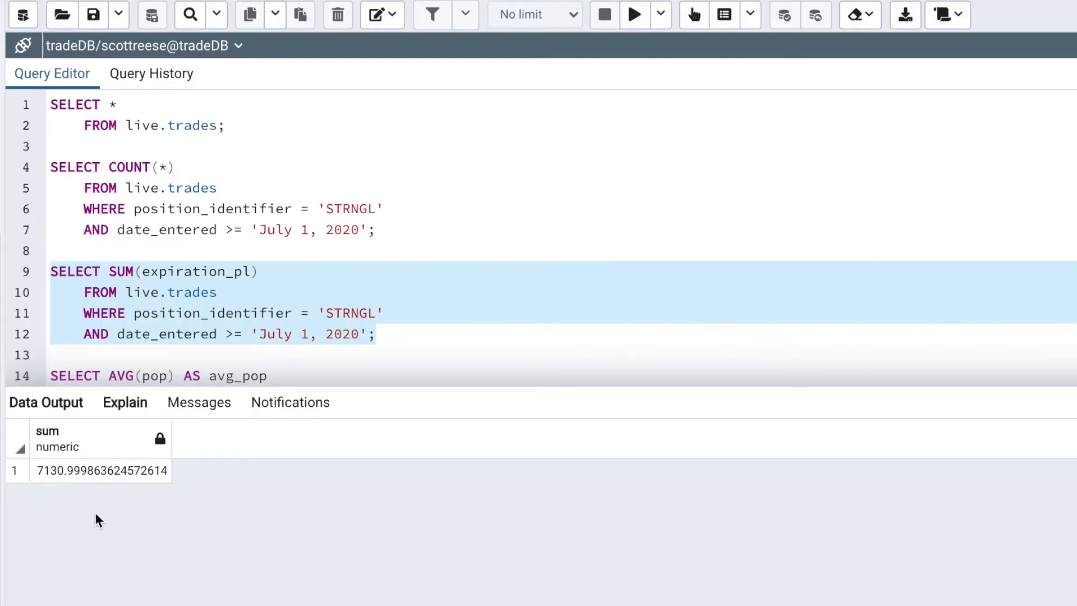
pyautogui.moveTo(55, 501)
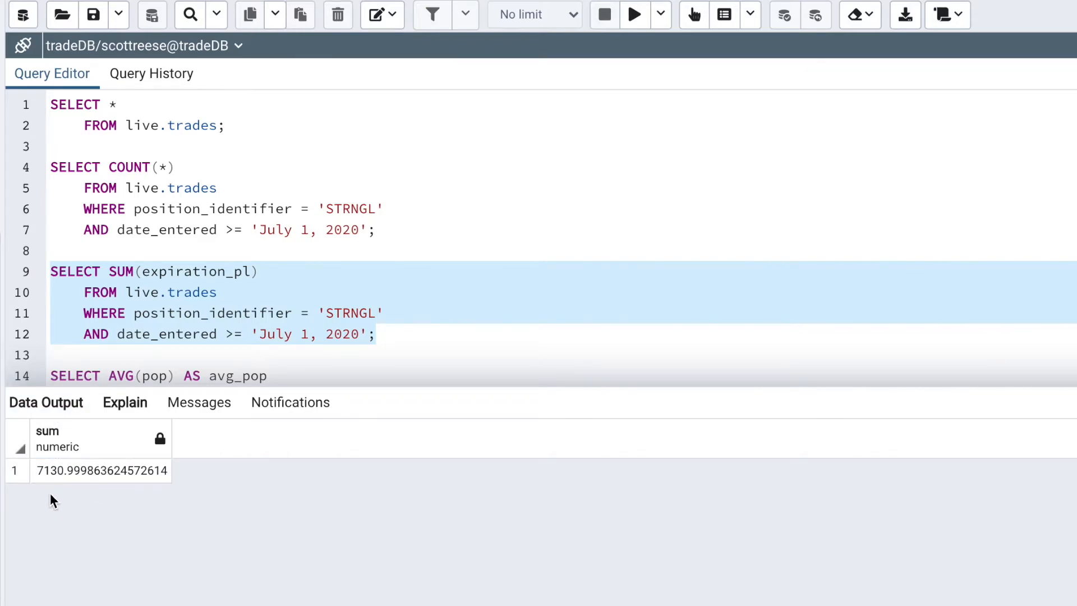
pyautogui.moveTo(54, 492)
pyautogui.write('underlying, strikes, realized_pl, ')
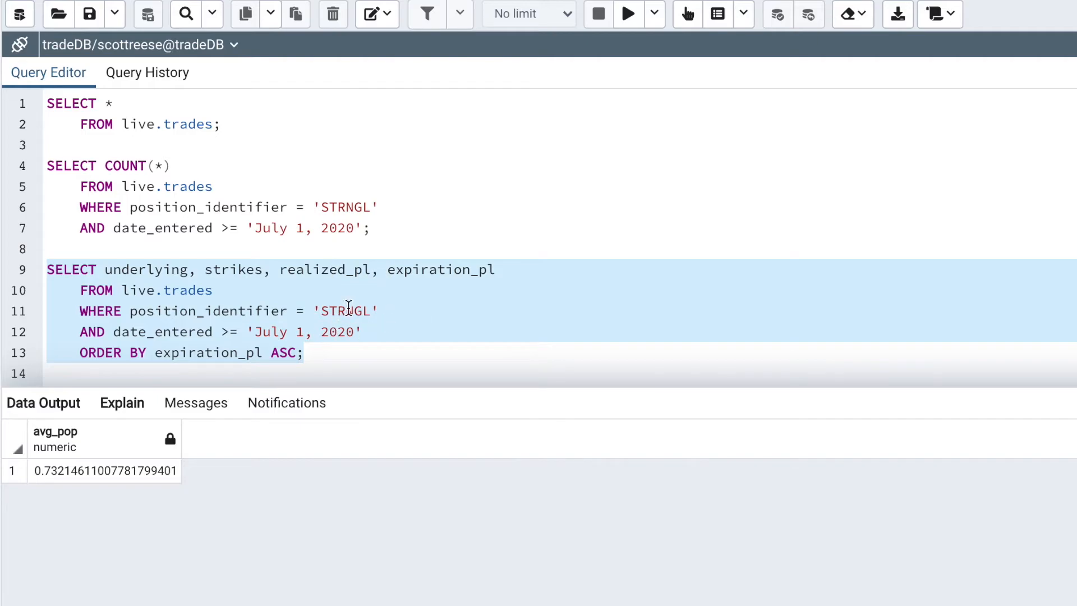
pyautogui.moveTo(355, 337)
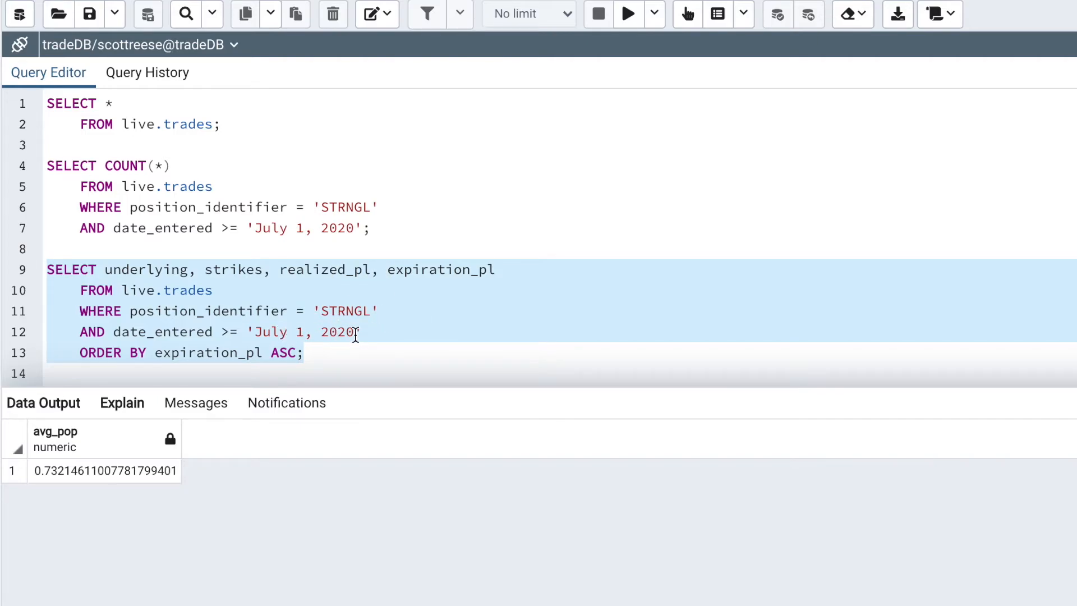
pyautogui.moveTo(626, 13)
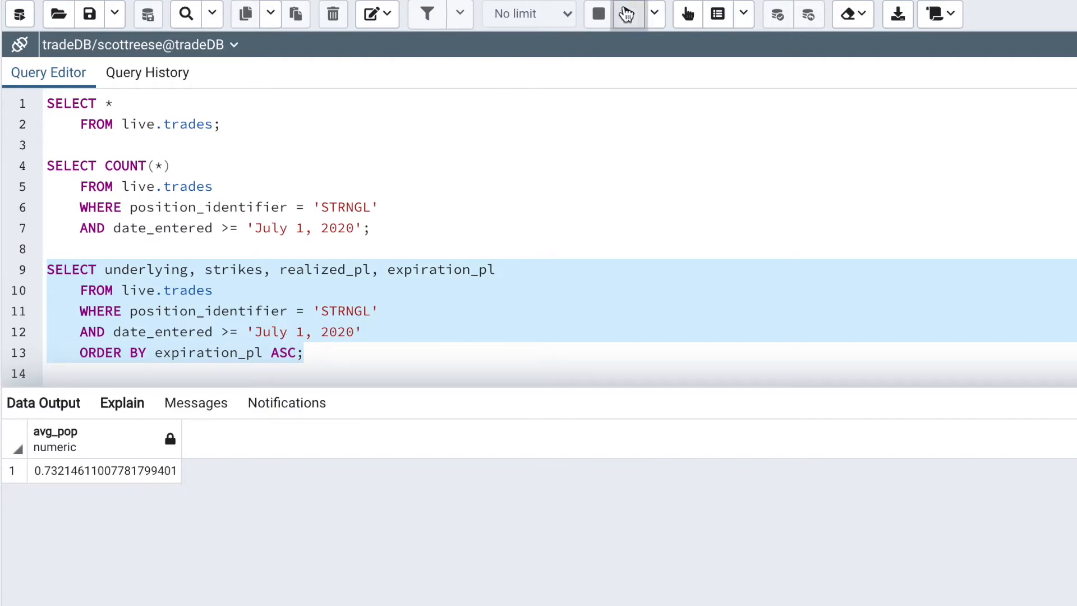
# Execute the ORDER BY expiration P/L query and scroll rows from BILI's -5,545 loss.
pyautogui.click(627, 14)
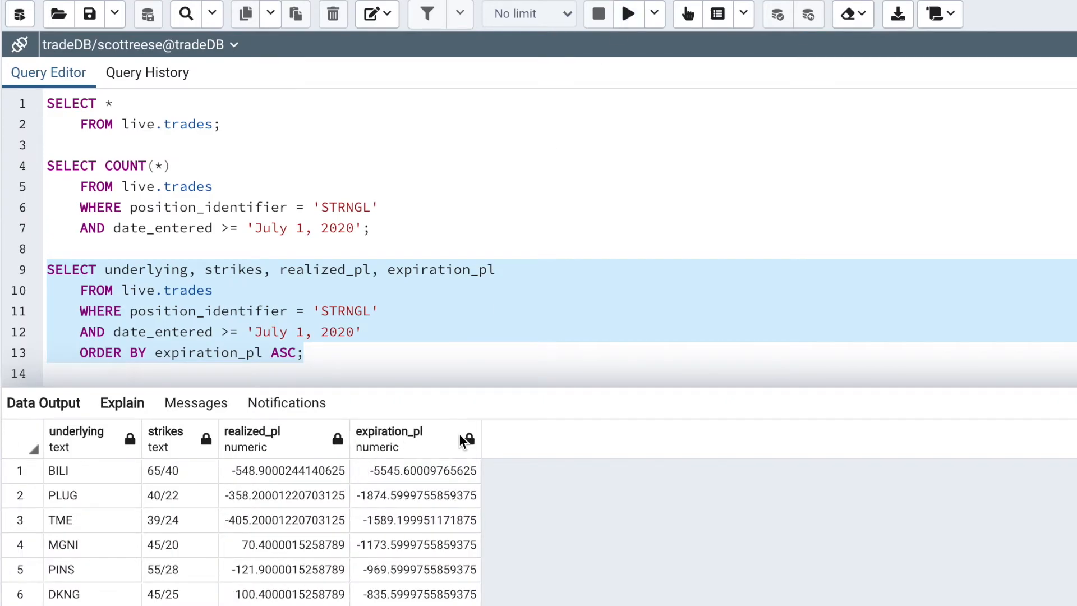
pyautogui.scroll(-3)
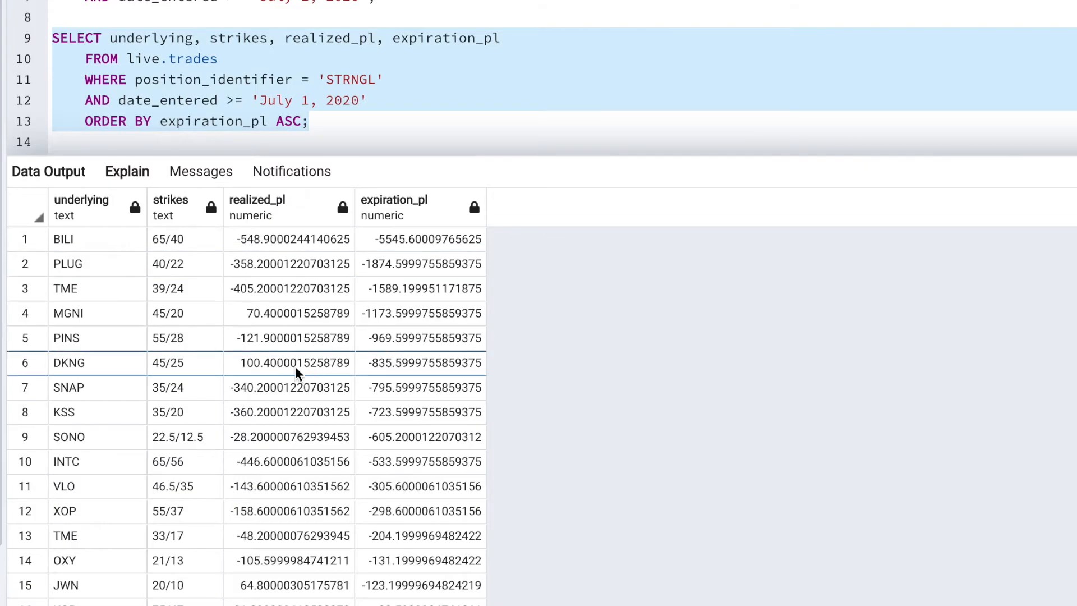
pyautogui.scroll(-3)
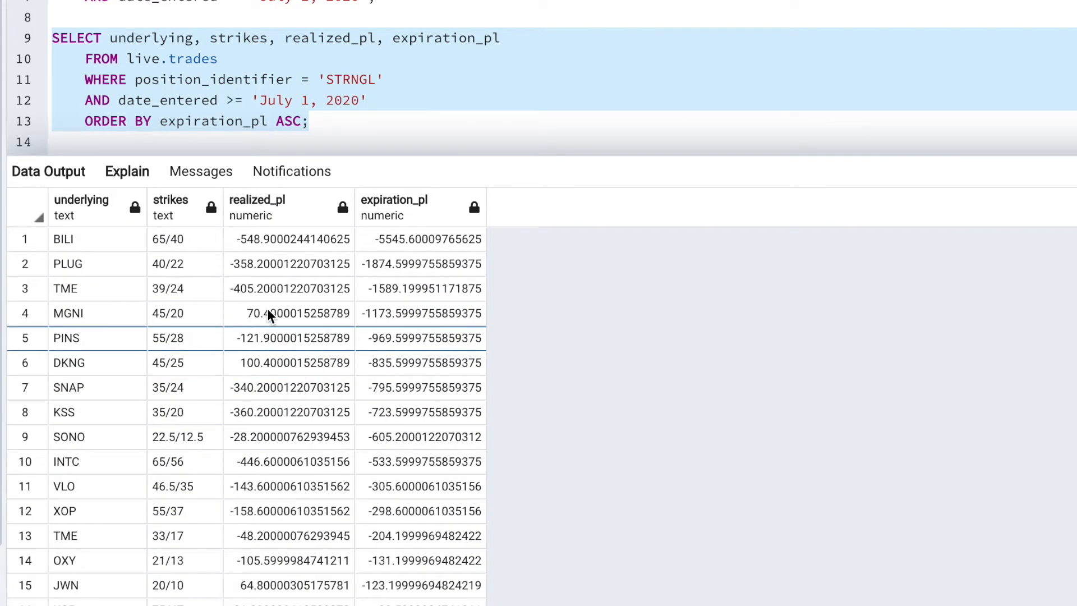
pyautogui.moveTo(403, 209)
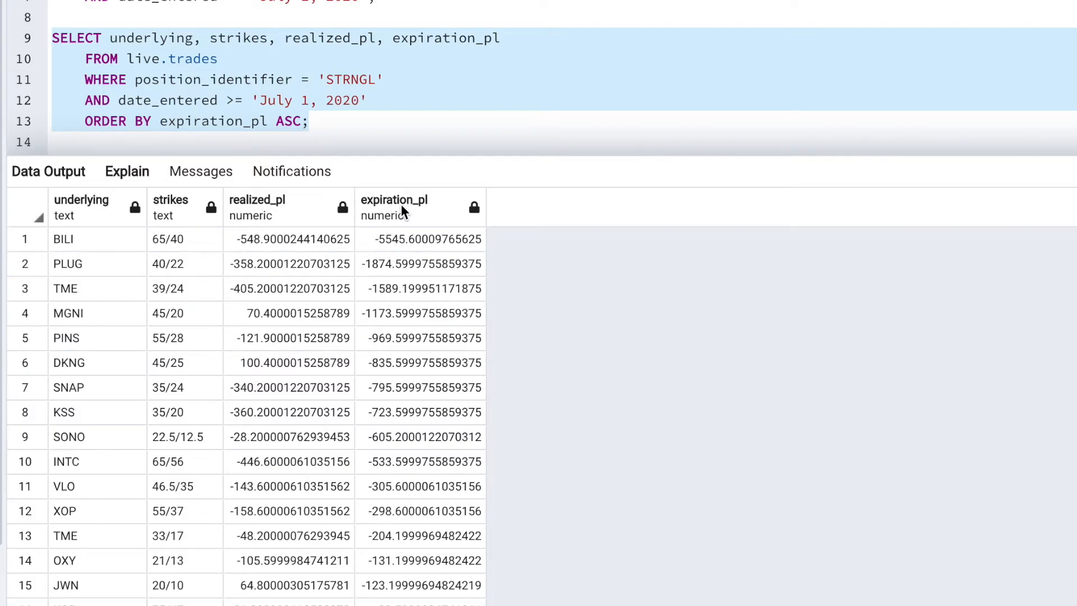
pyautogui.moveTo(398, 240)
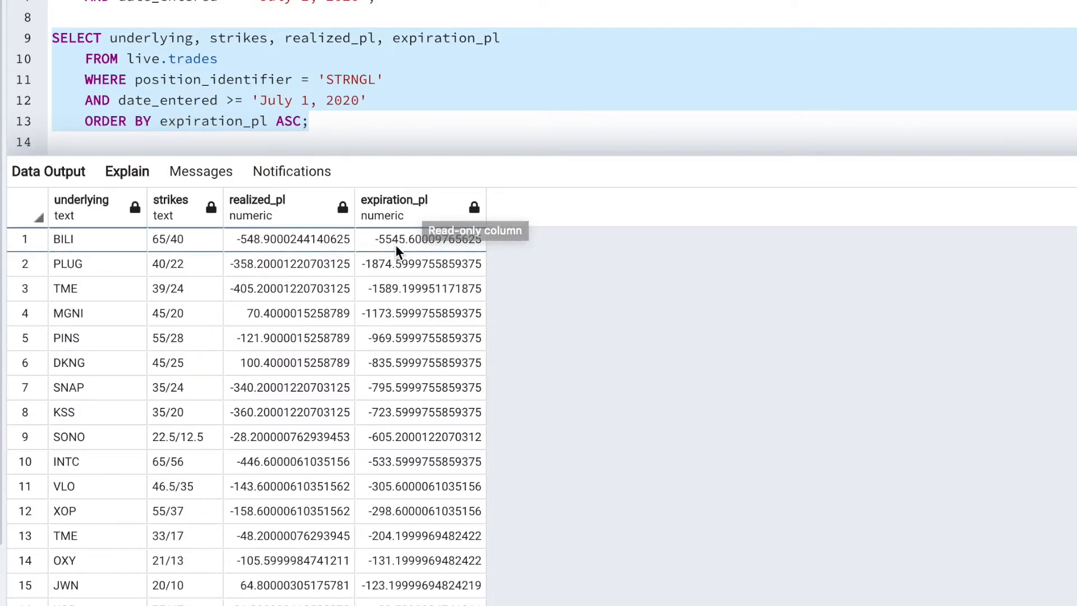
pyautogui.moveTo(426, 248)
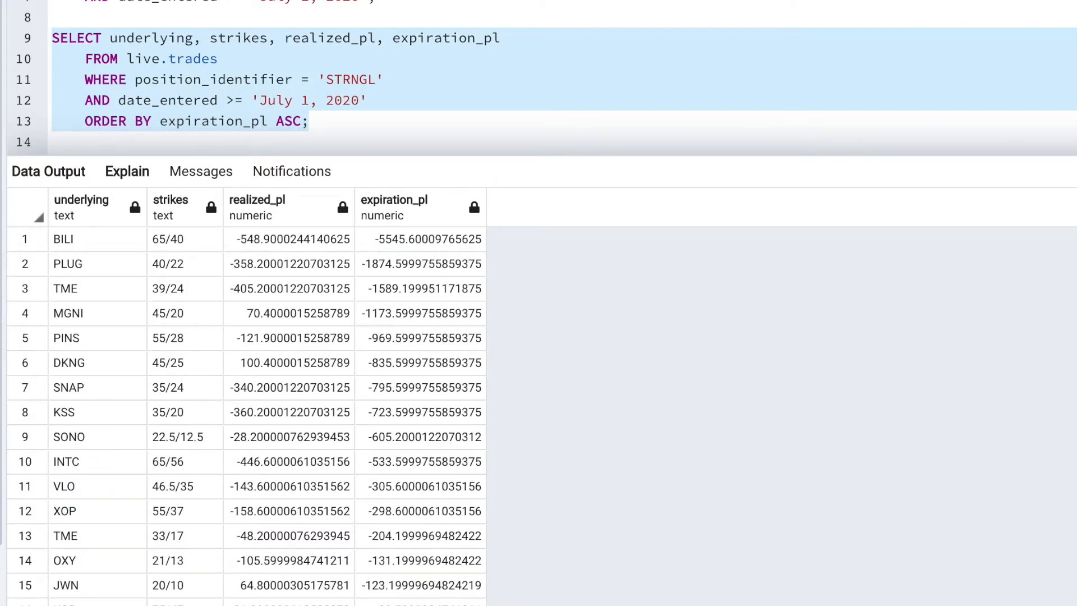
# Highlight the BILI row, then add the INTC strangle row to the marked biggest losses.
pyautogui.click(25, 239)
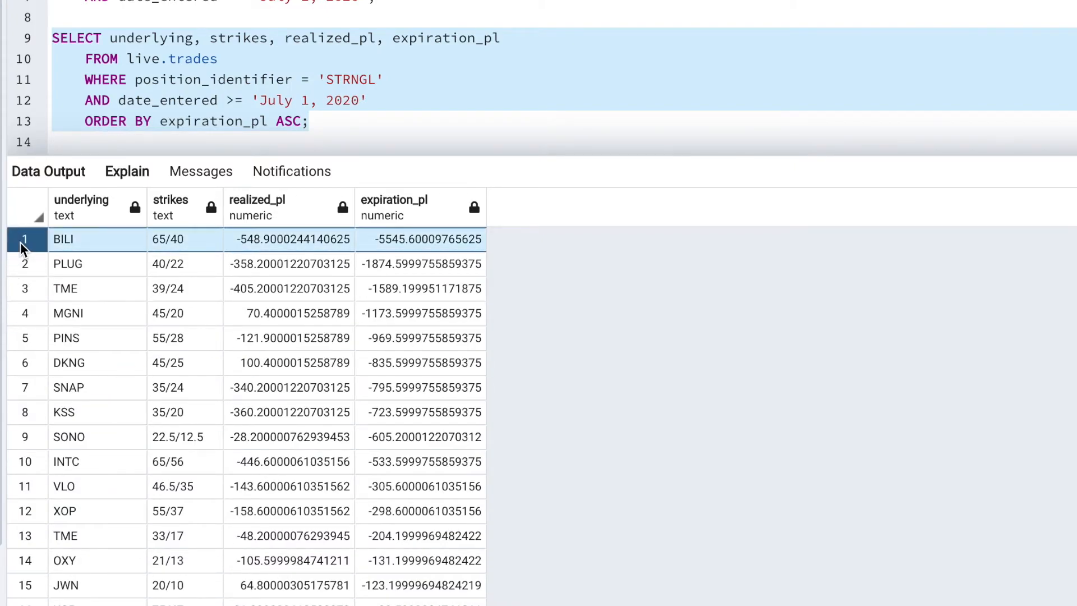
pyautogui.moveTo(96, 248)
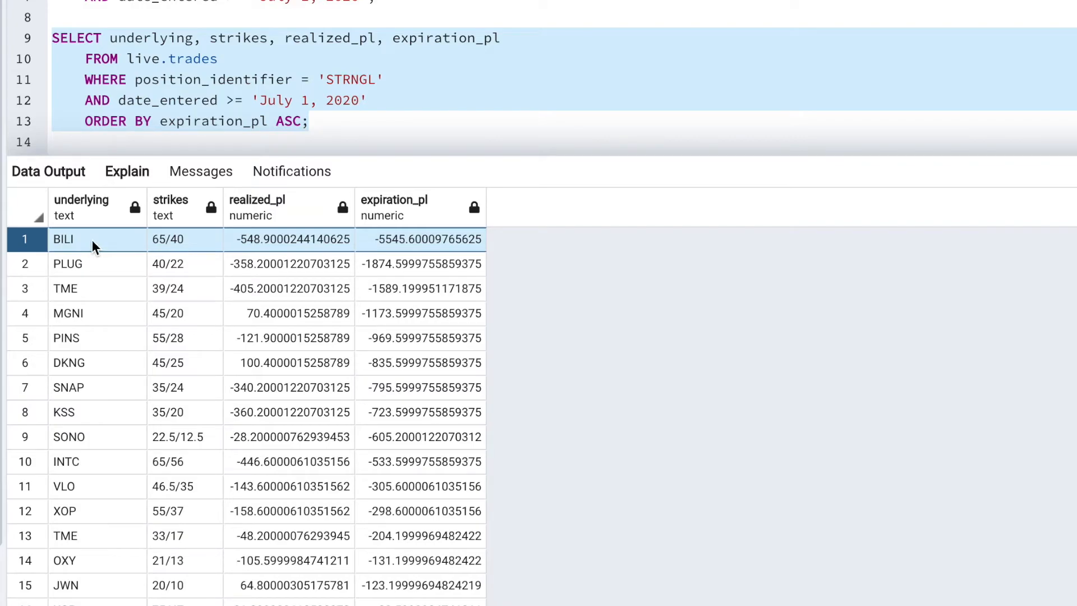
pyautogui.moveTo(171, 256)
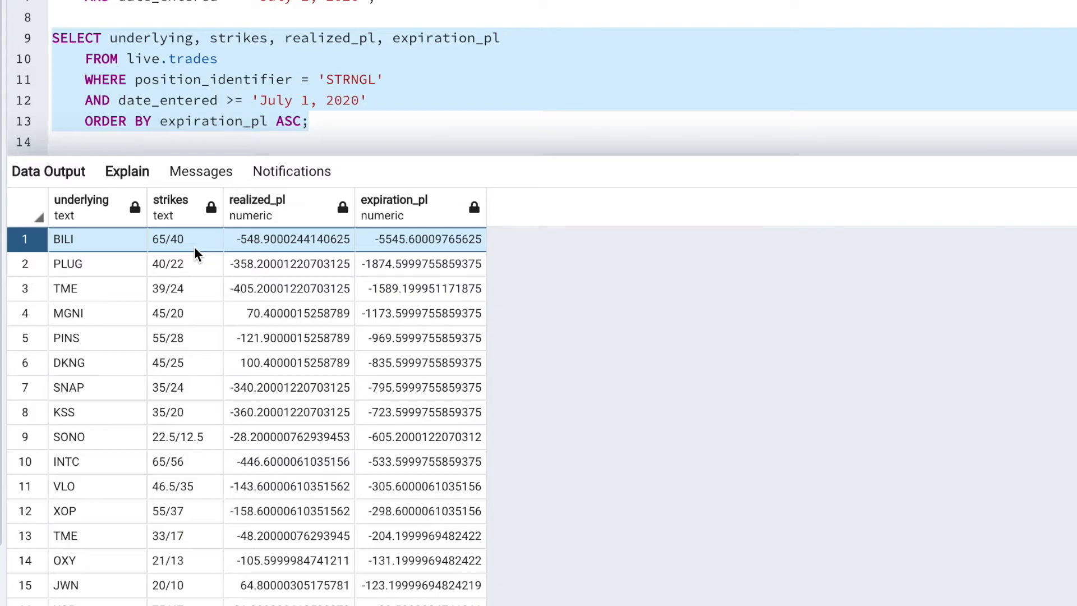
pyautogui.moveTo(343, 209)
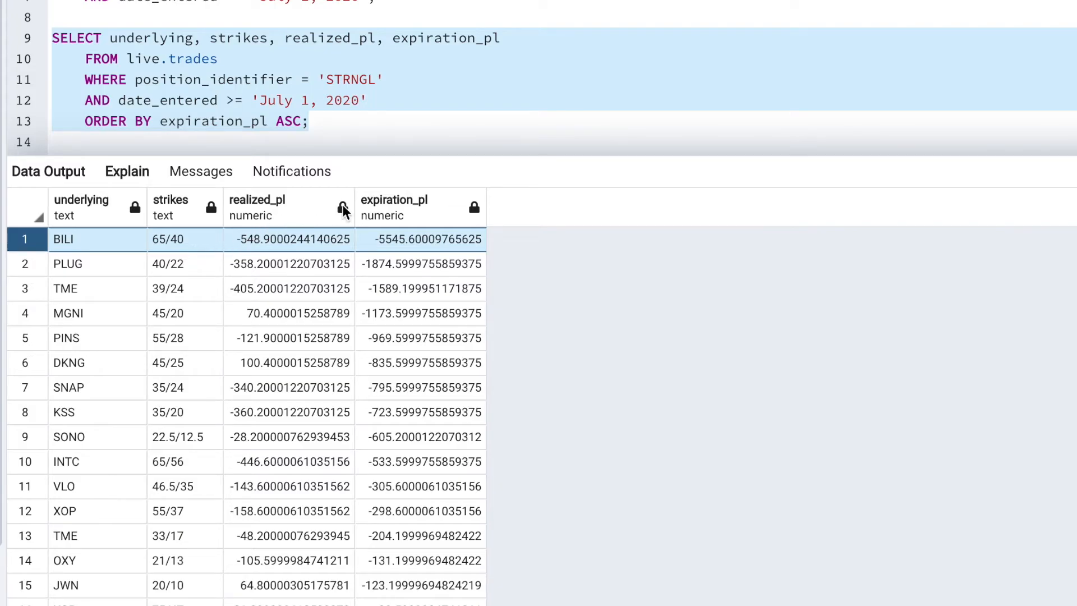
pyautogui.moveTo(370, 258)
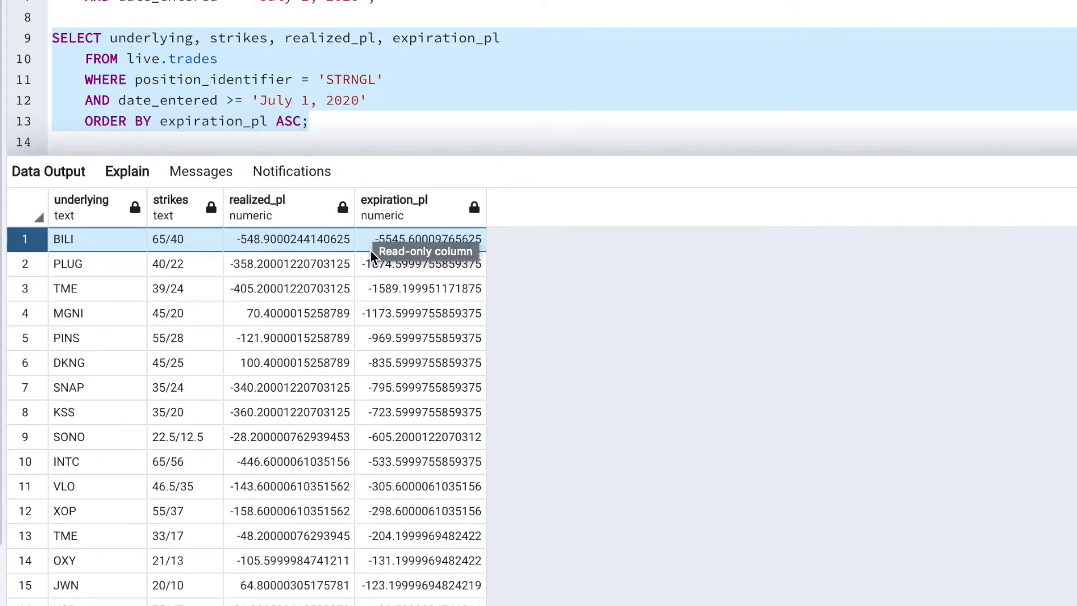
pyautogui.moveTo(402, 254)
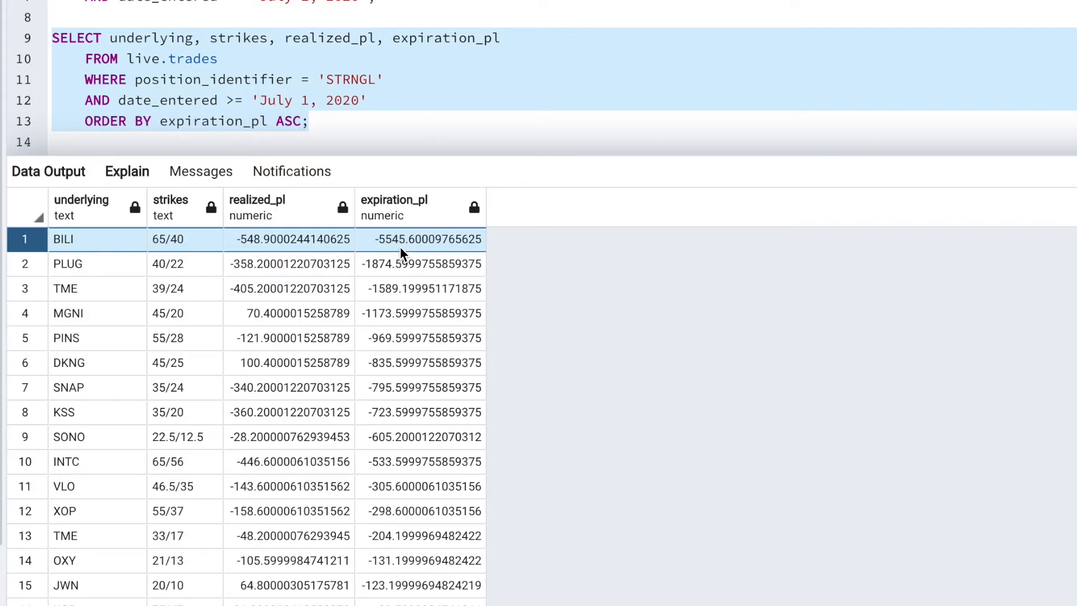
pyautogui.moveTo(306, 247)
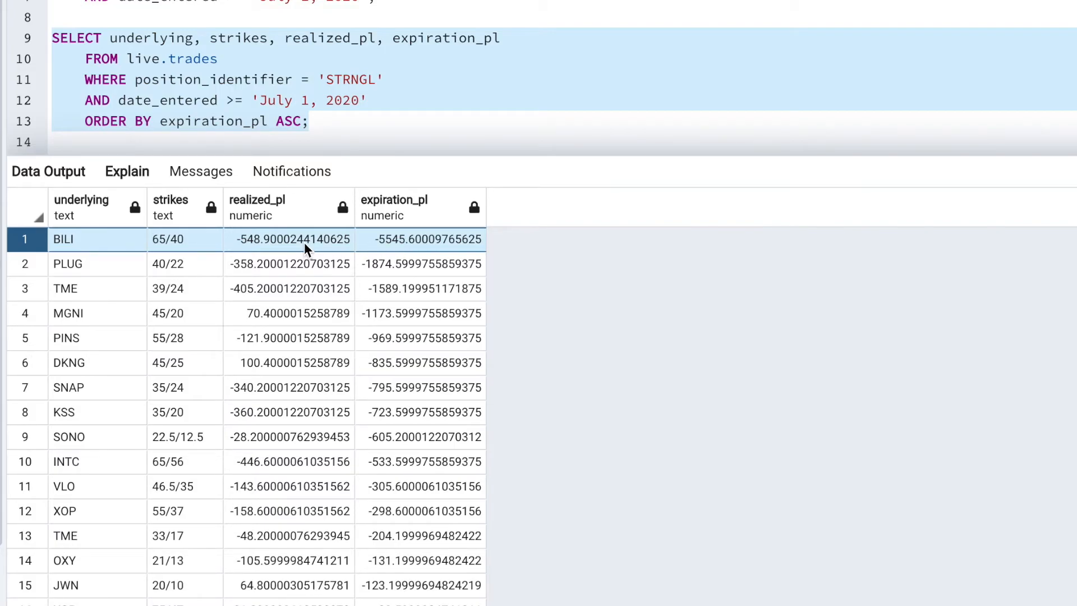
pyautogui.moveTo(249, 256)
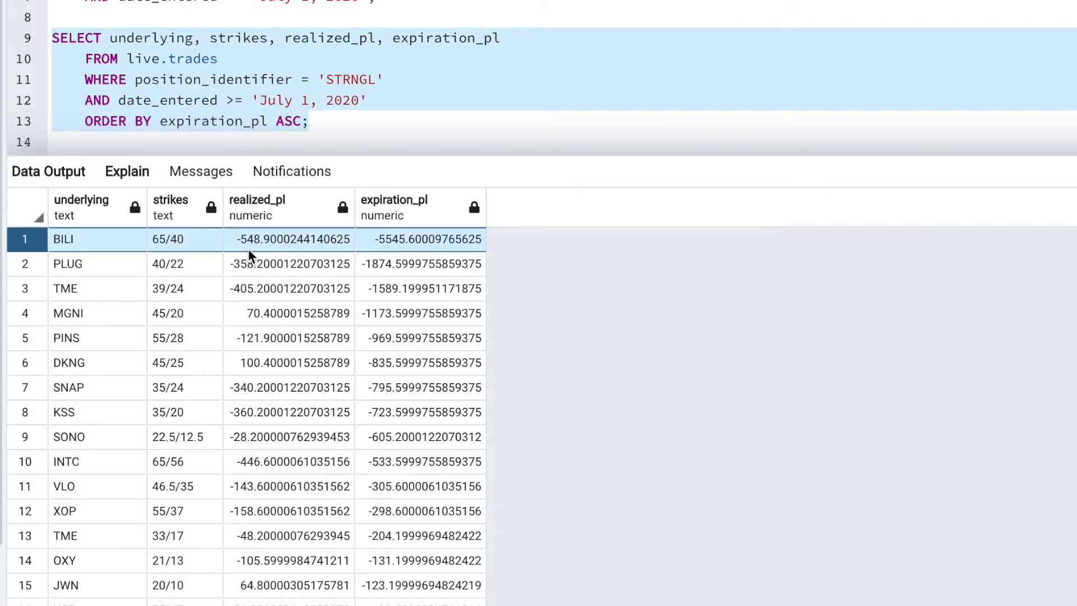
pyautogui.moveTo(203, 277)
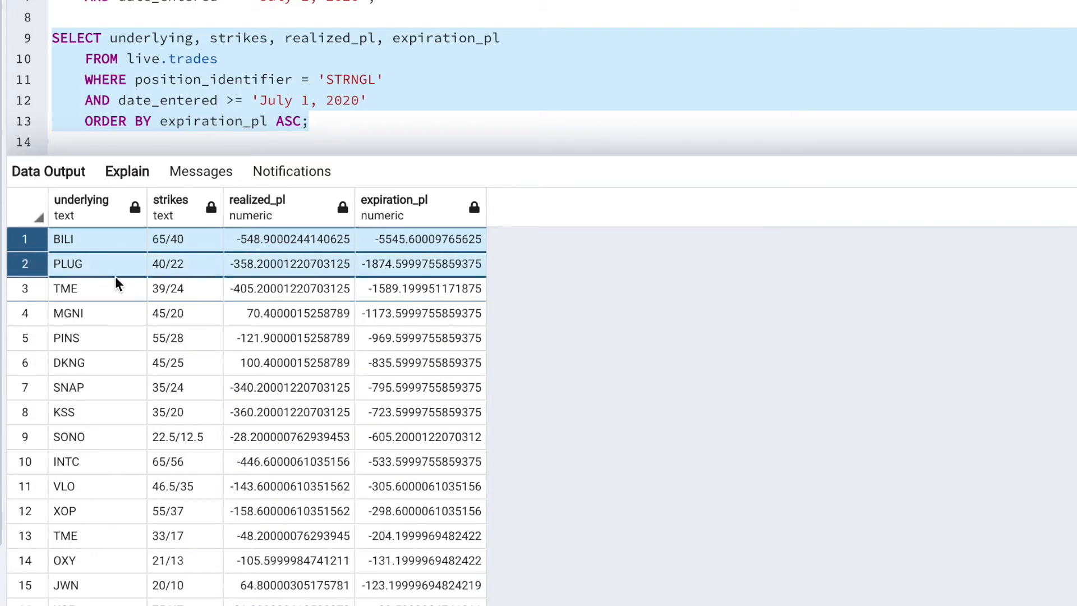
pyautogui.moveTo(190, 276)
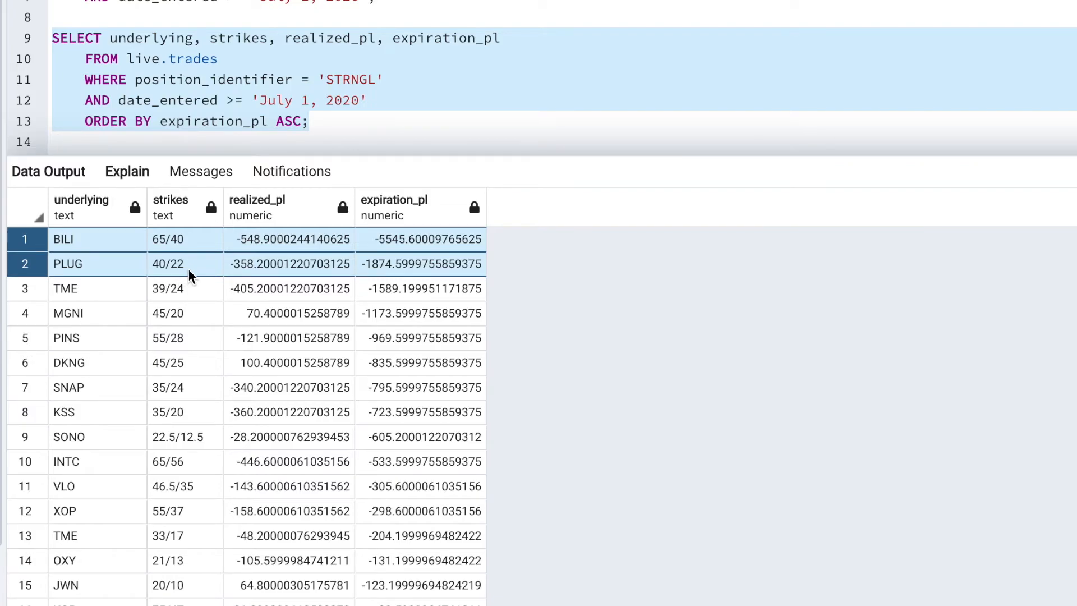
pyautogui.moveTo(388, 202)
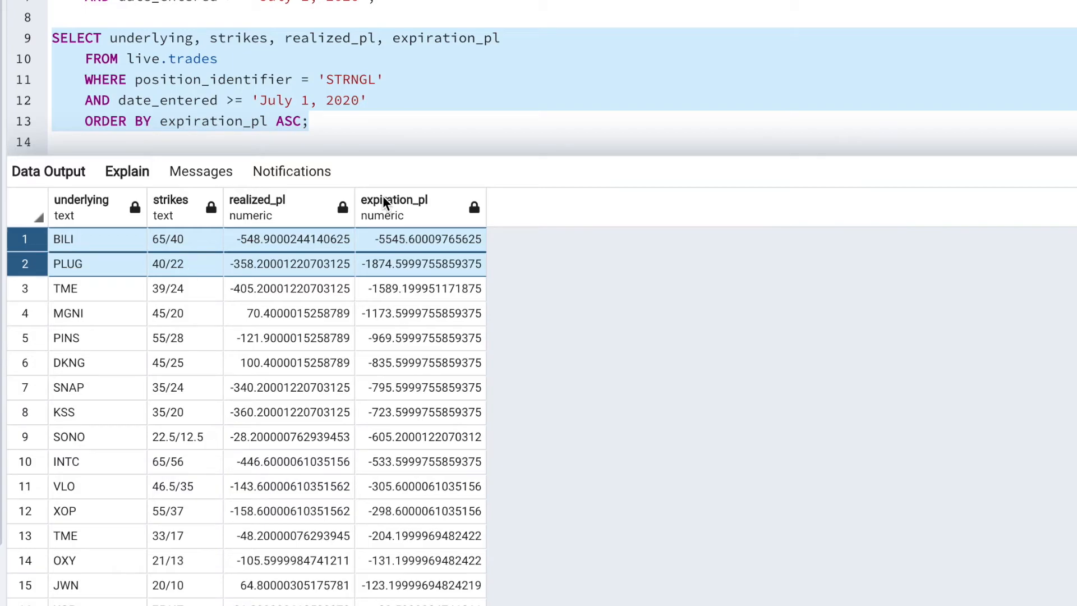
pyautogui.moveTo(395, 269)
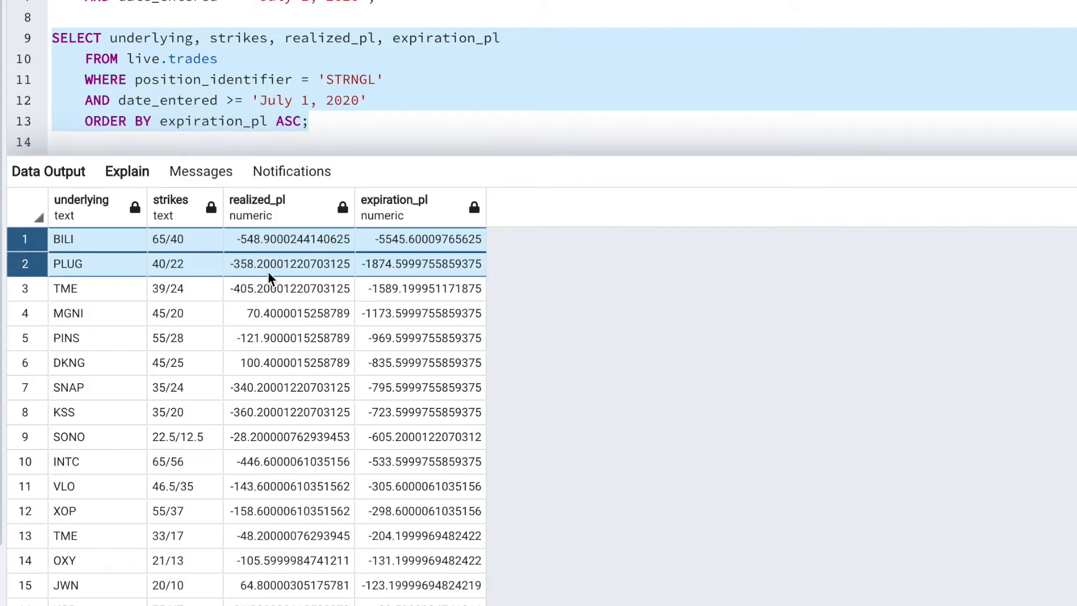
pyautogui.moveTo(267, 447)
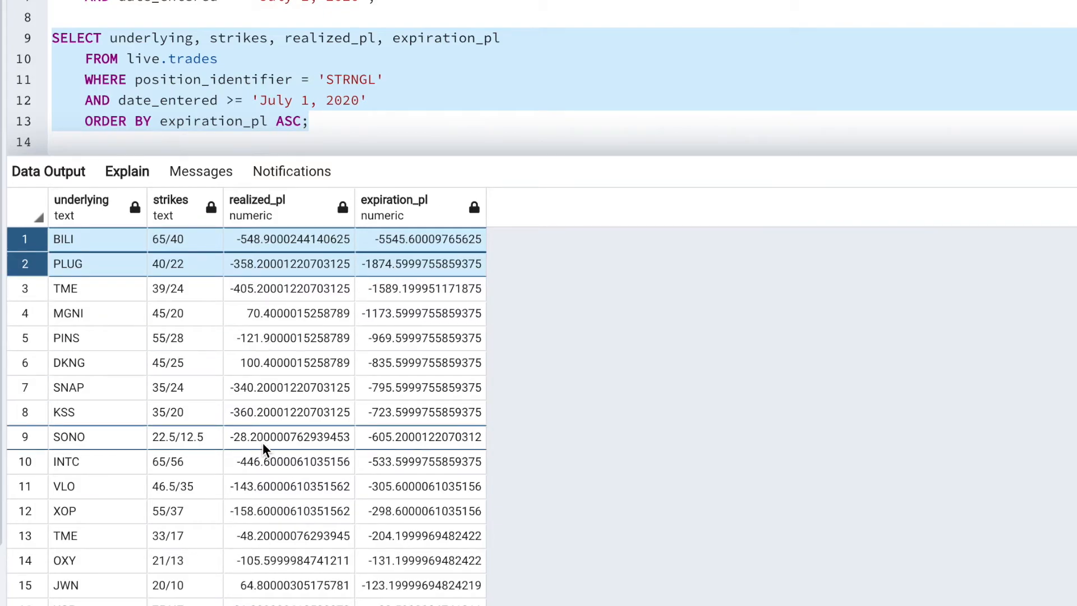
pyautogui.moveTo(33, 410)
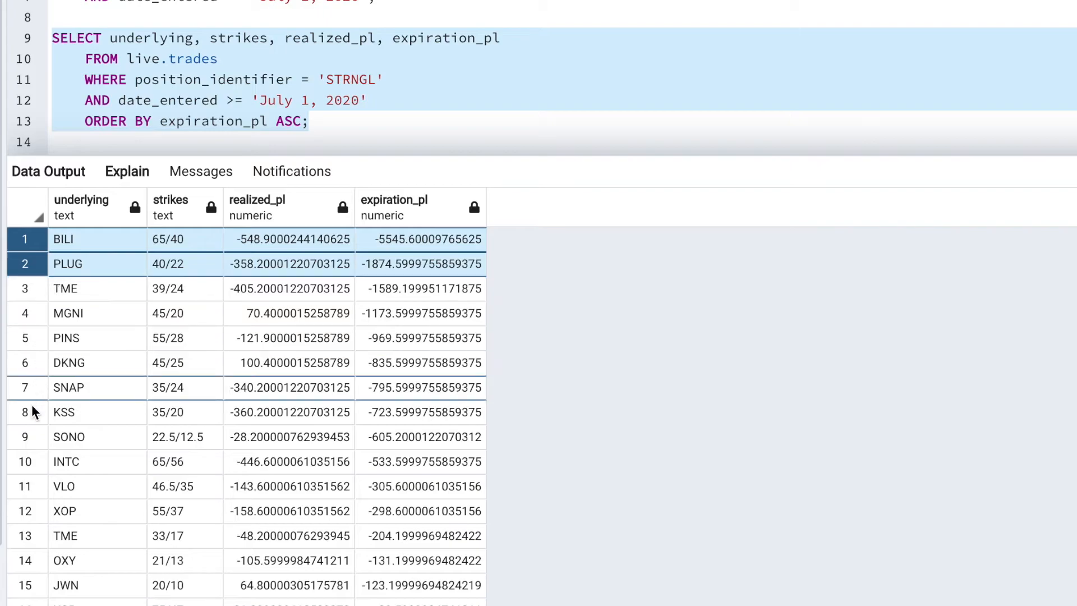
pyautogui.click(25, 461)
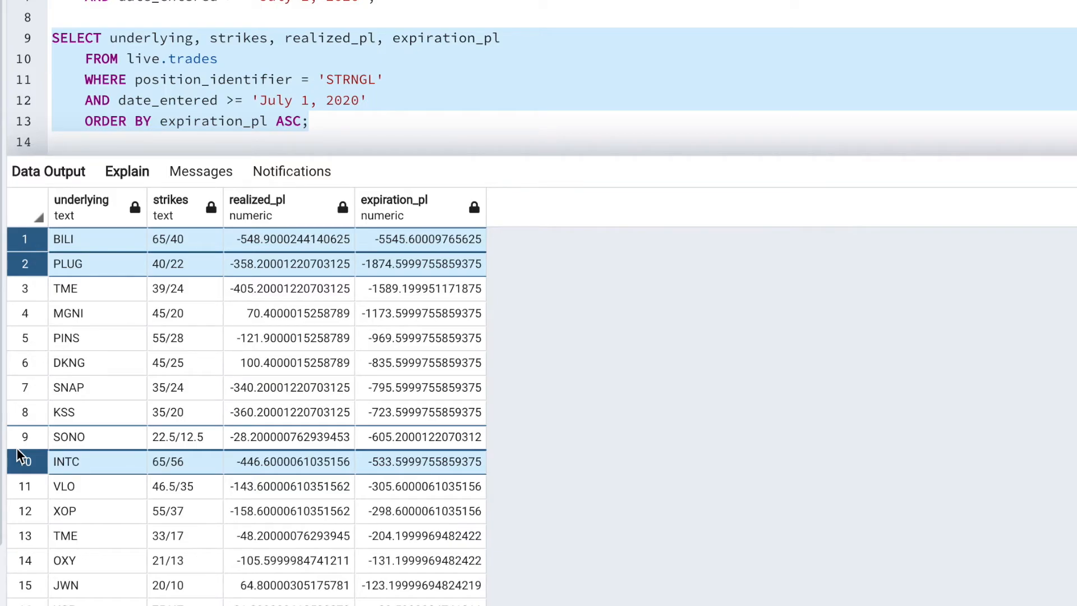
pyautogui.moveTo(415, 288)
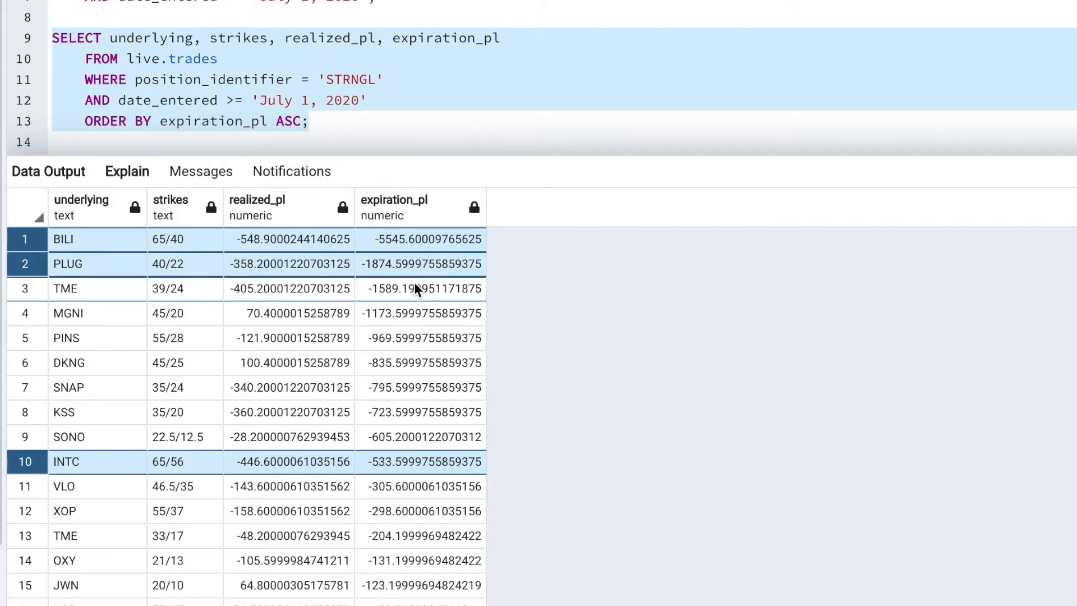
pyautogui.scroll(-3)
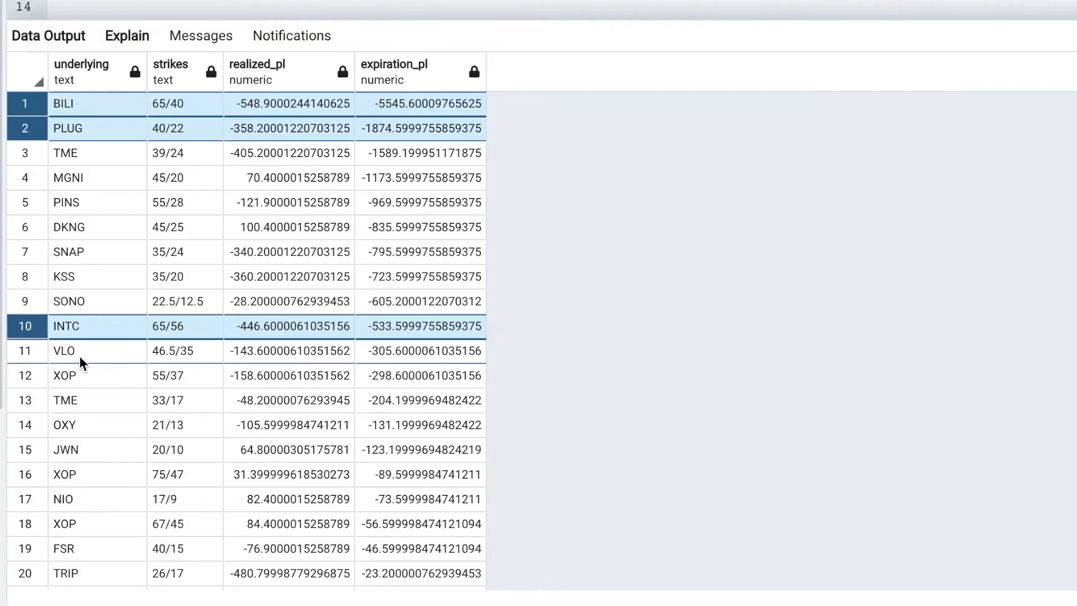
pyautogui.moveTo(108, 375)
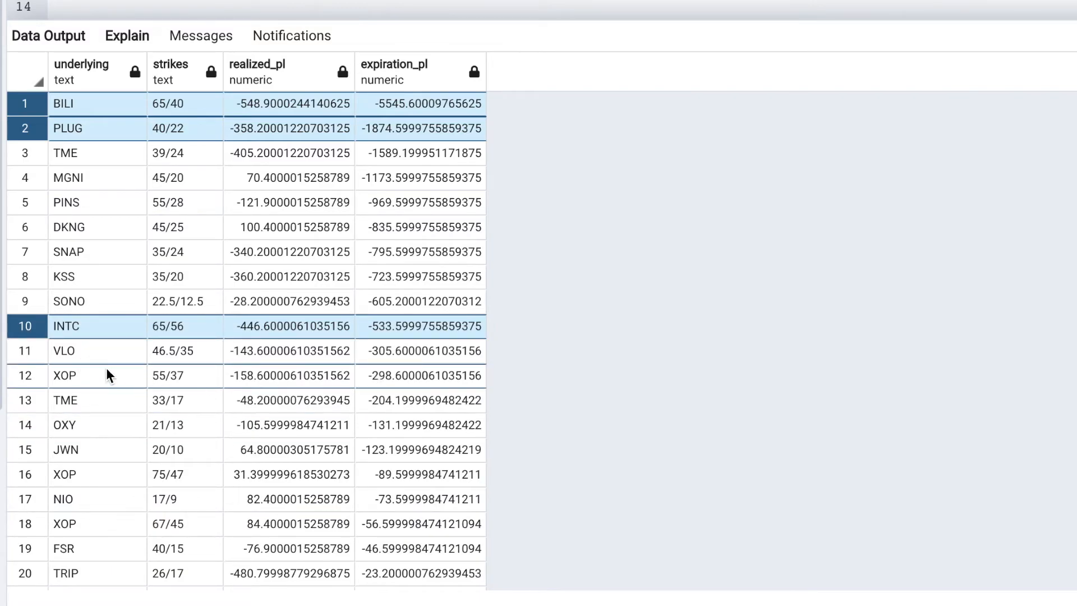
pyautogui.scroll(-3)
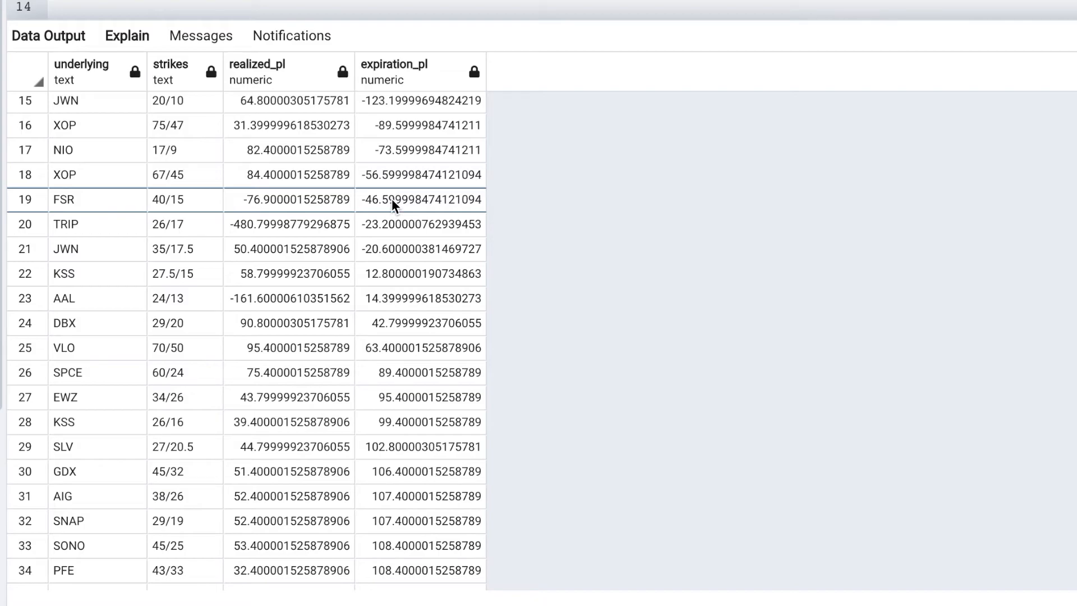
pyautogui.scroll(-3)
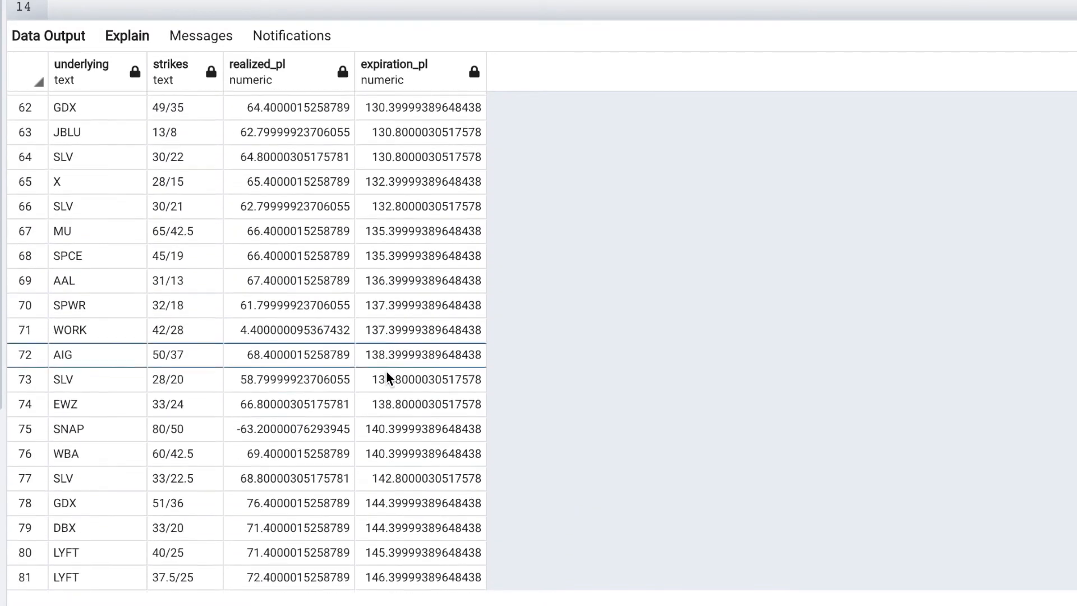
pyautogui.scroll(-3)
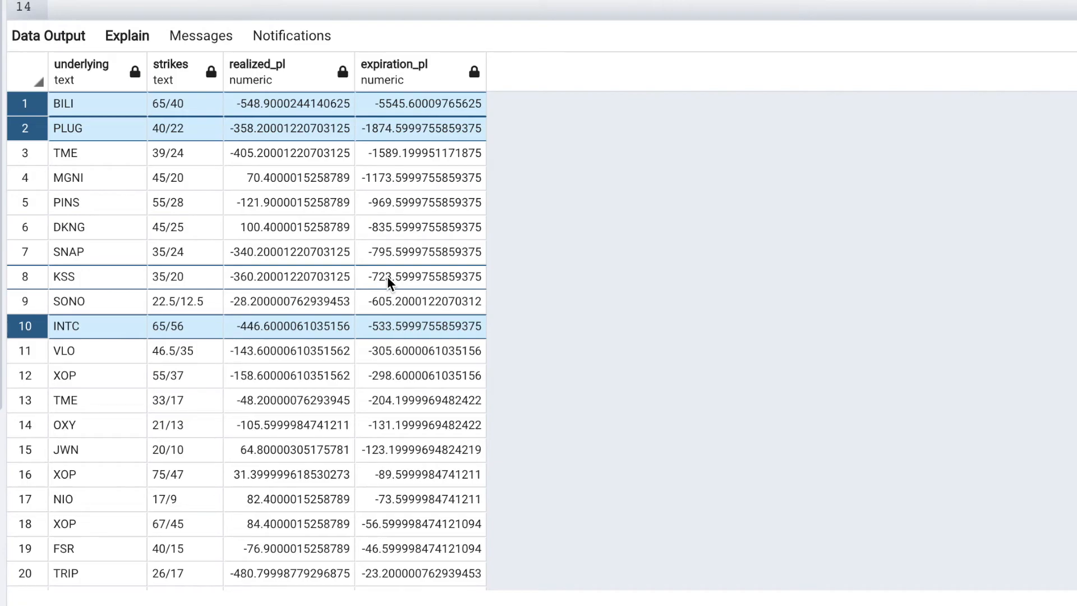
pyautogui.moveTo(395, 113)
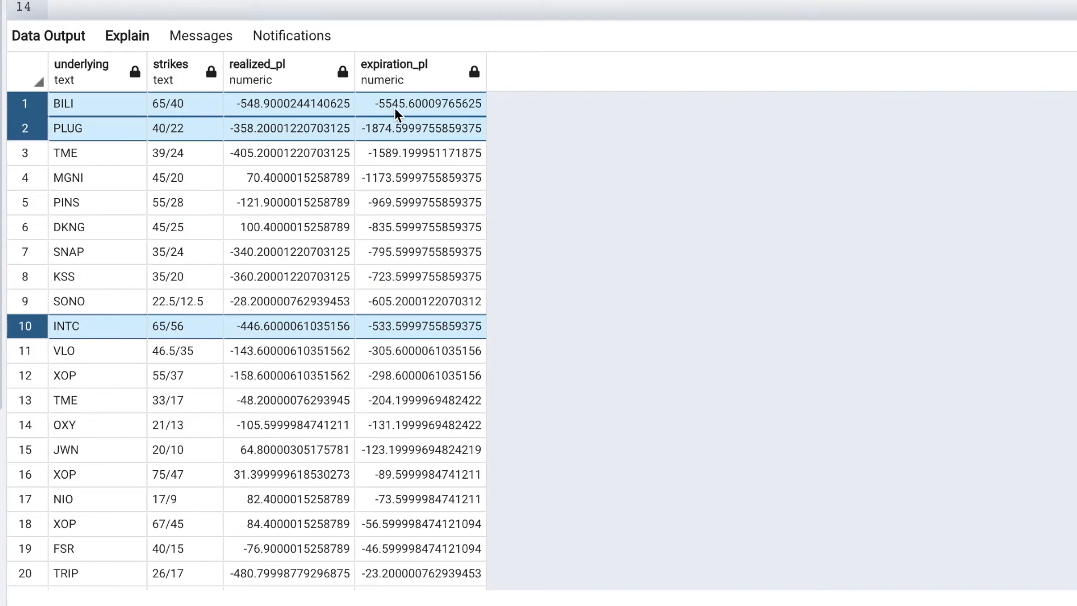
pyautogui.moveTo(392, 128)
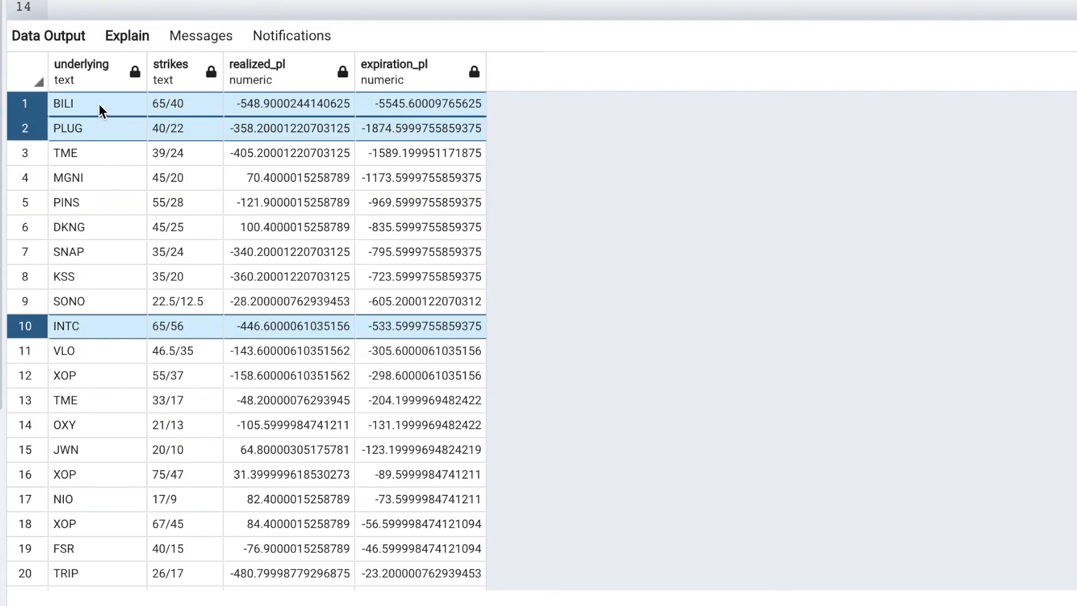
pyautogui.moveTo(336, 129)
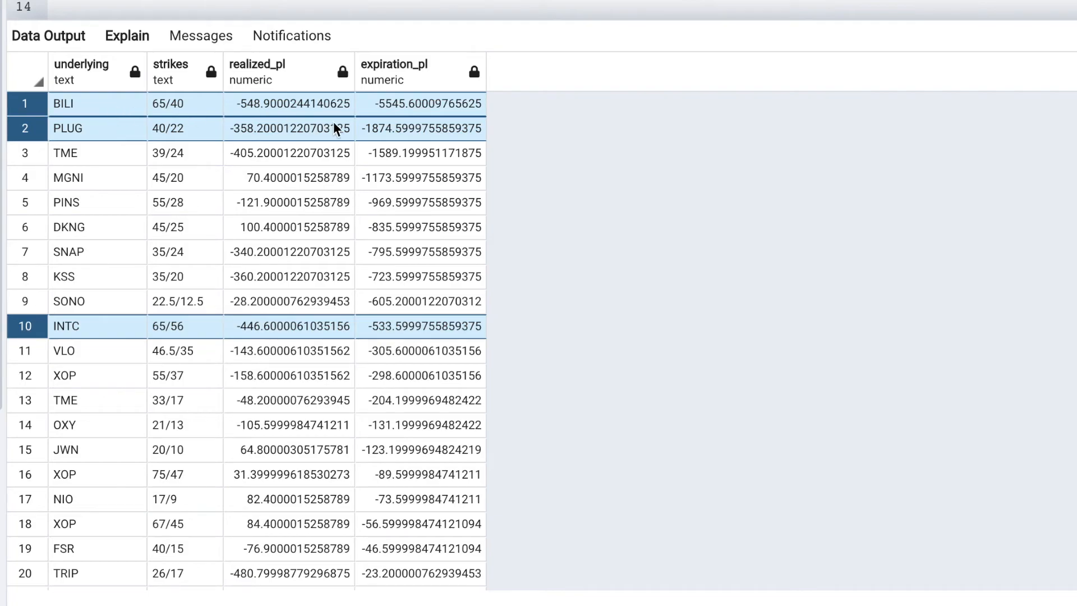
pyautogui.moveTo(374, 116)
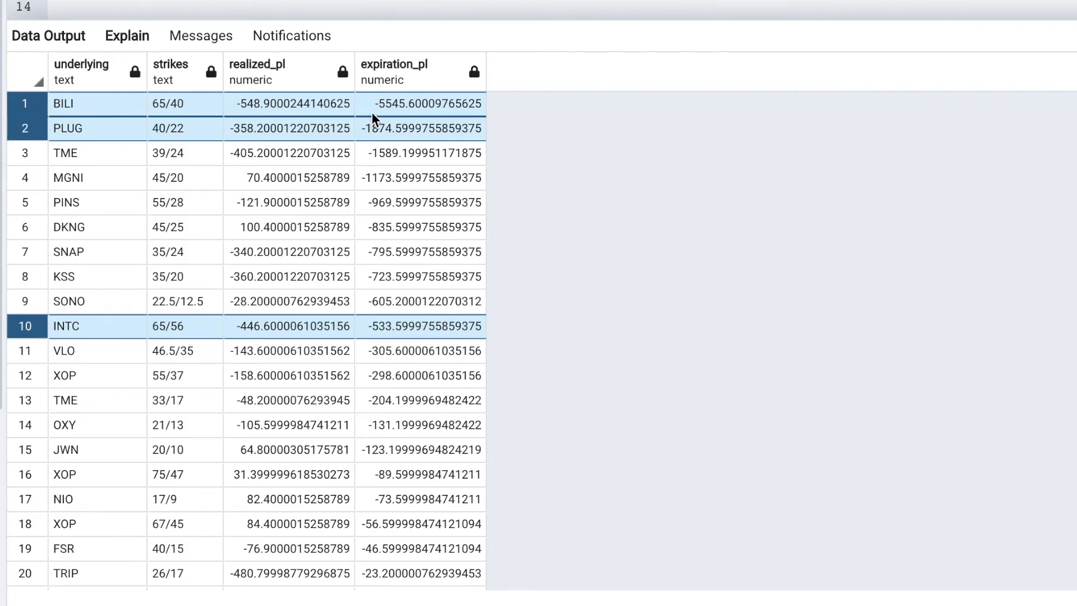
pyautogui.moveTo(400, 114)
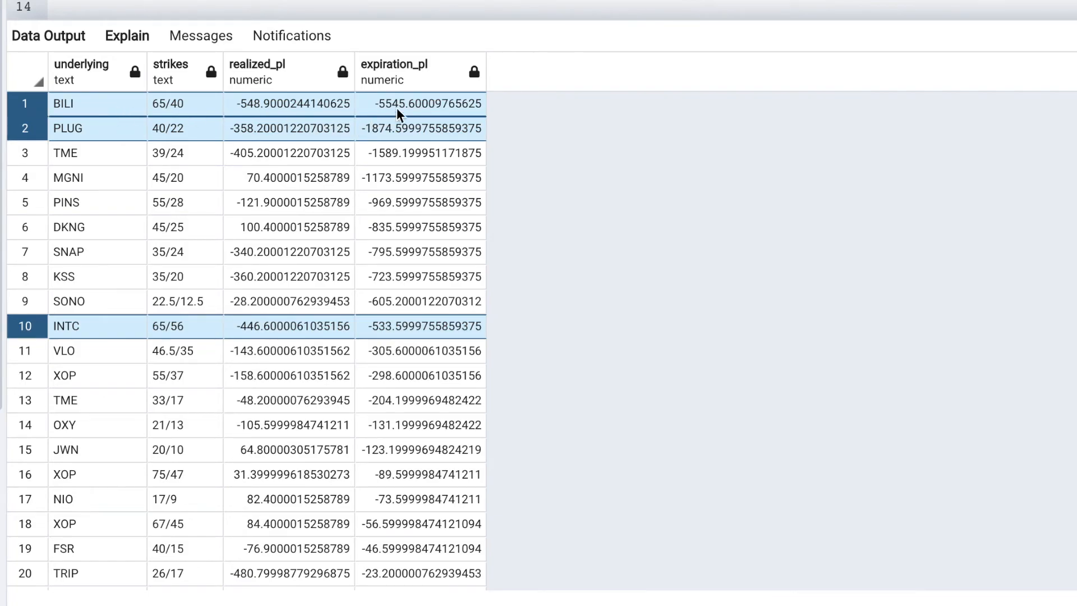
pyautogui.moveTo(481, 153)
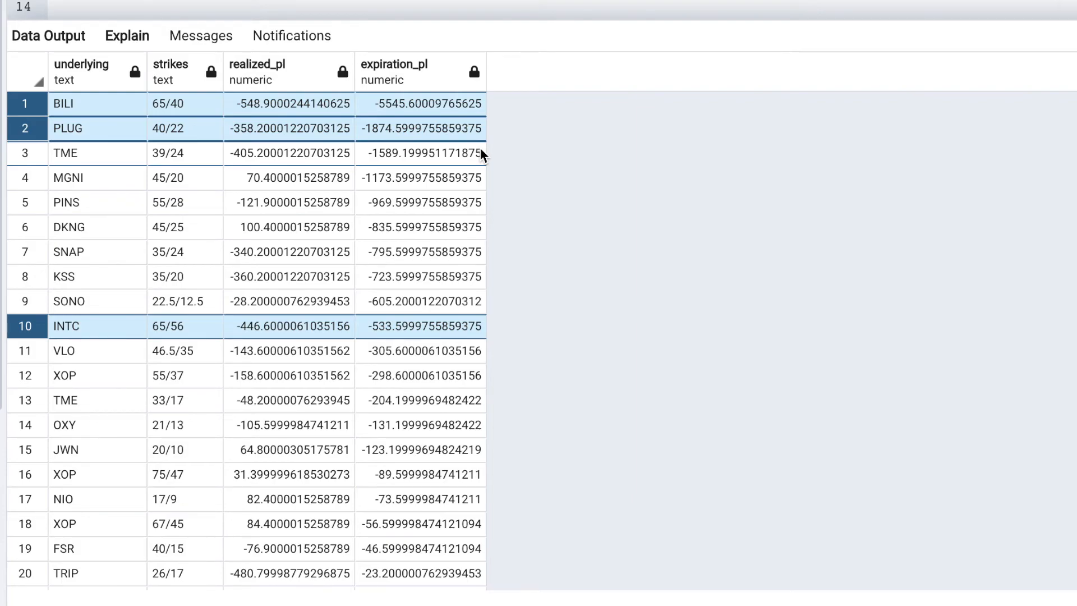
pyautogui.moveTo(399, 162)
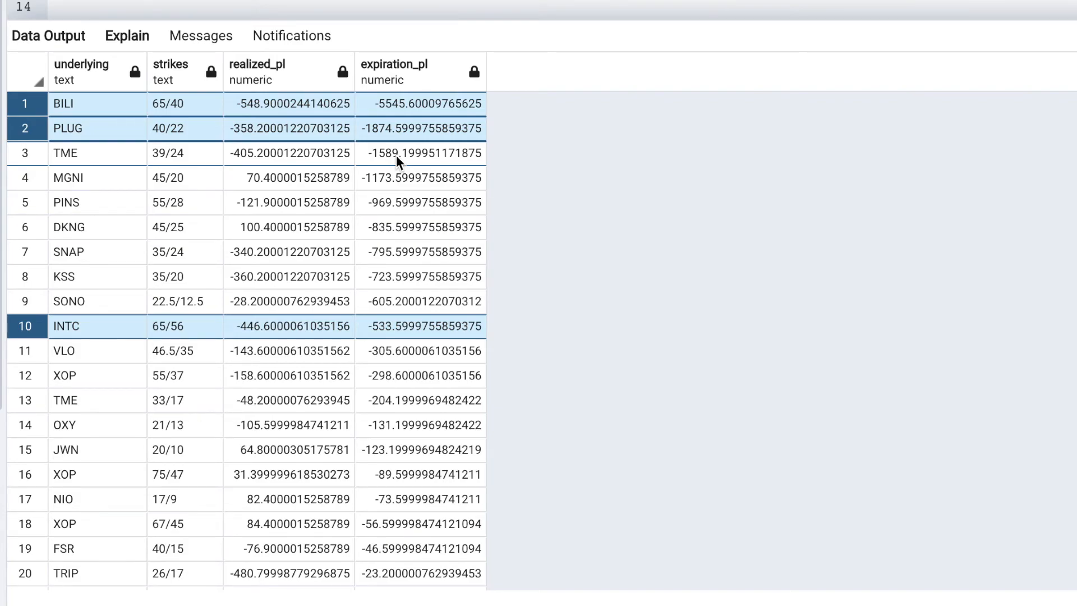
pyautogui.moveTo(96, 129)
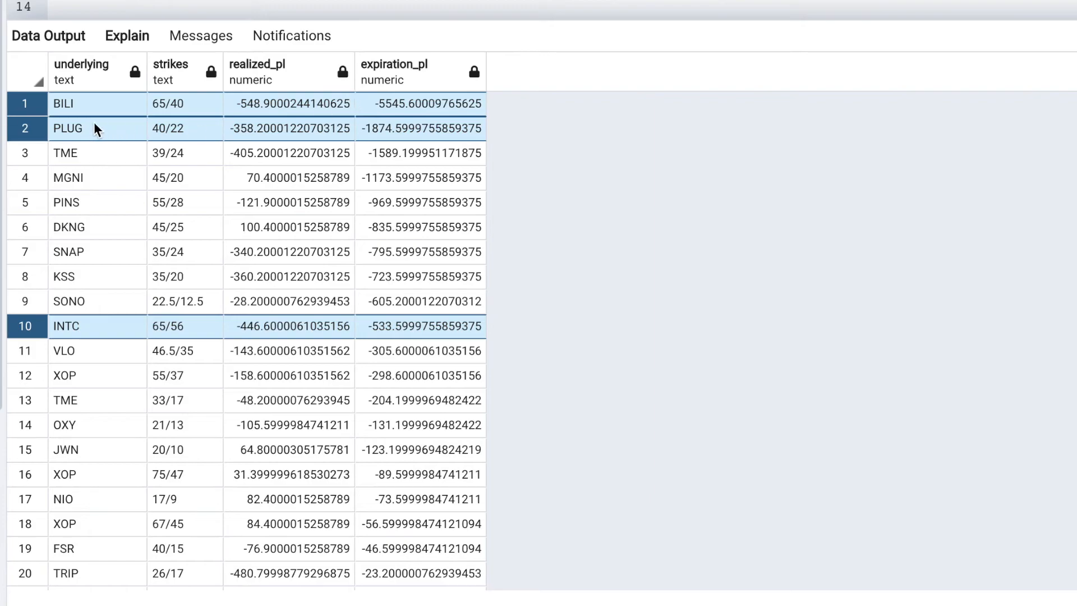
pyautogui.moveTo(91, 139)
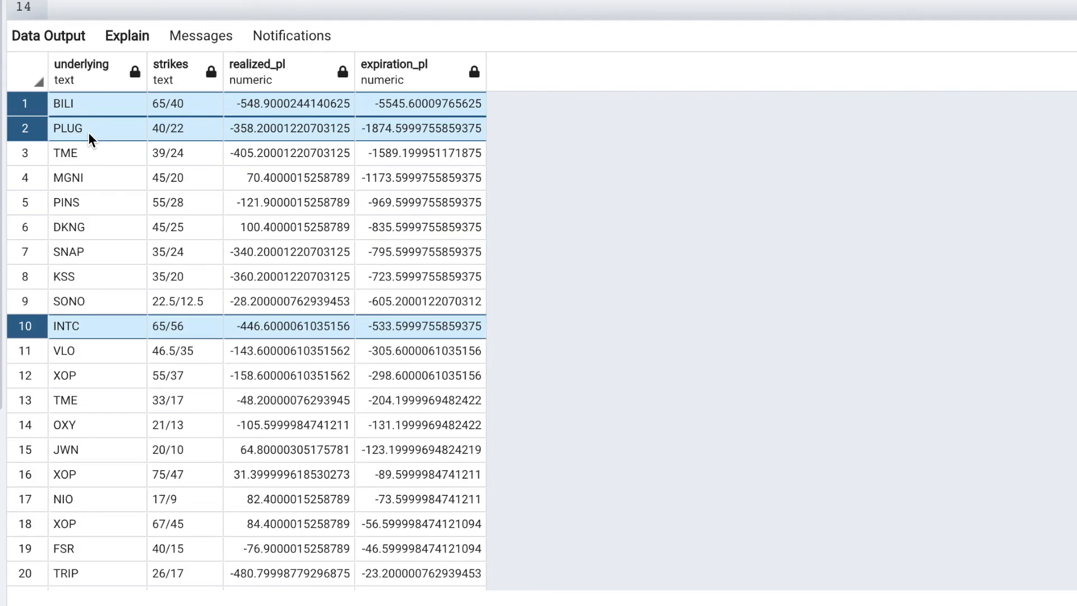
pyautogui.moveTo(414, 135)
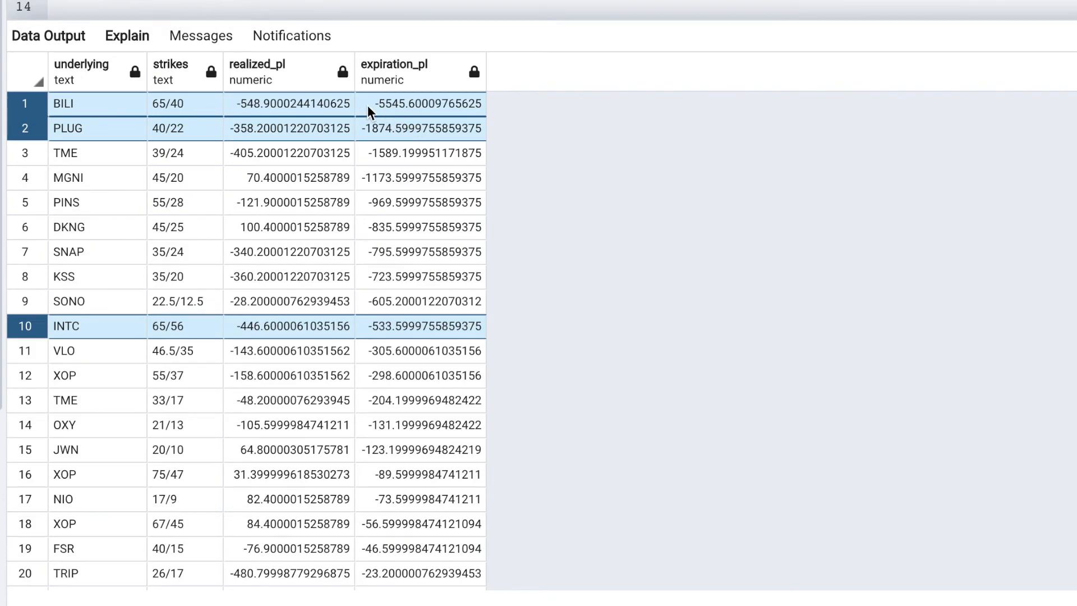
pyautogui.moveTo(386, 115)
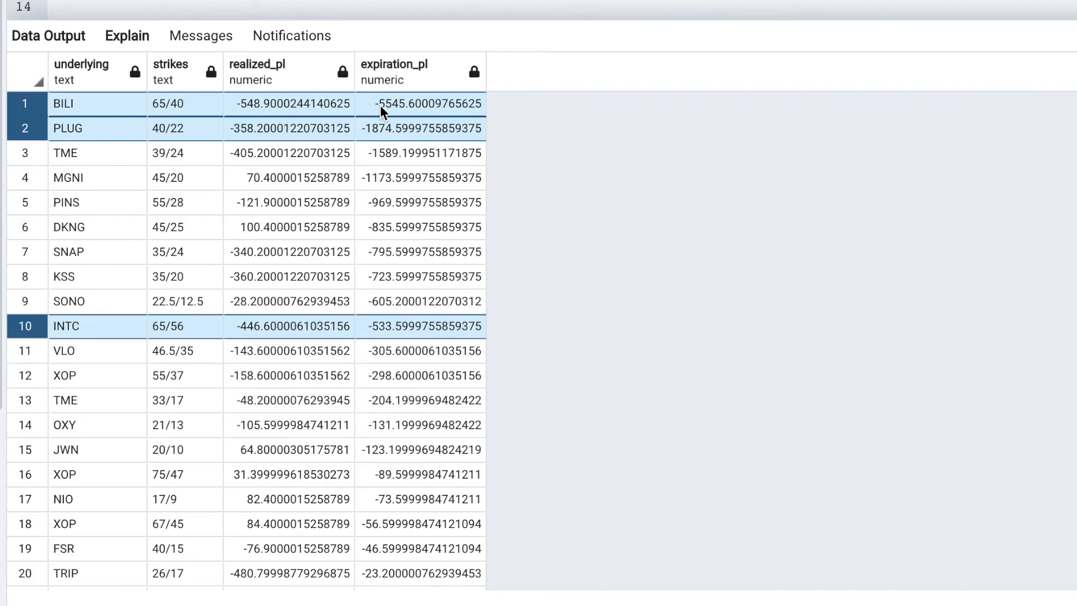
pyautogui.moveTo(367, 110)
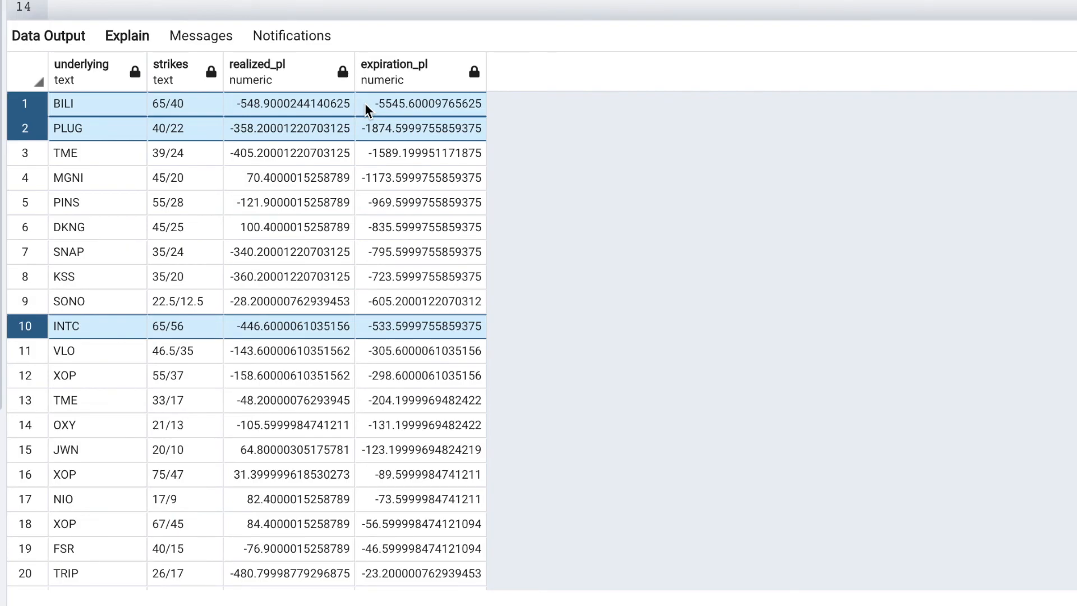
pyautogui.moveTo(404, 114)
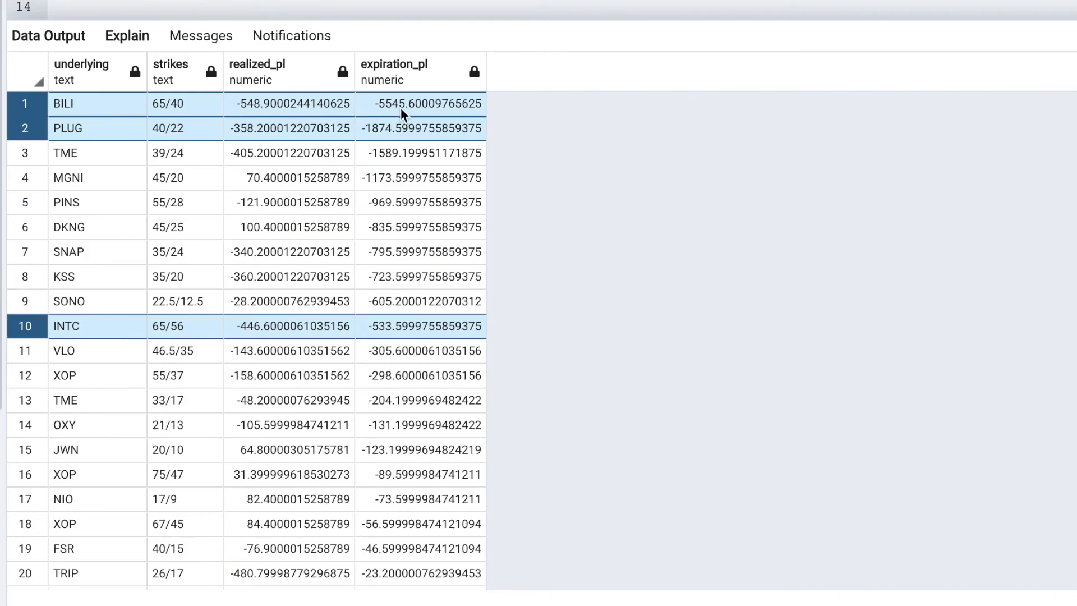
pyautogui.moveTo(370, 115)
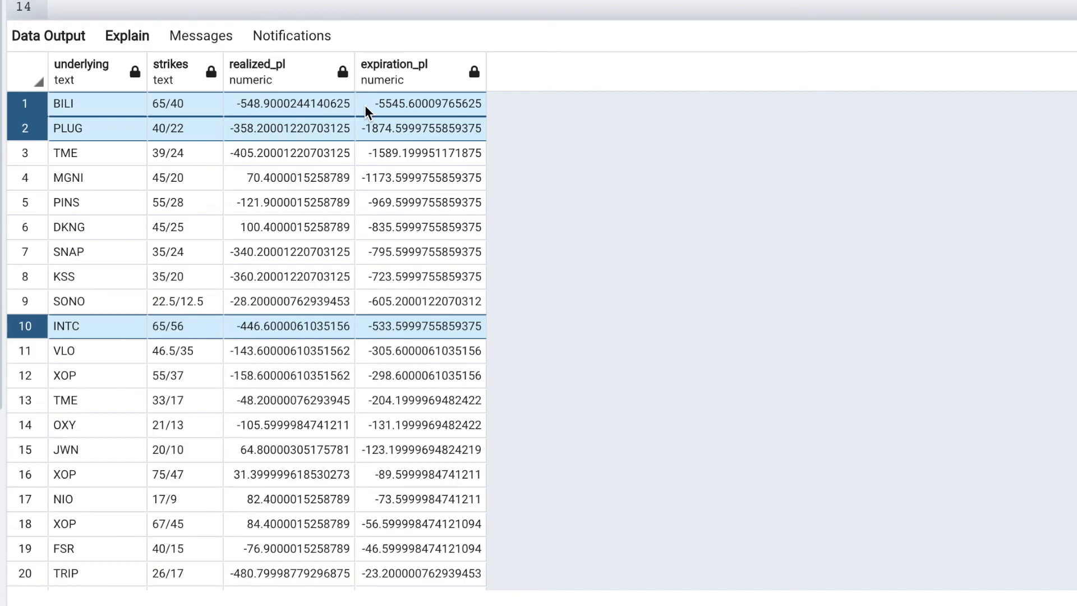
pyautogui.moveTo(405, 113)
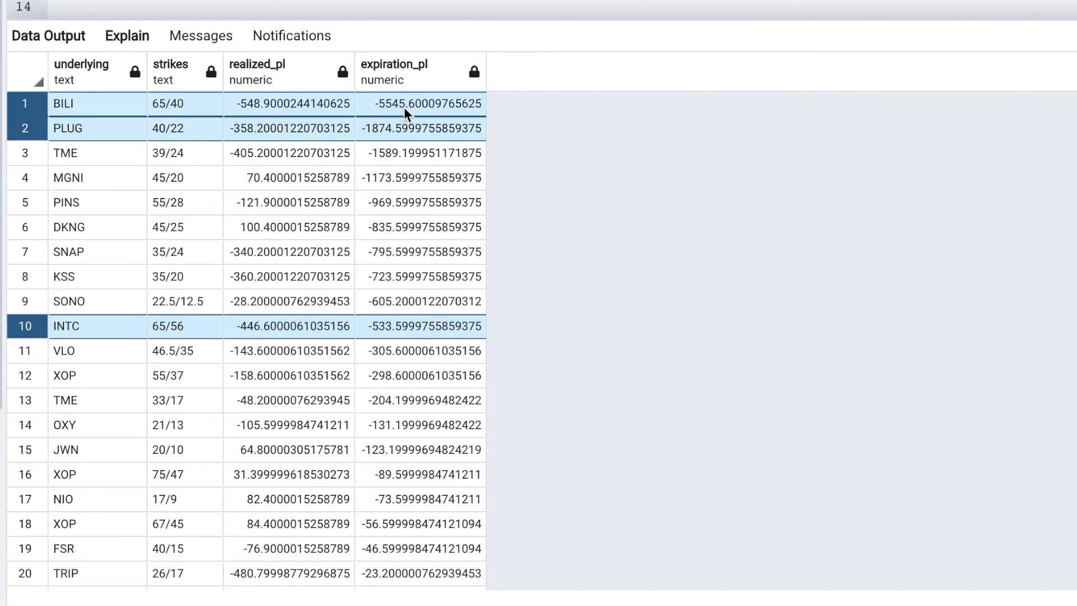
pyautogui.moveTo(473, 222)
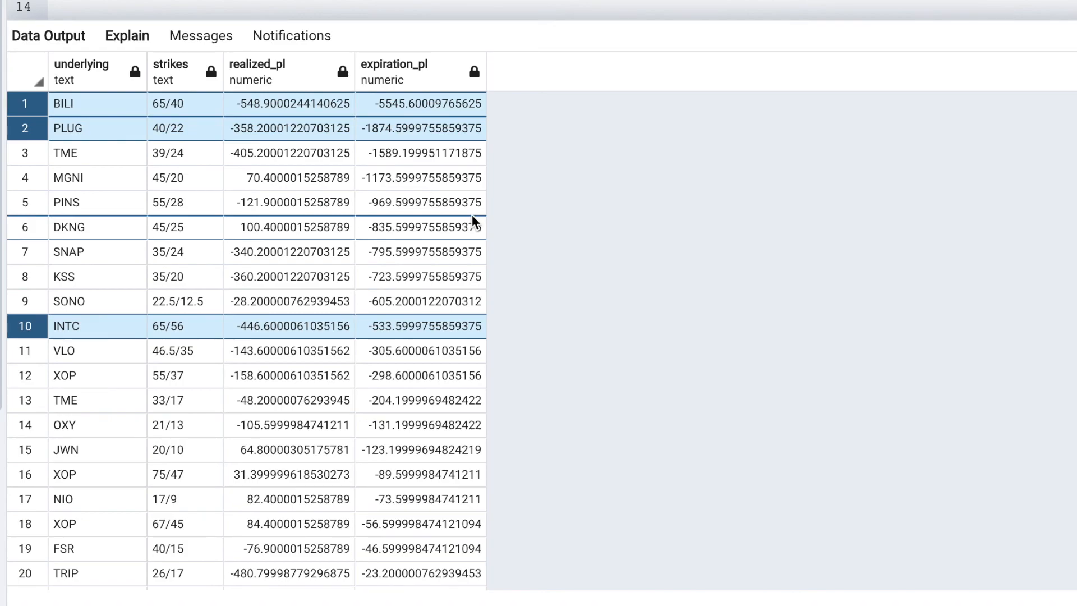
pyautogui.moveTo(421, 202)
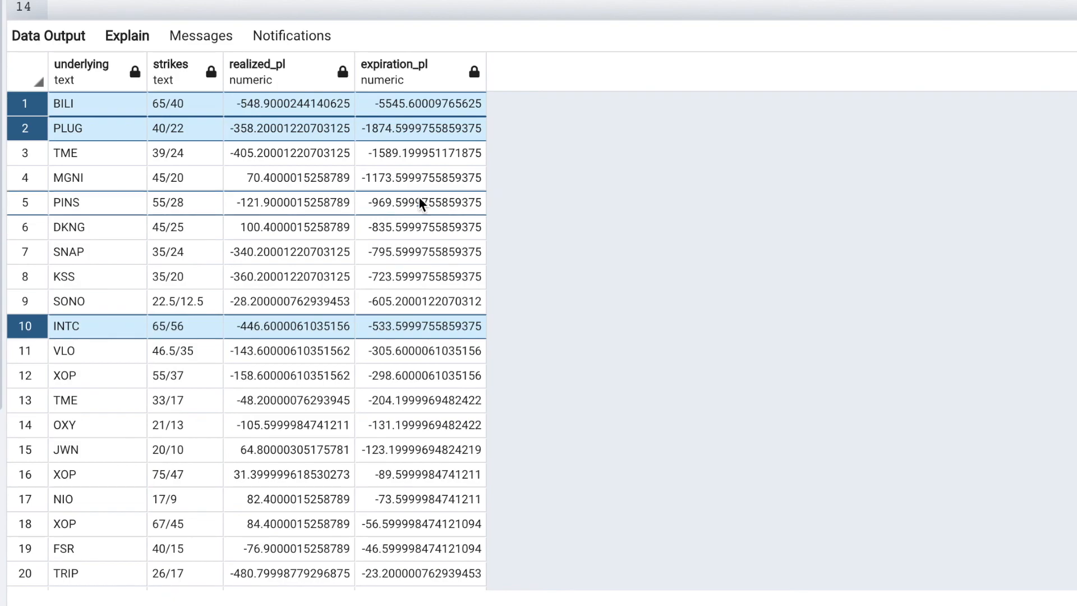
pyautogui.moveTo(384, 170)
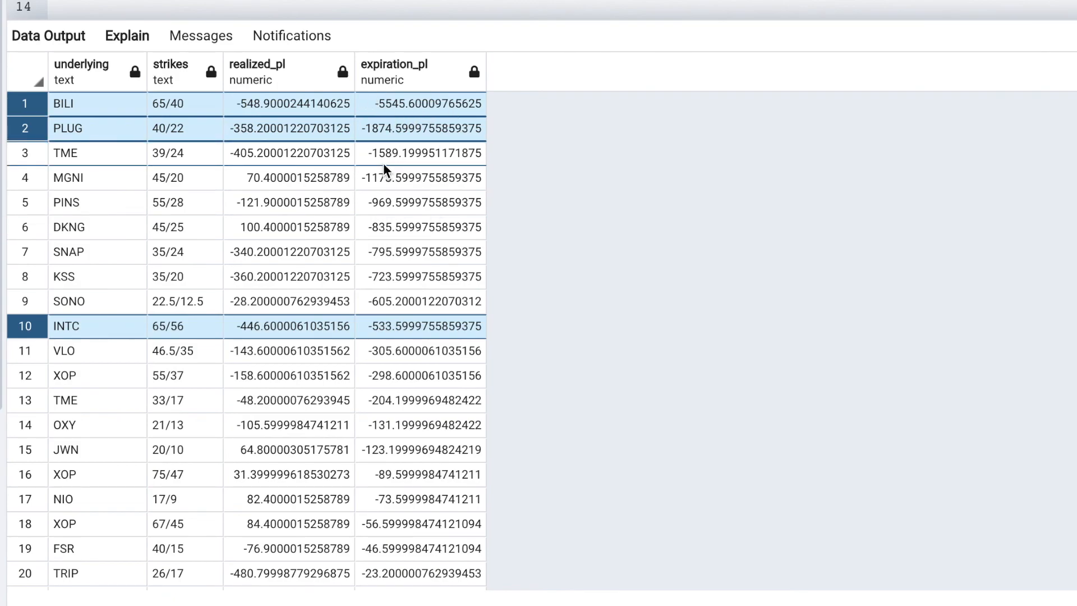